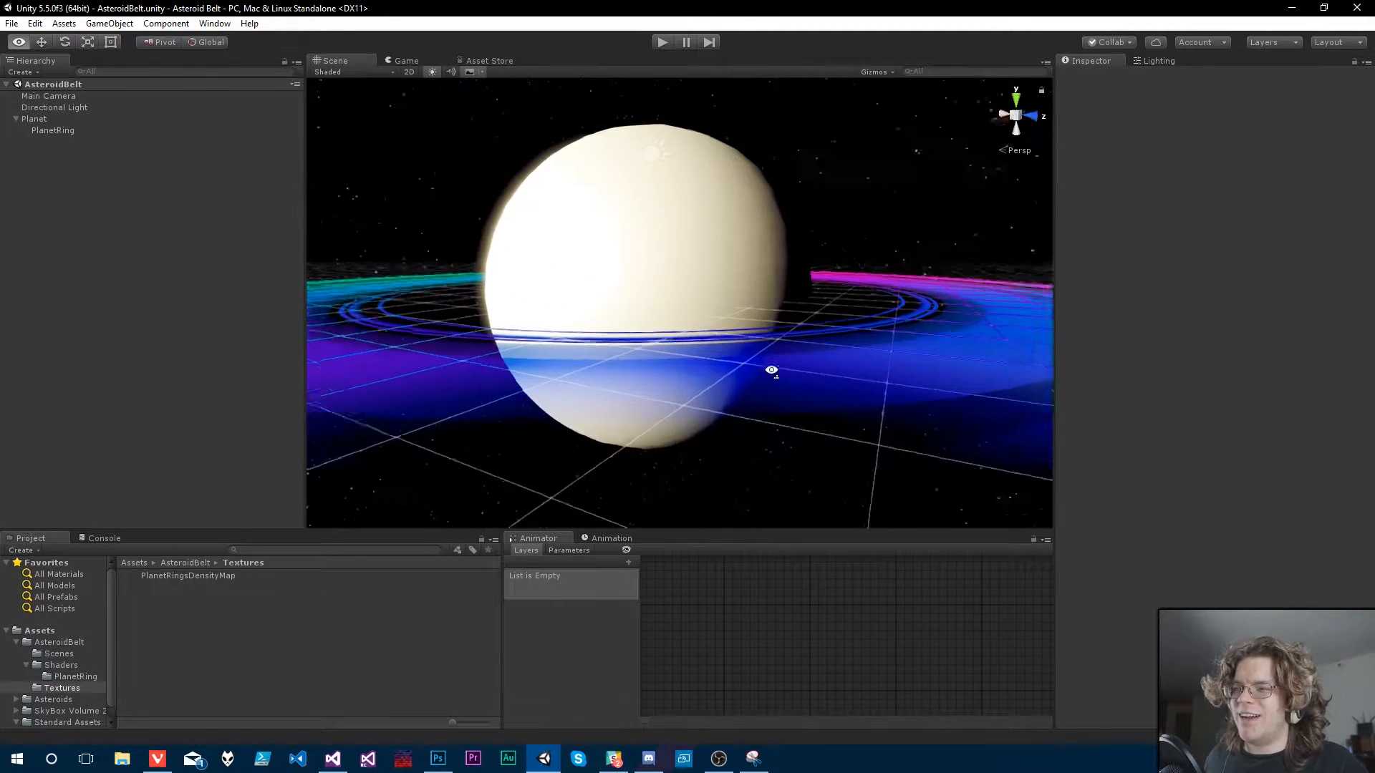
# Step: Set the shadow caster shader's RenderType tag to Opaque and save
pyautogui.moveTo(772, 368); pyautogui.dragTo(669, 355)
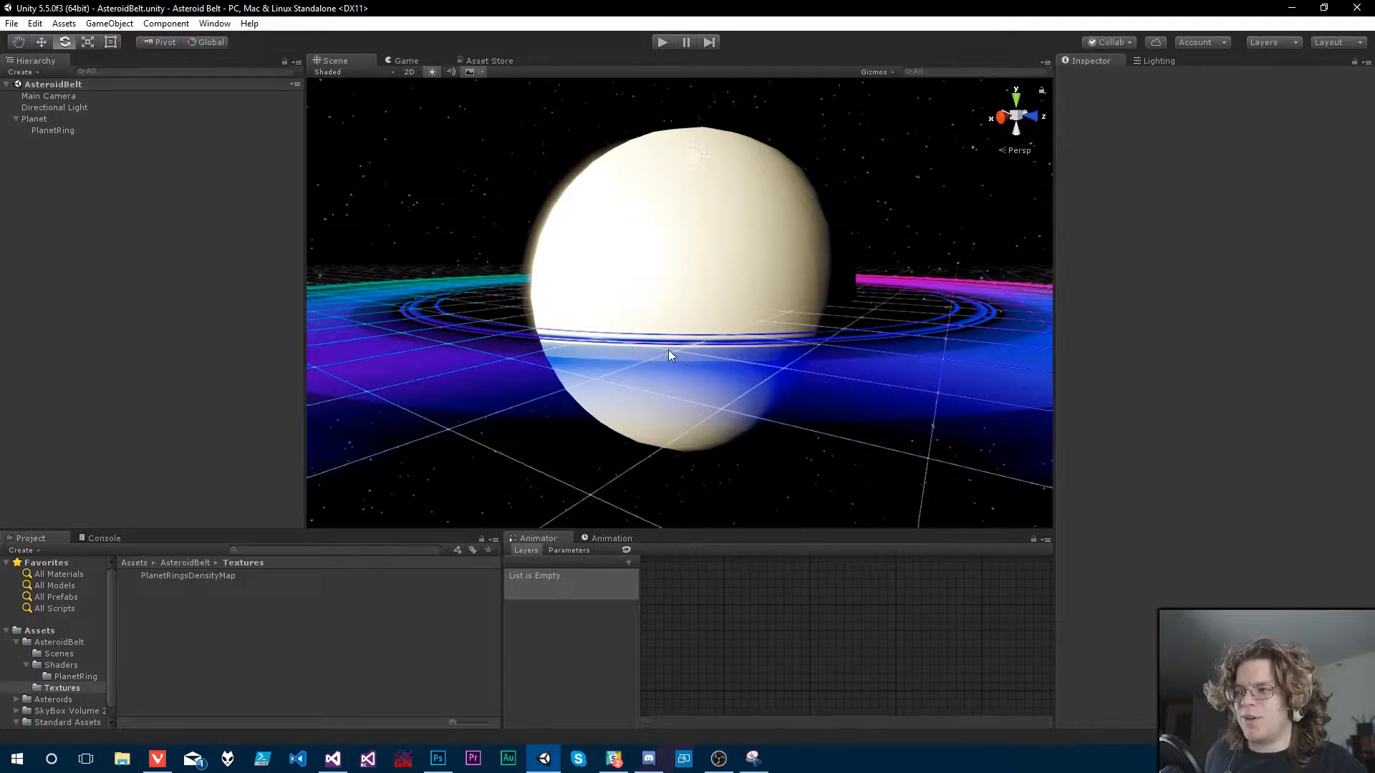
pyautogui.moveTo(668, 355); pyautogui.dragTo(821, 382)
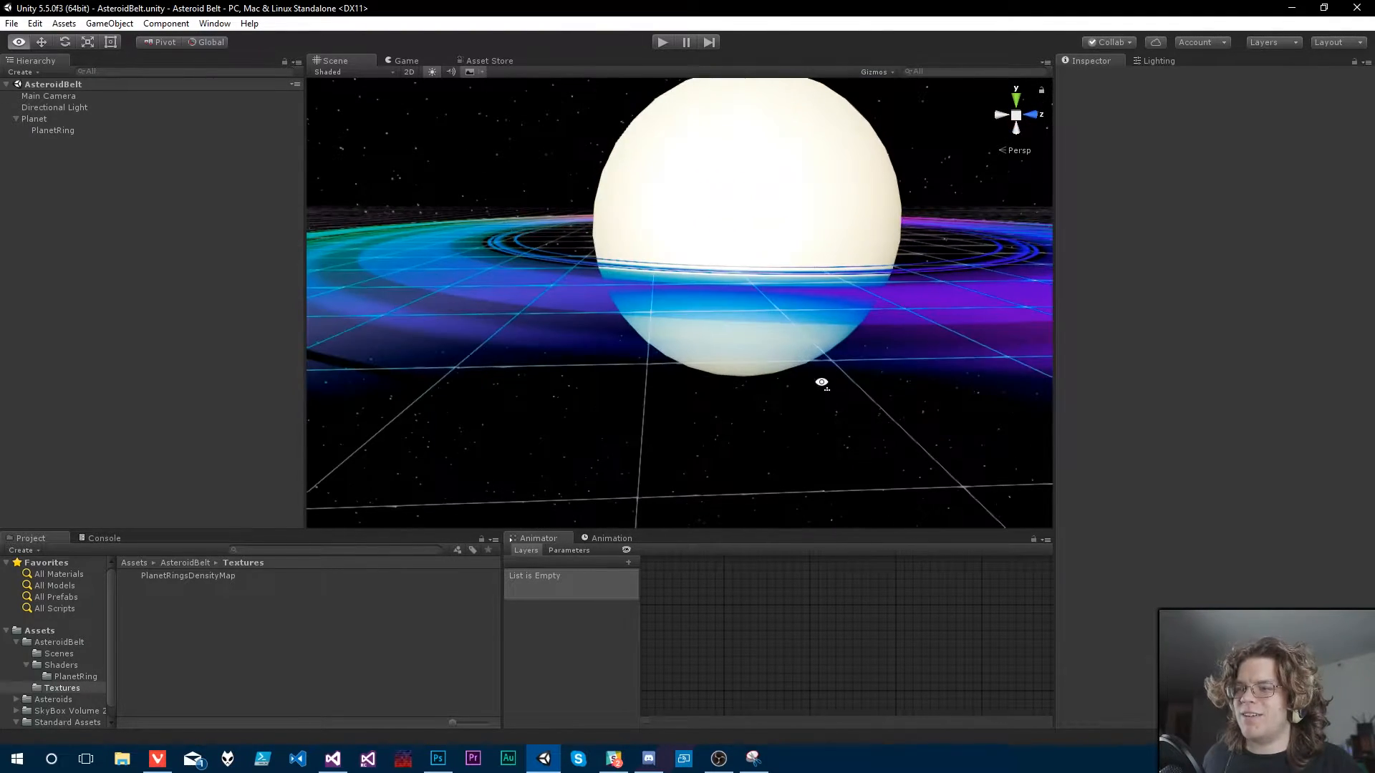
pyautogui.moveTo(821, 383); pyautogui.dragTo(734, 390)
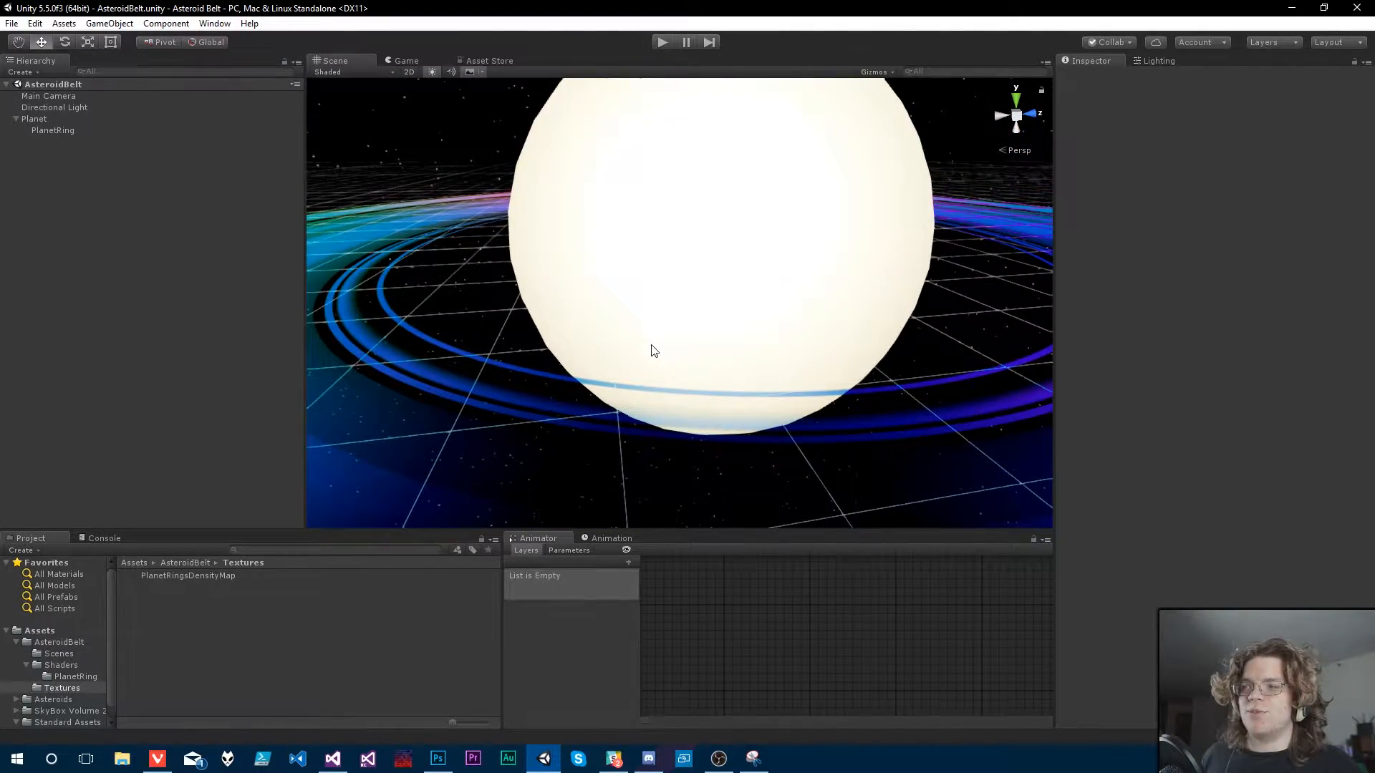
pyautogui.click(51, 130)
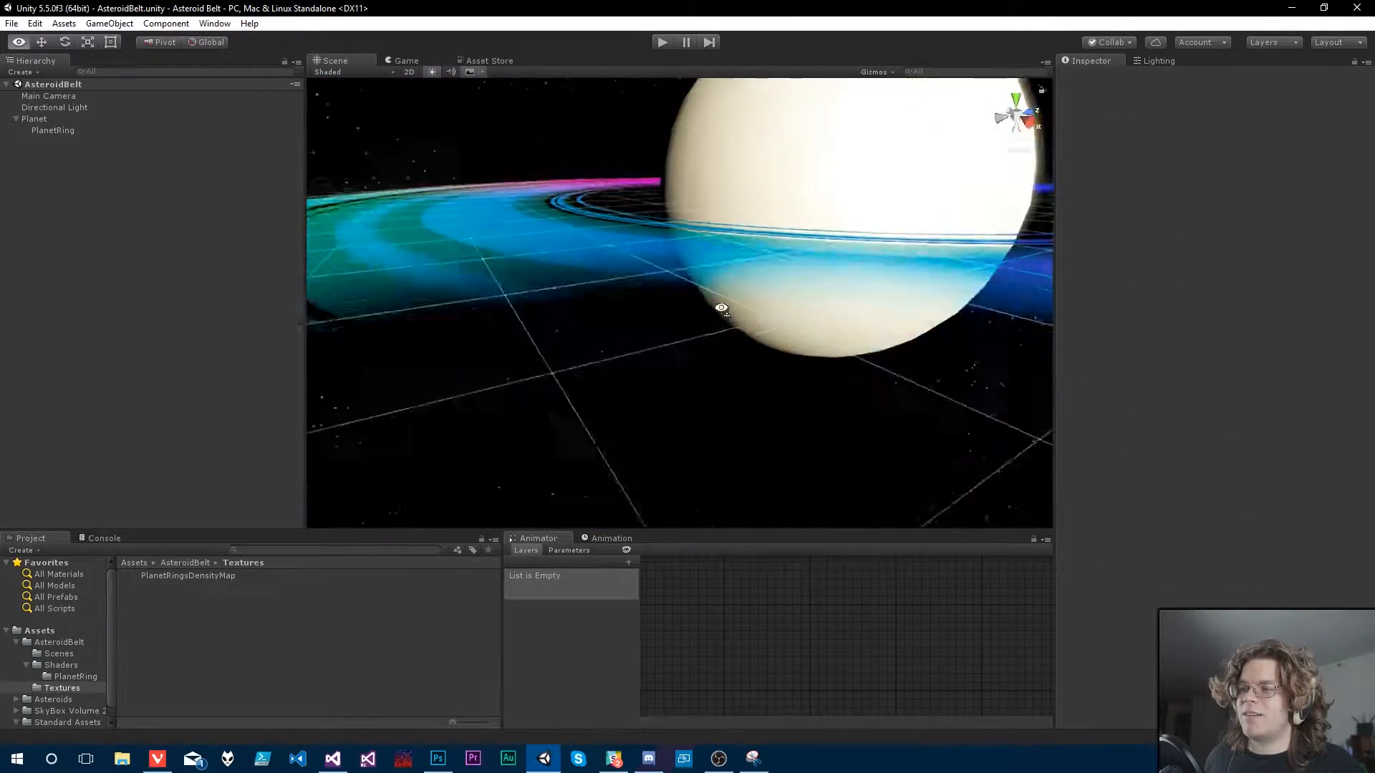
pyautogui.moveTo(721, 308); pyautogui.dragTo(831, 402)
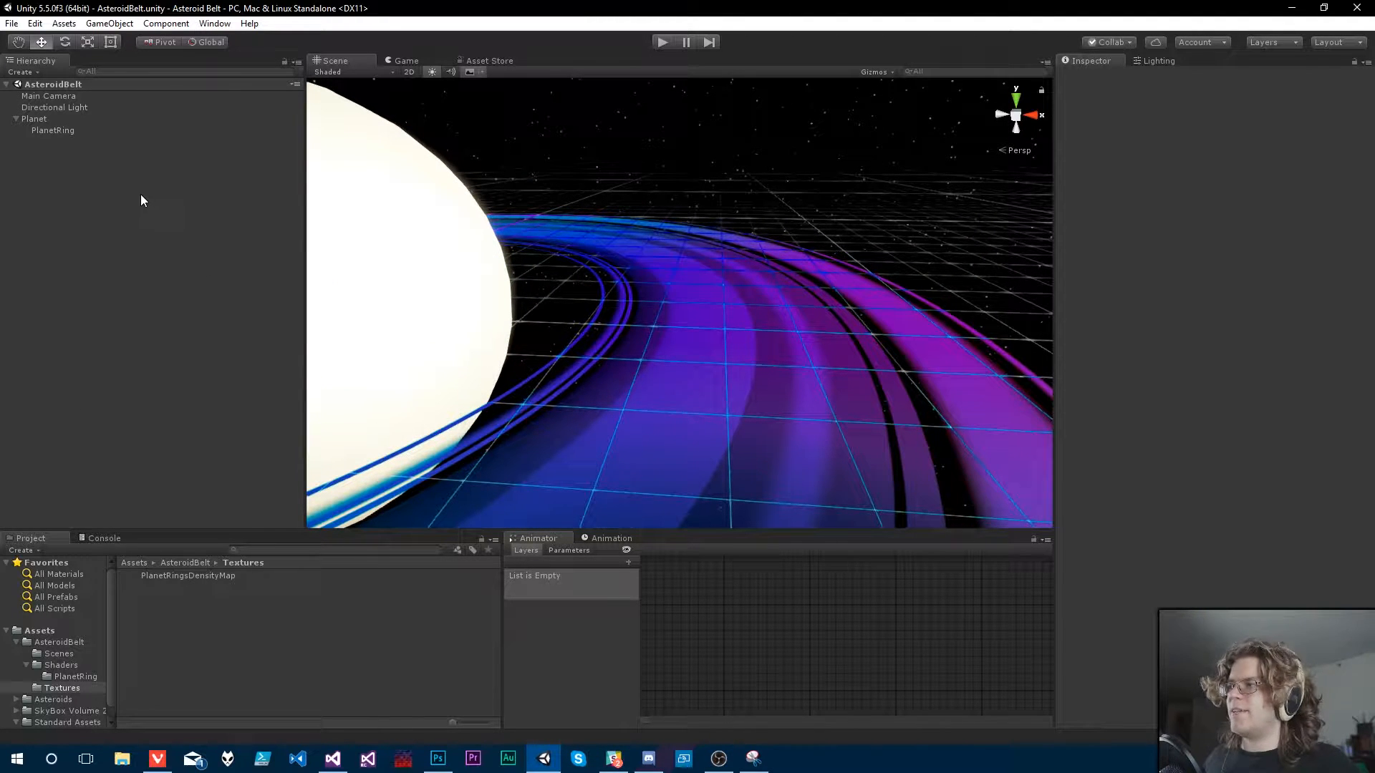
pyautogui.moveTo(79, 188)
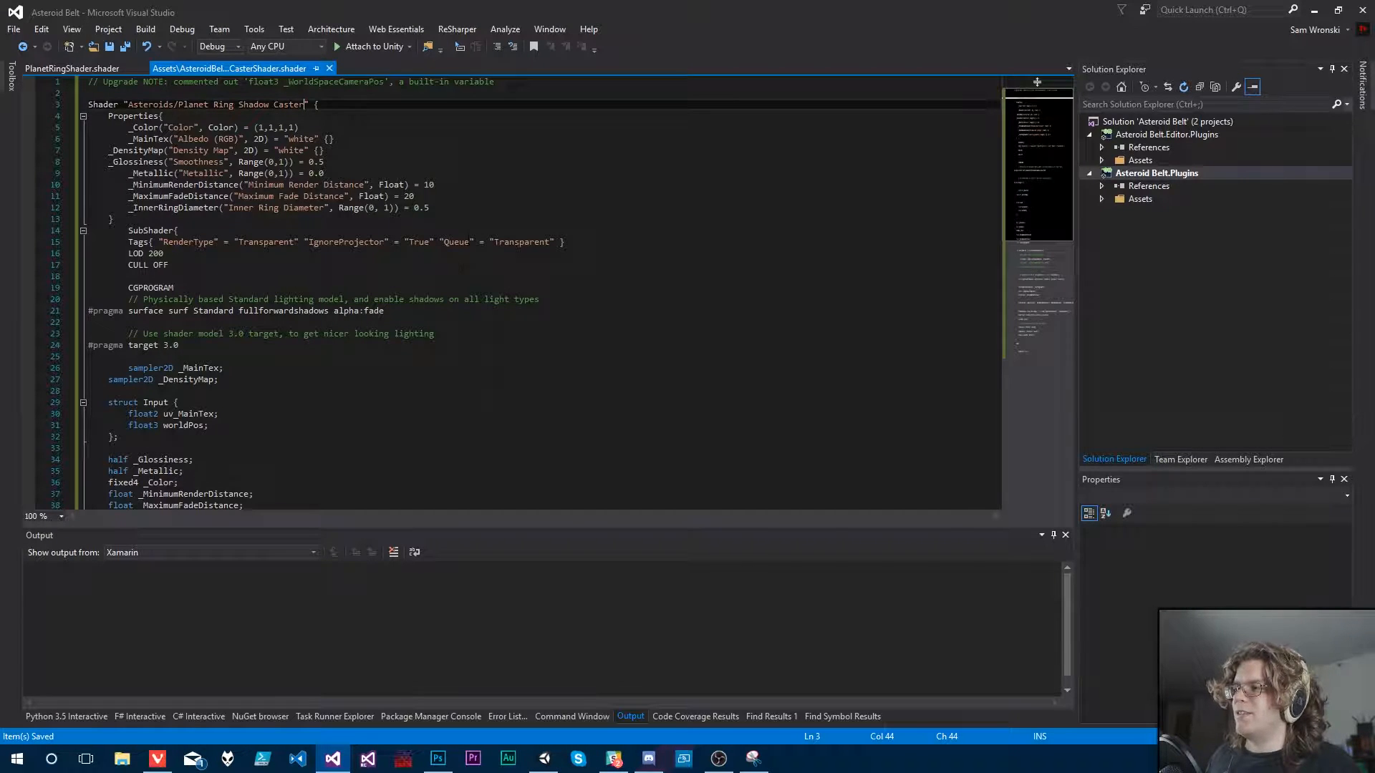
pyautogui.moveTo(224, 69)
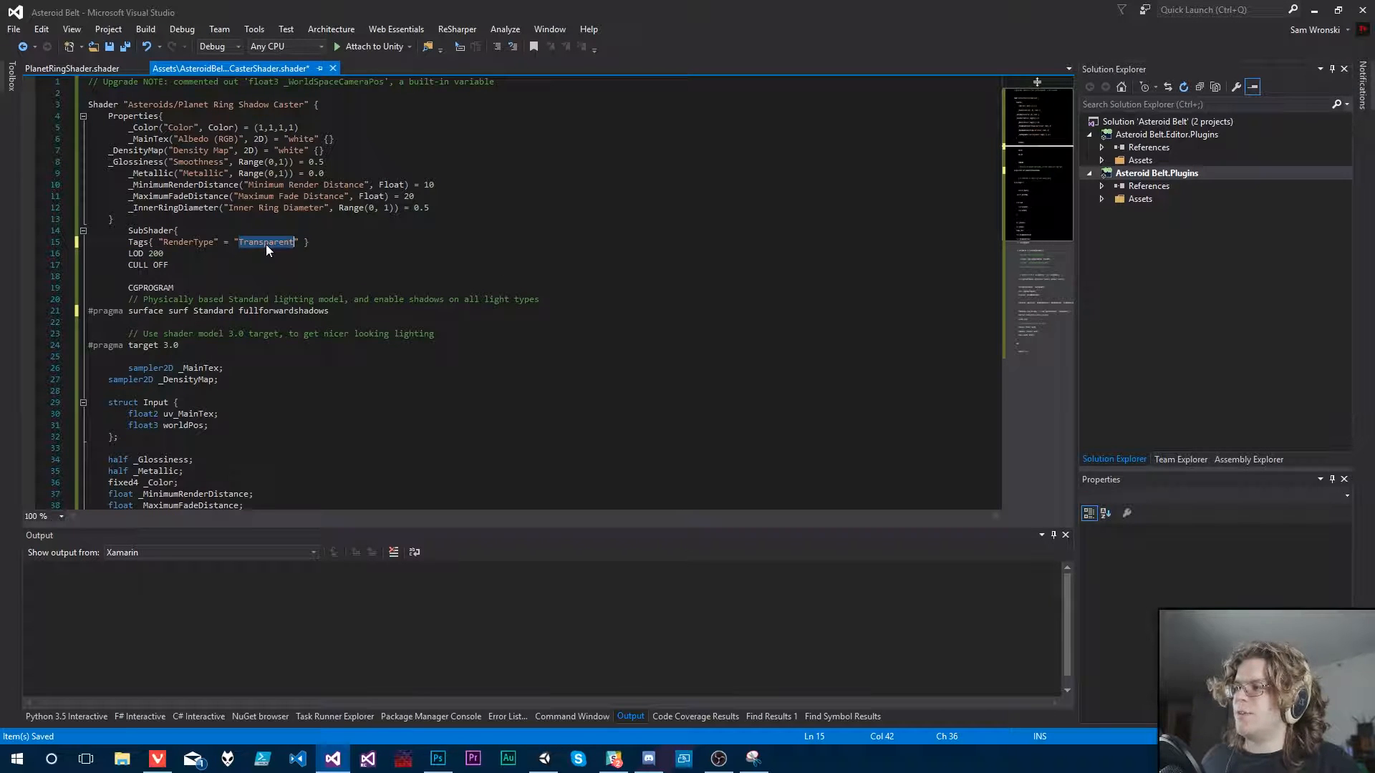
pyautogui.write('Opaque')
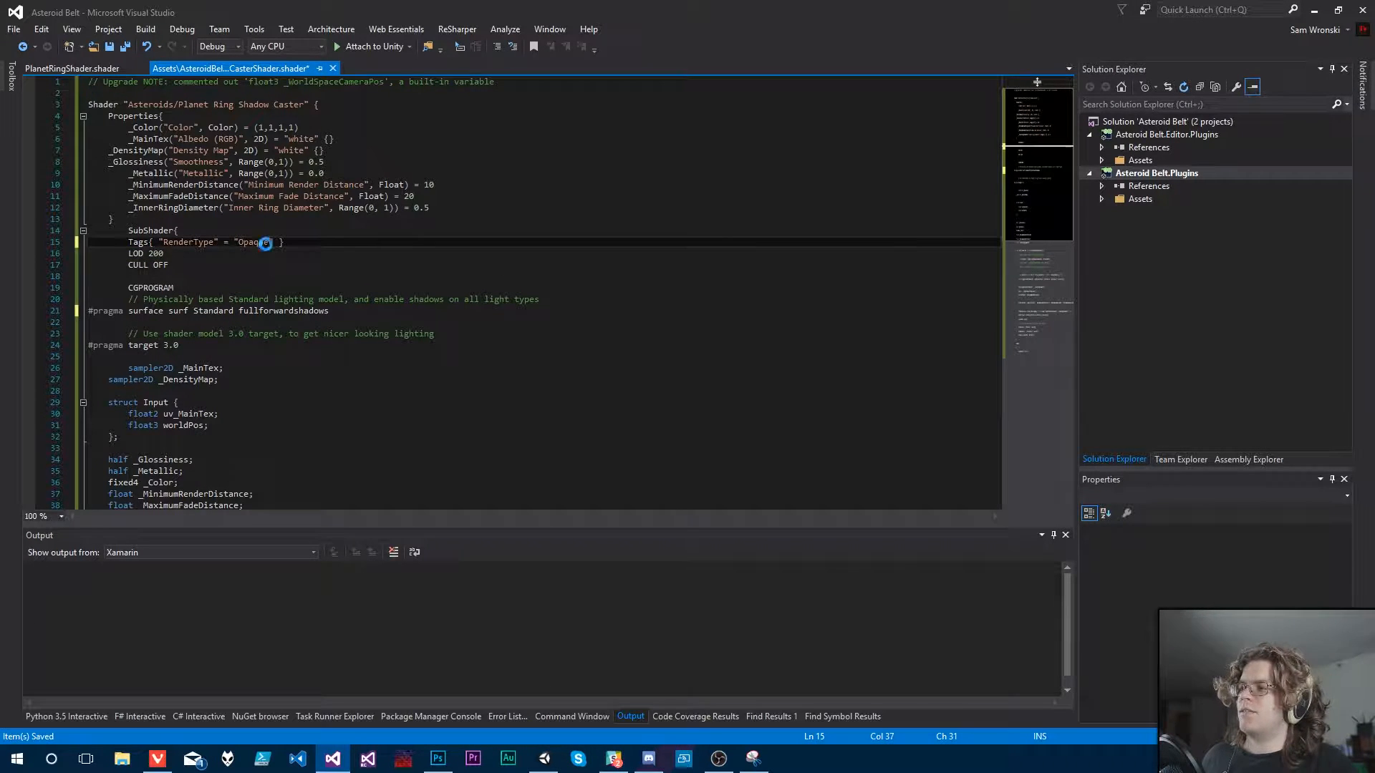
pyautogui.press('ctrl+s')
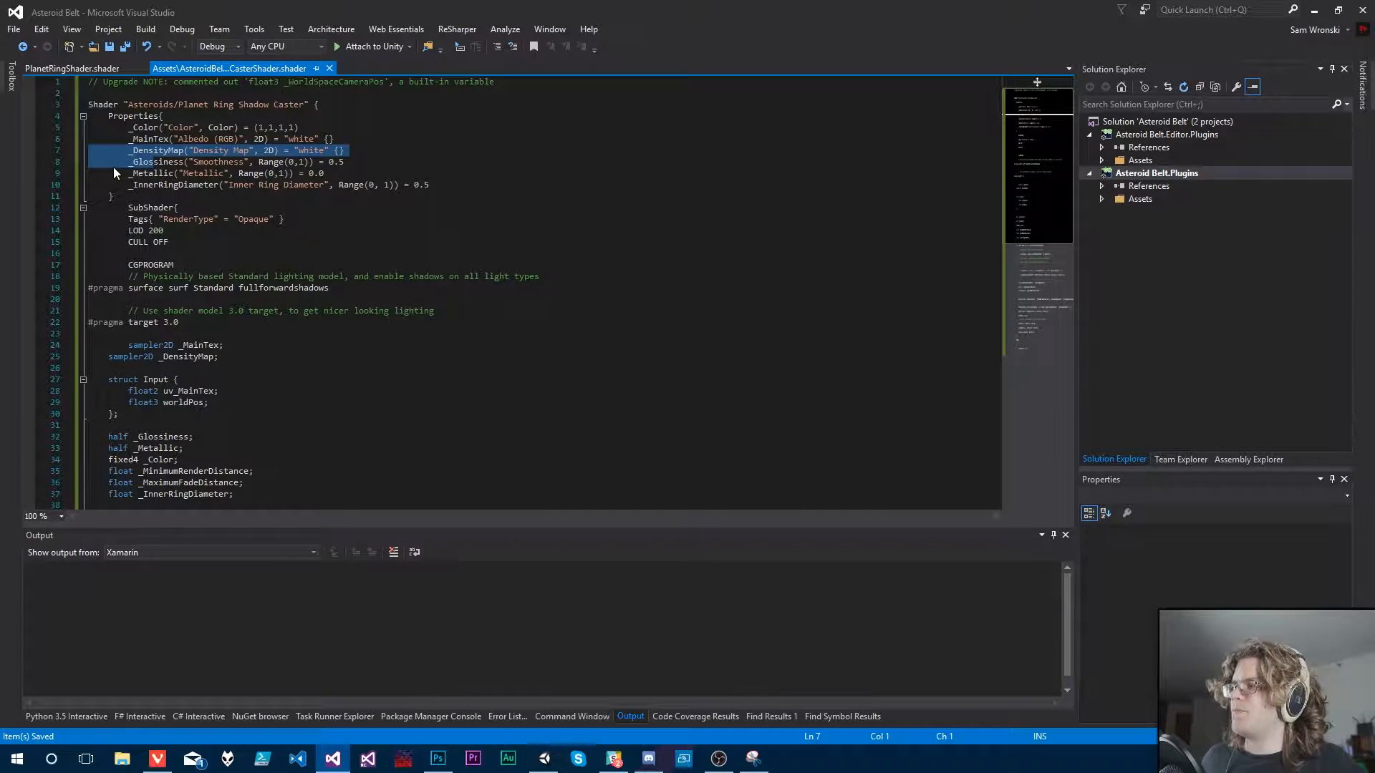
# Step: Delete the render and fade distance properties, undo the extra deletions, and save
pyautogui.moveTo(114, 149); pyautogui.dragTo(232, 184)
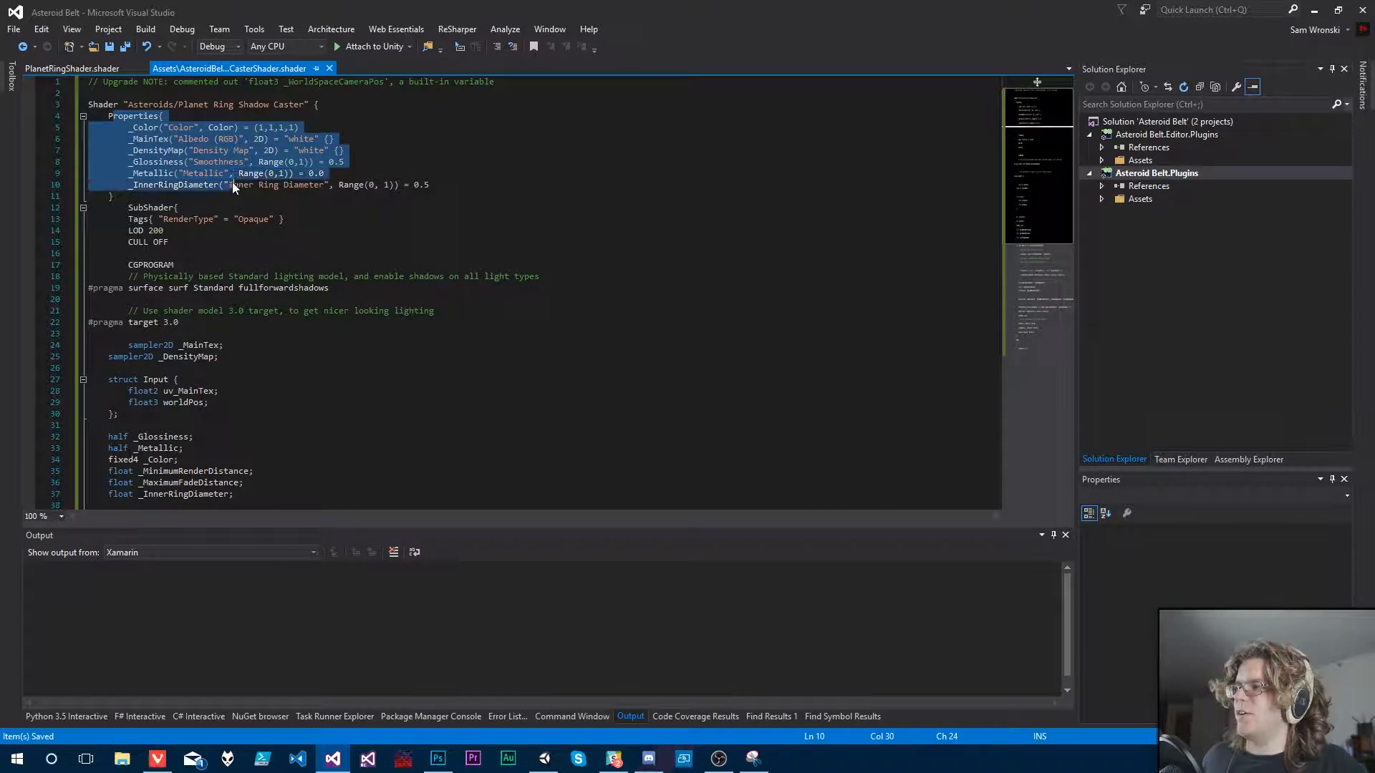
pyautogui.click(165, 184)
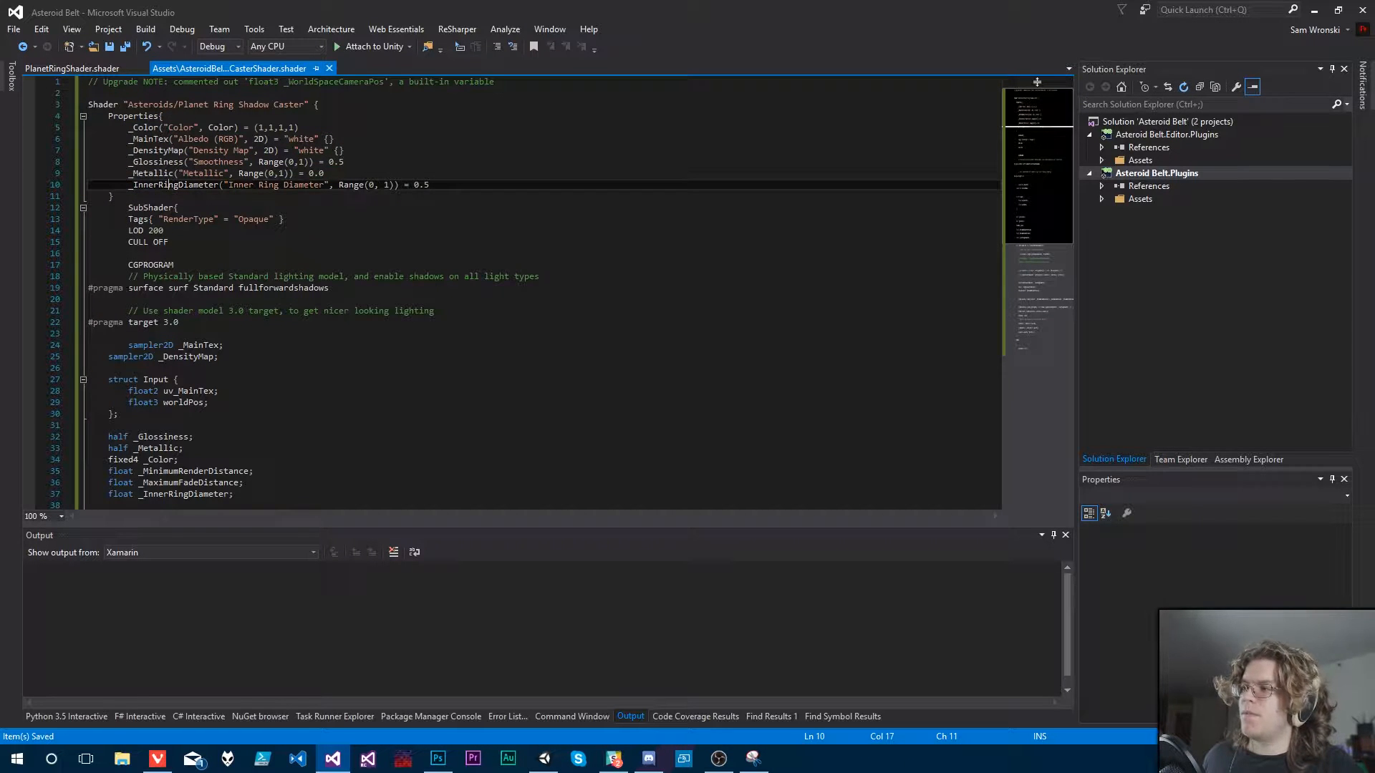
pyautogui.moveTo(377, 249)
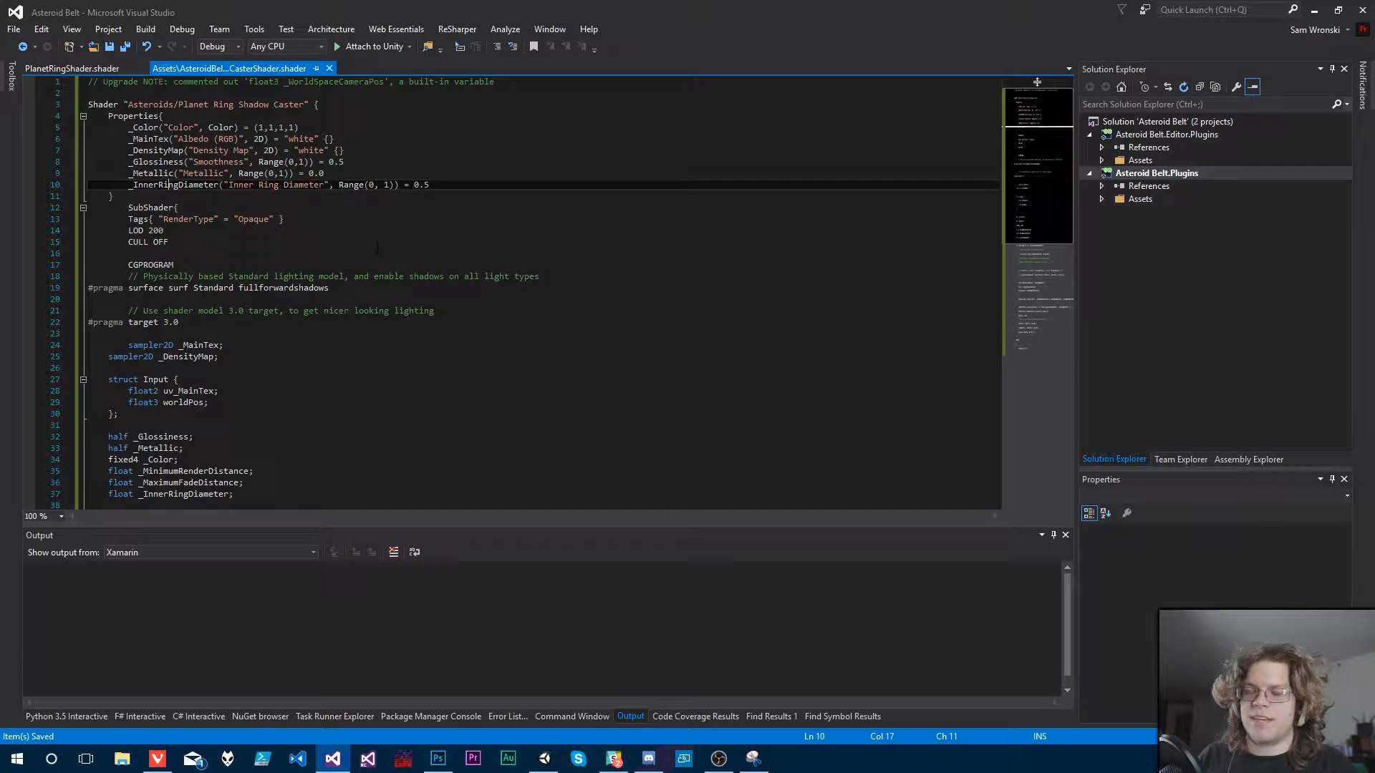
pyautogui.scroll(-3)
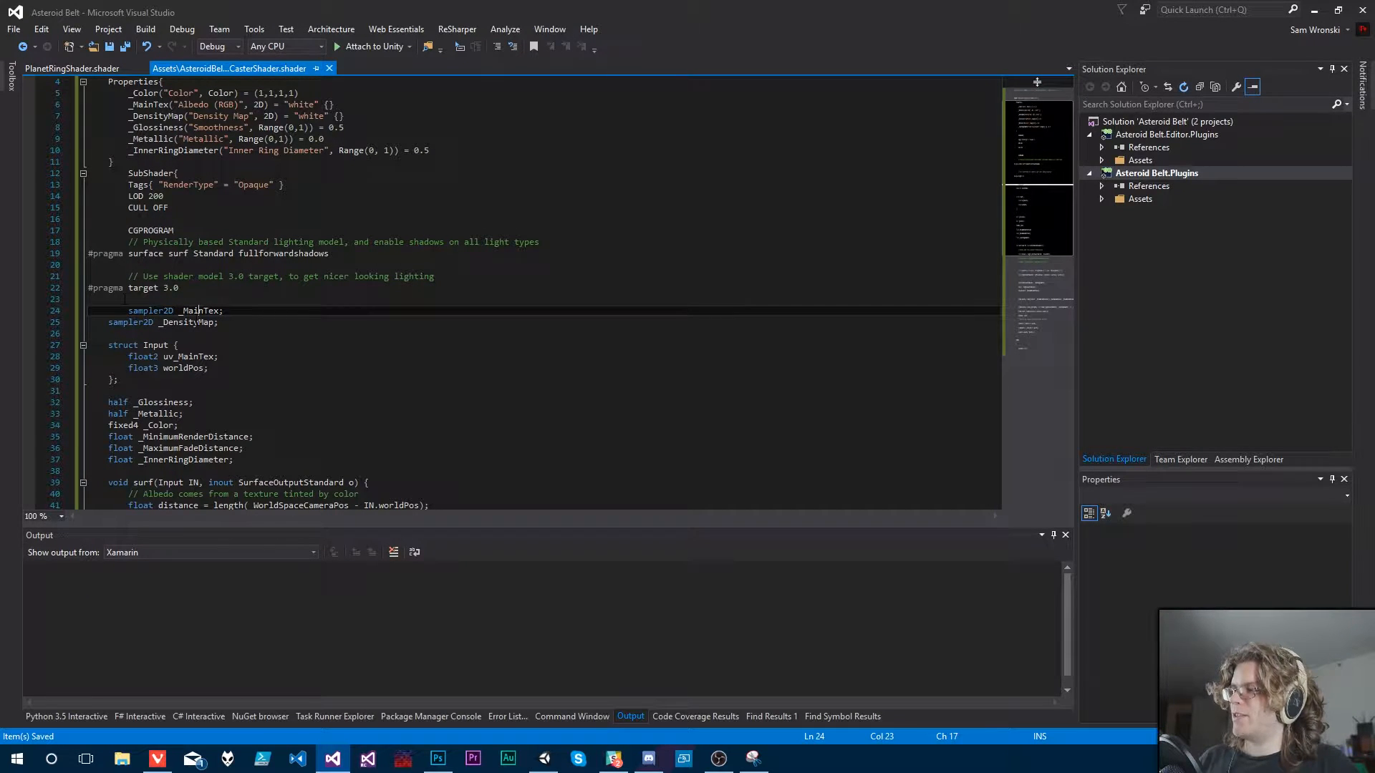
pyautogui.press('Delete')
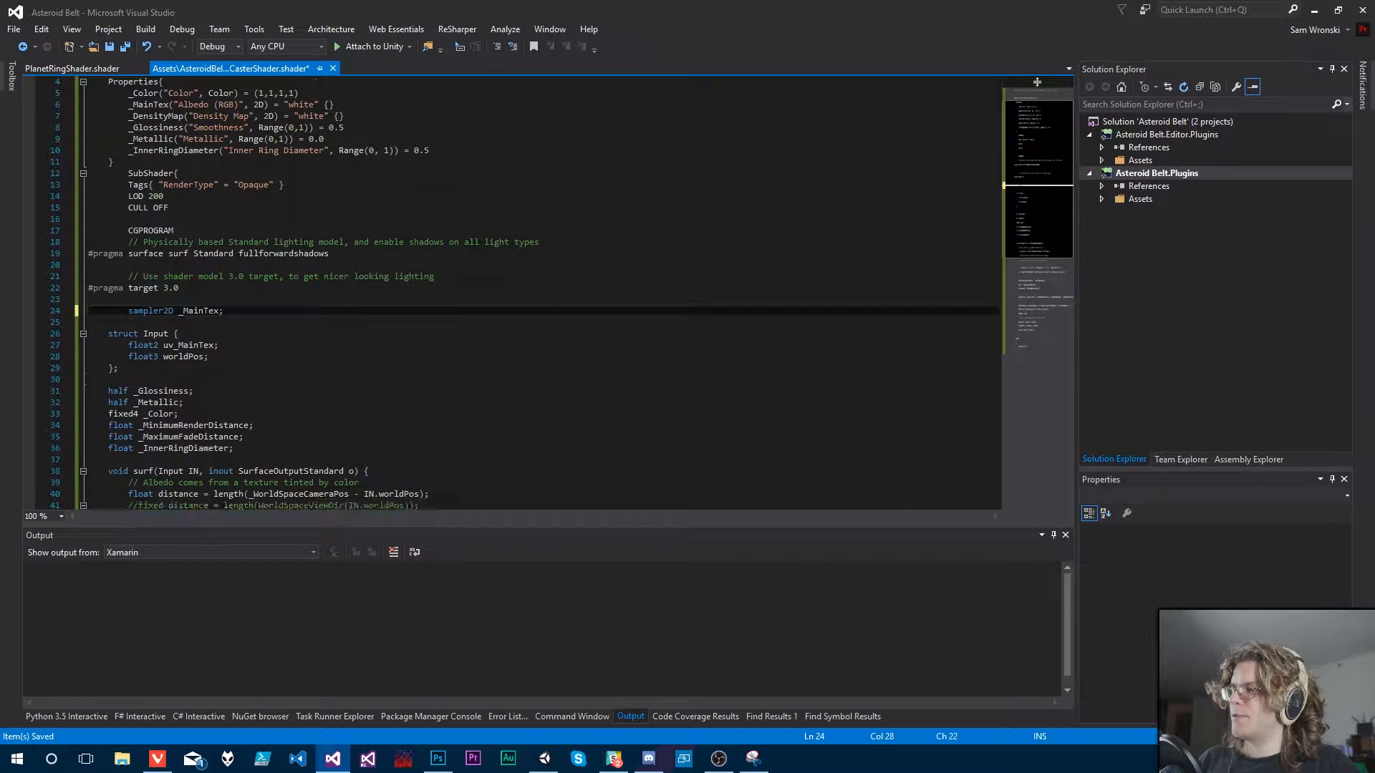
pyautogui.scroll(-3)
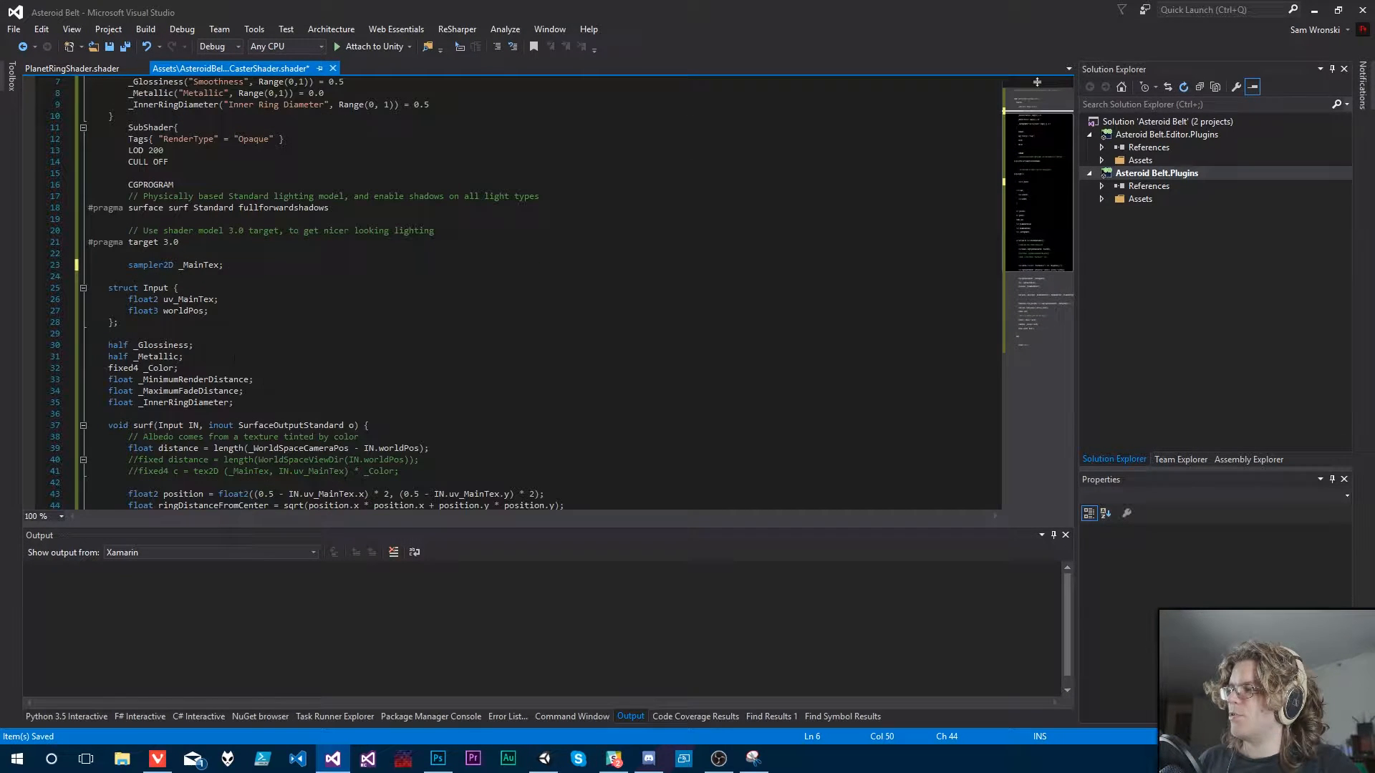
pyautogui.moveTo(107, 379); pyautogui.dragTo(243, 390)
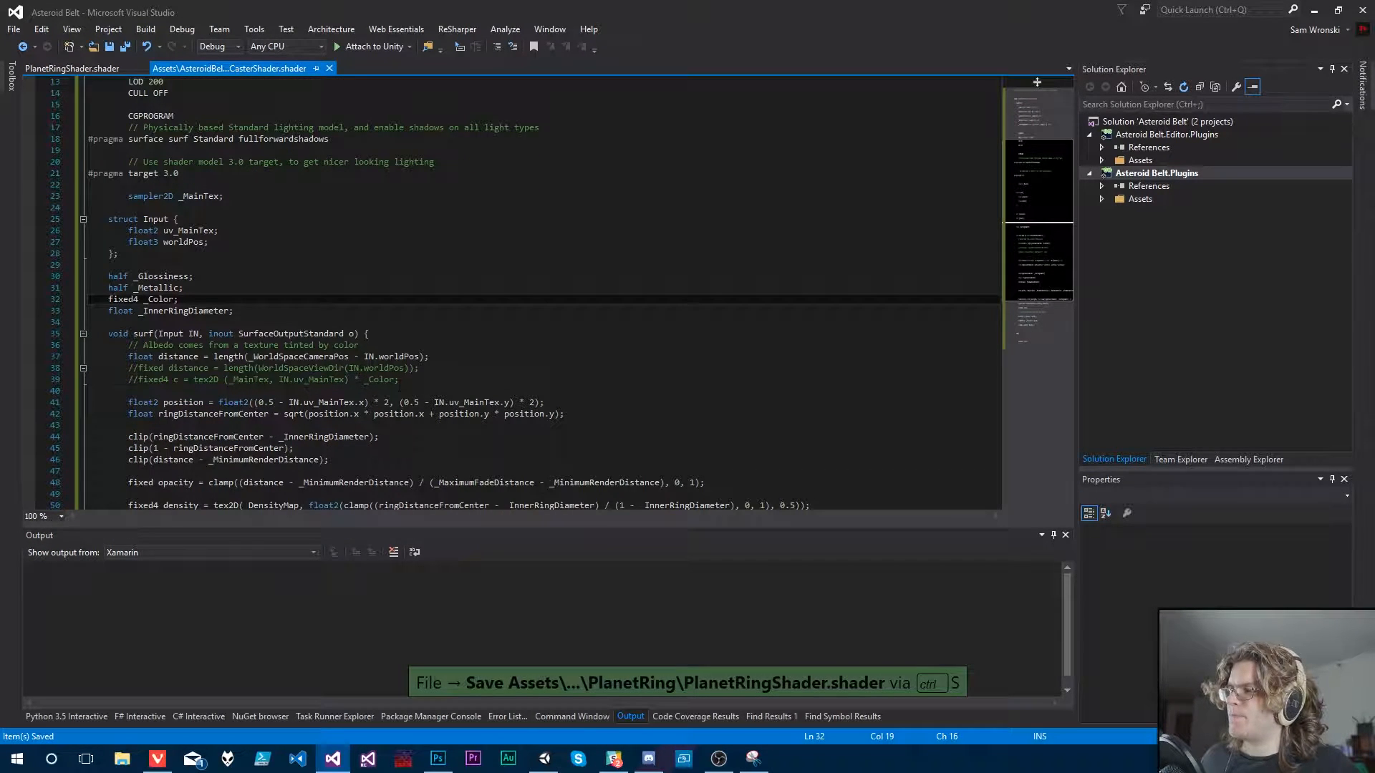
pyautogui.scroll(-3)
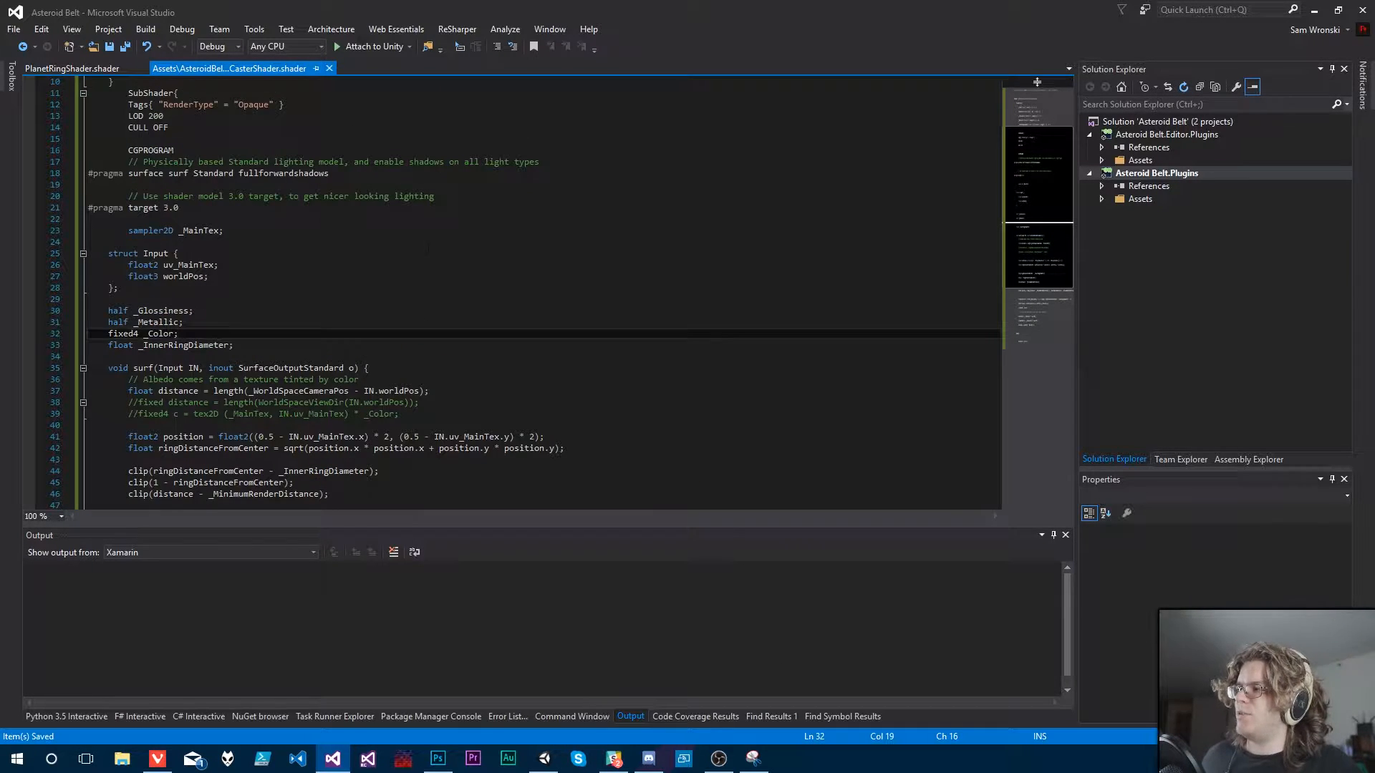
pyautogui.press('ctrl+z')
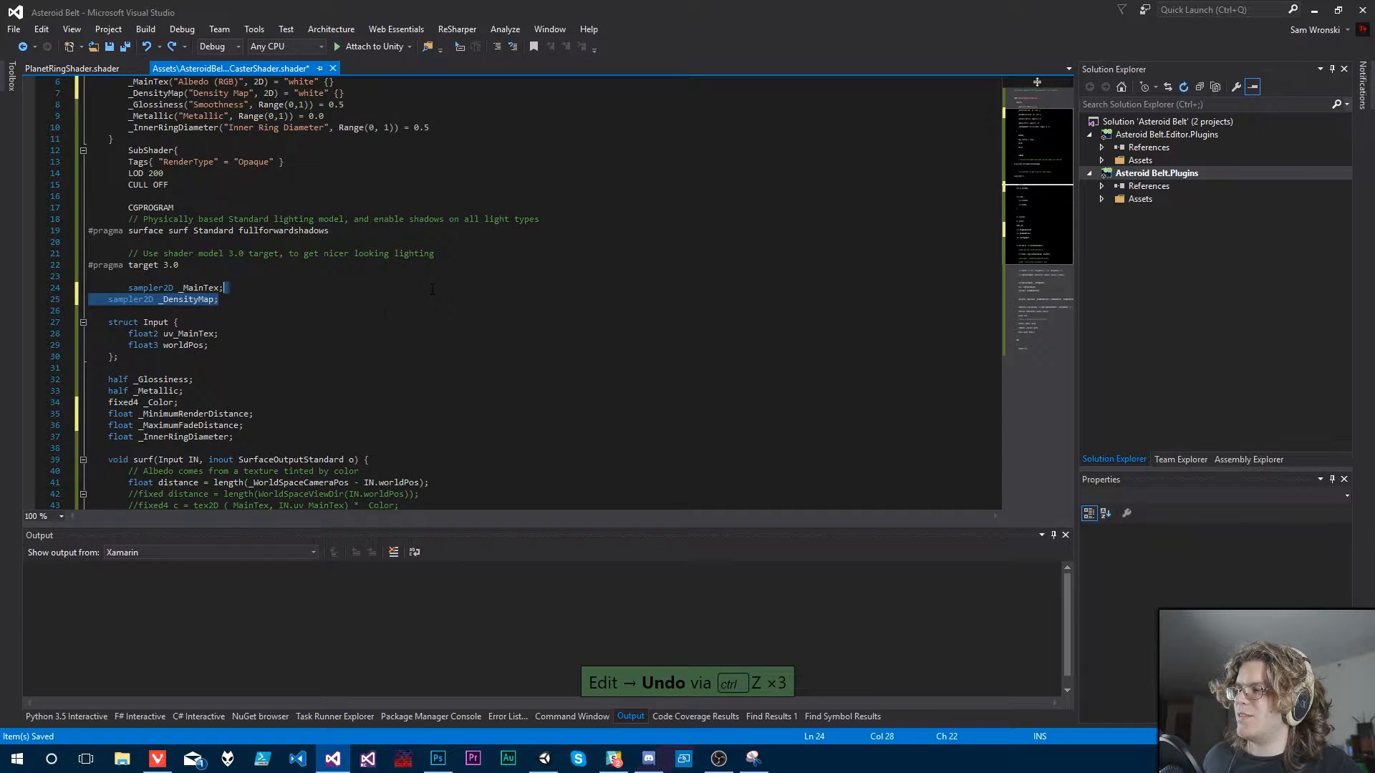
pyautogui.press('ctrl+s')
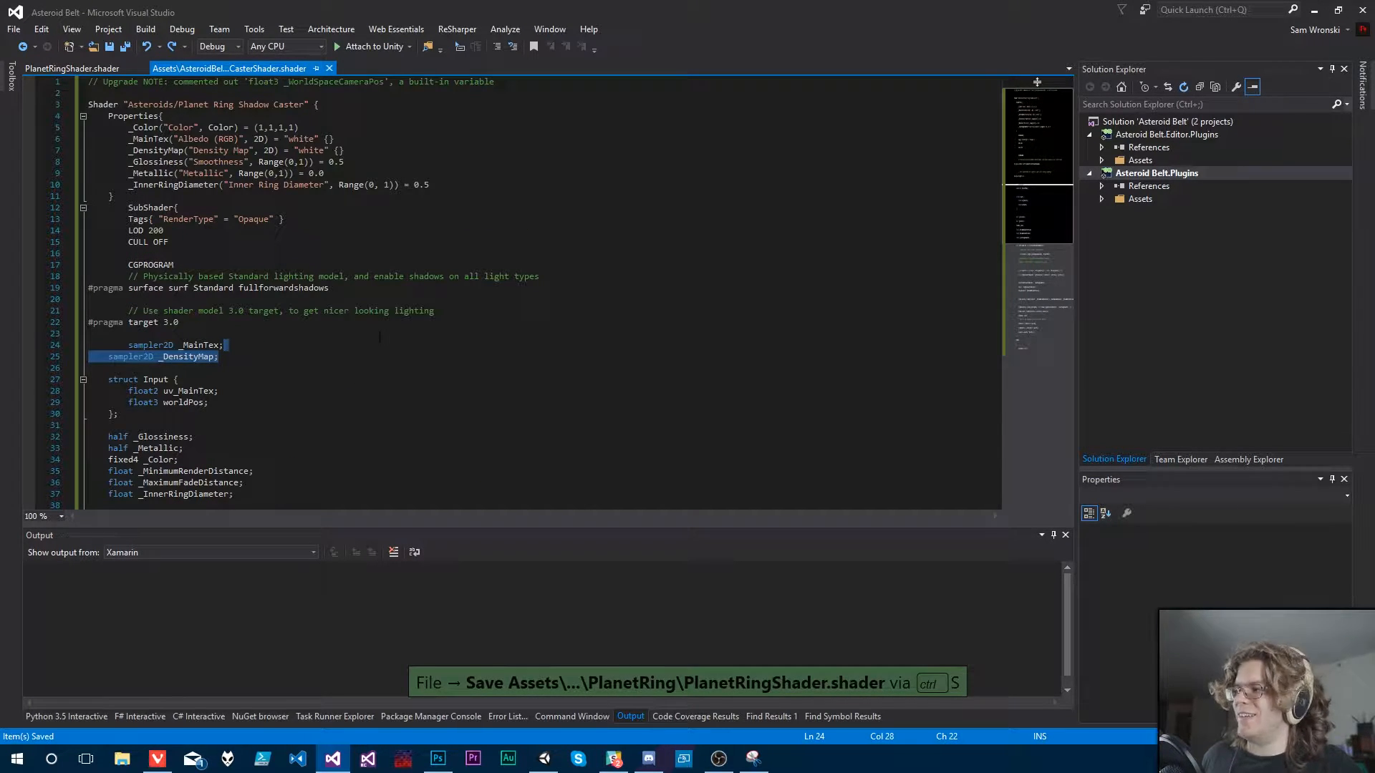
pyautogui.scroll(-3)
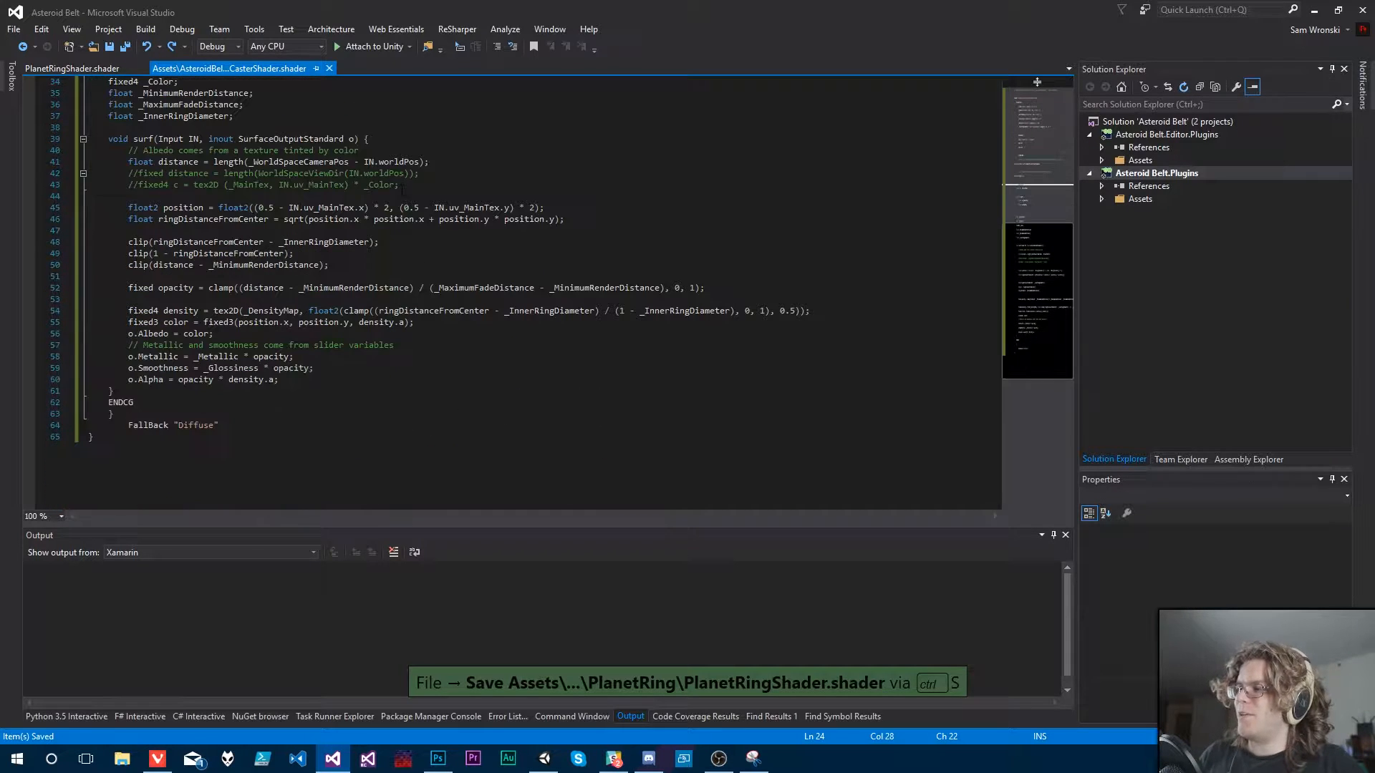
pyautogui.scroll(3)
pyautogui.write('_InnerRingDiameter("Inner Ring Diameter", Range(0, 1)) = 0.5')
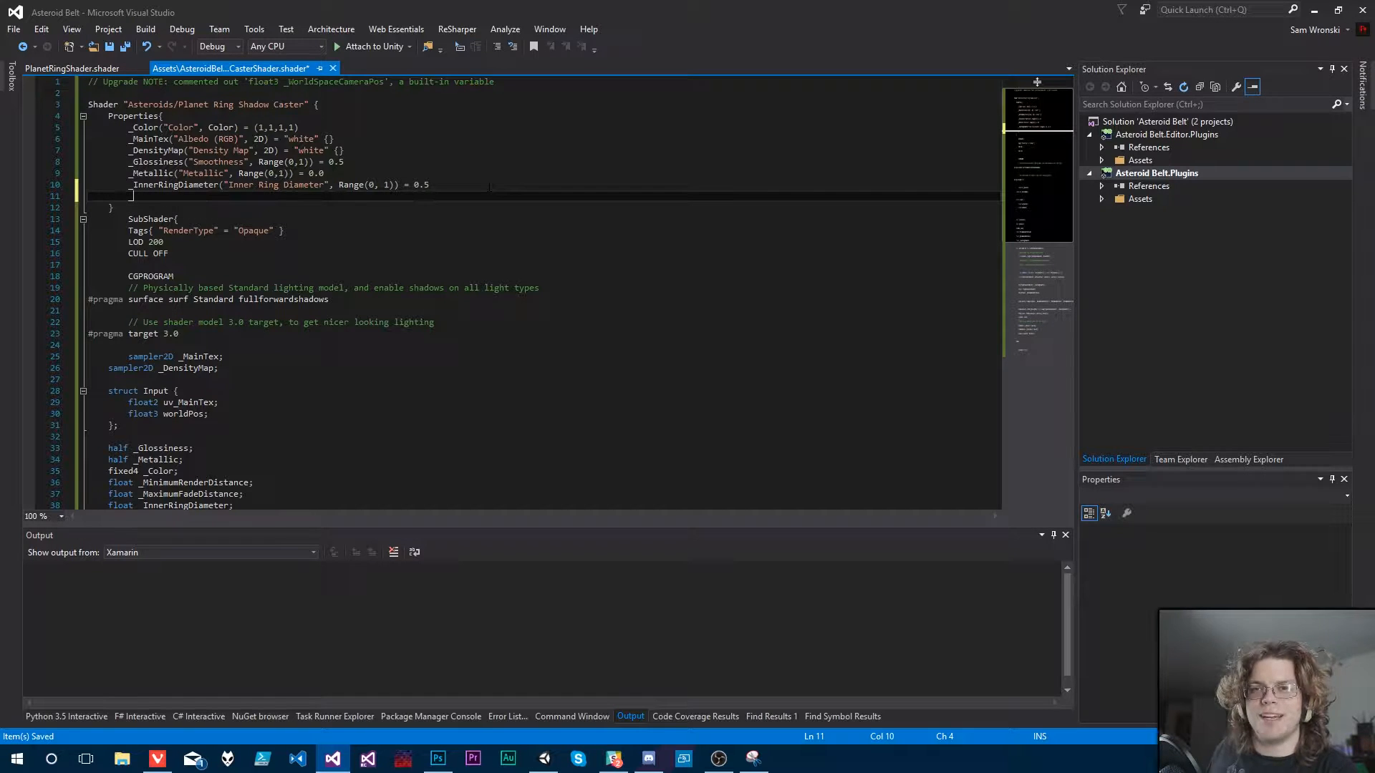
# Step: Add a _Cutoff("Cutoff", Range(0, 1)) property to the shader's Properties block
pyautogui.write('_Cu')
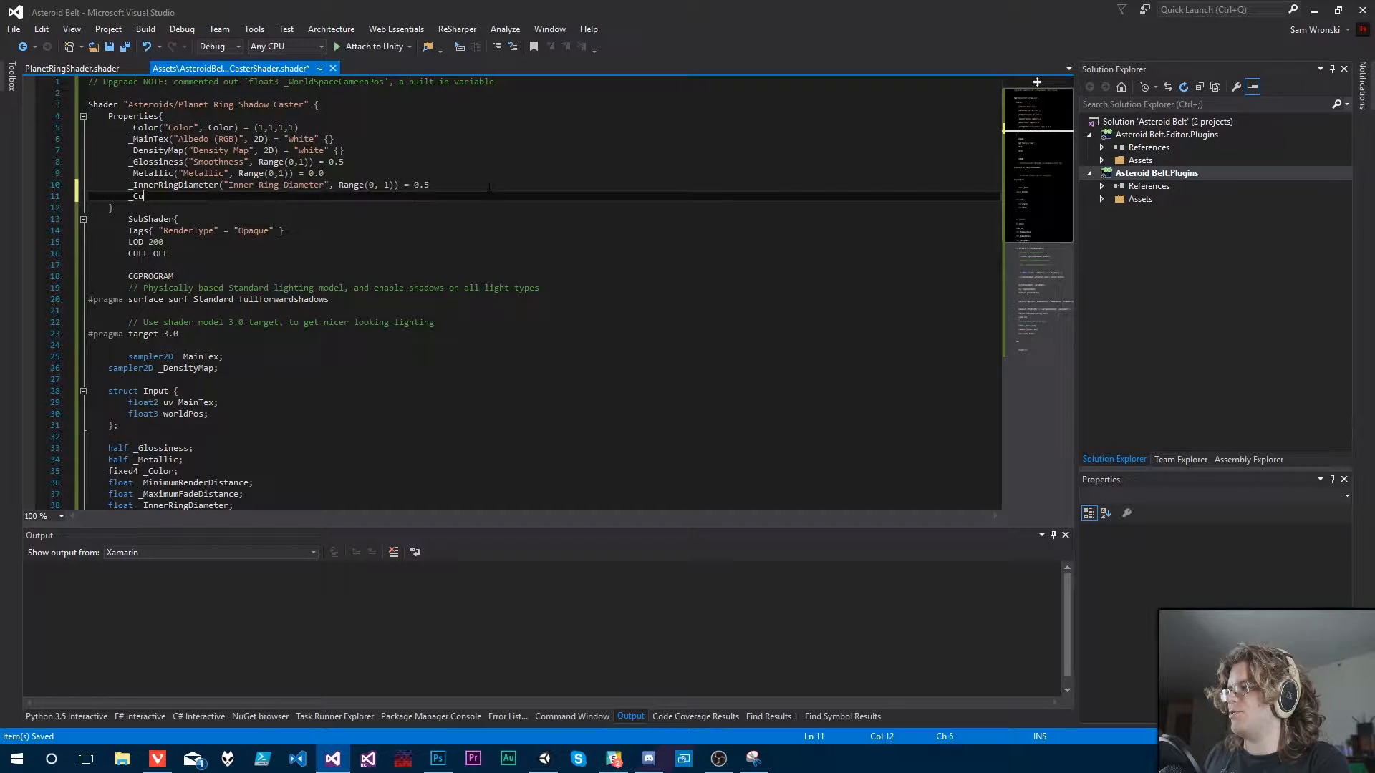
pyautogui.write('toff(')
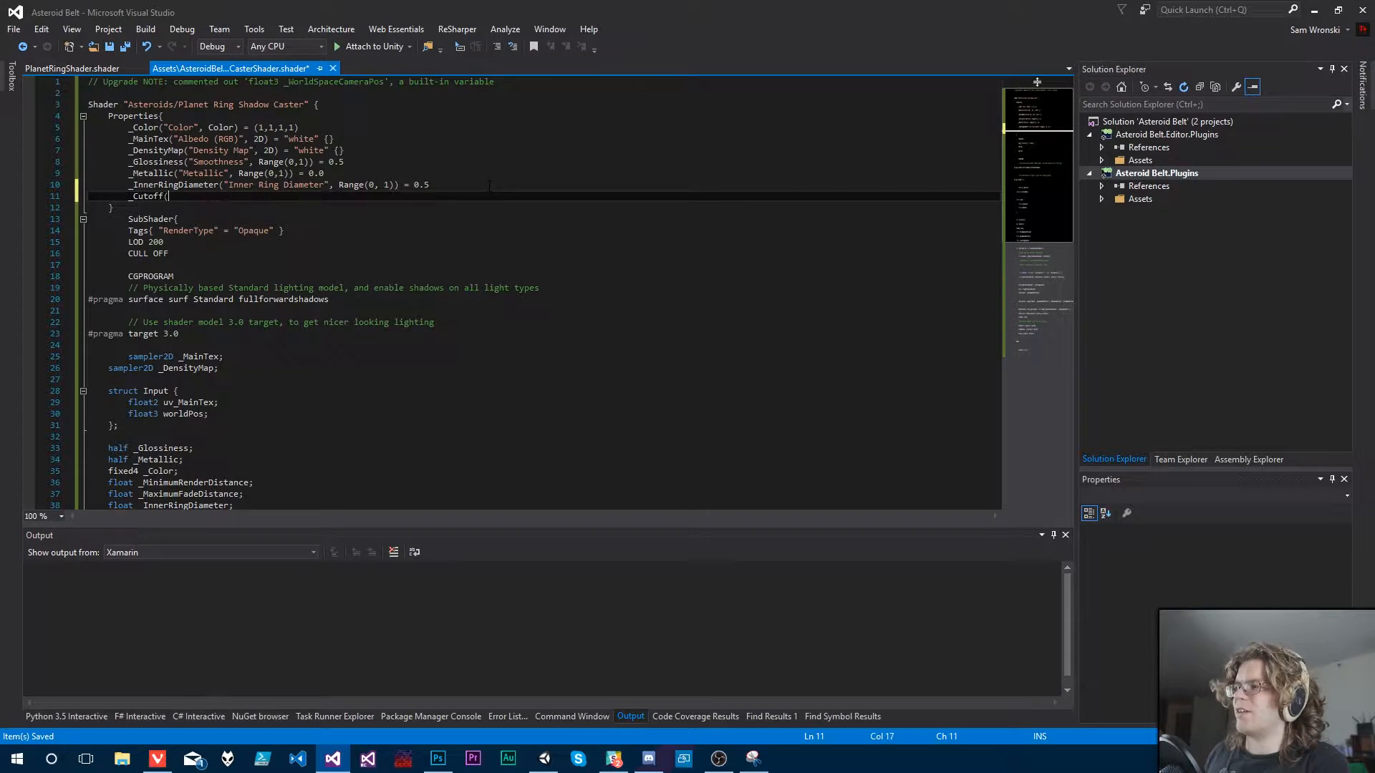
pyautogui.write('"Cutoff"')
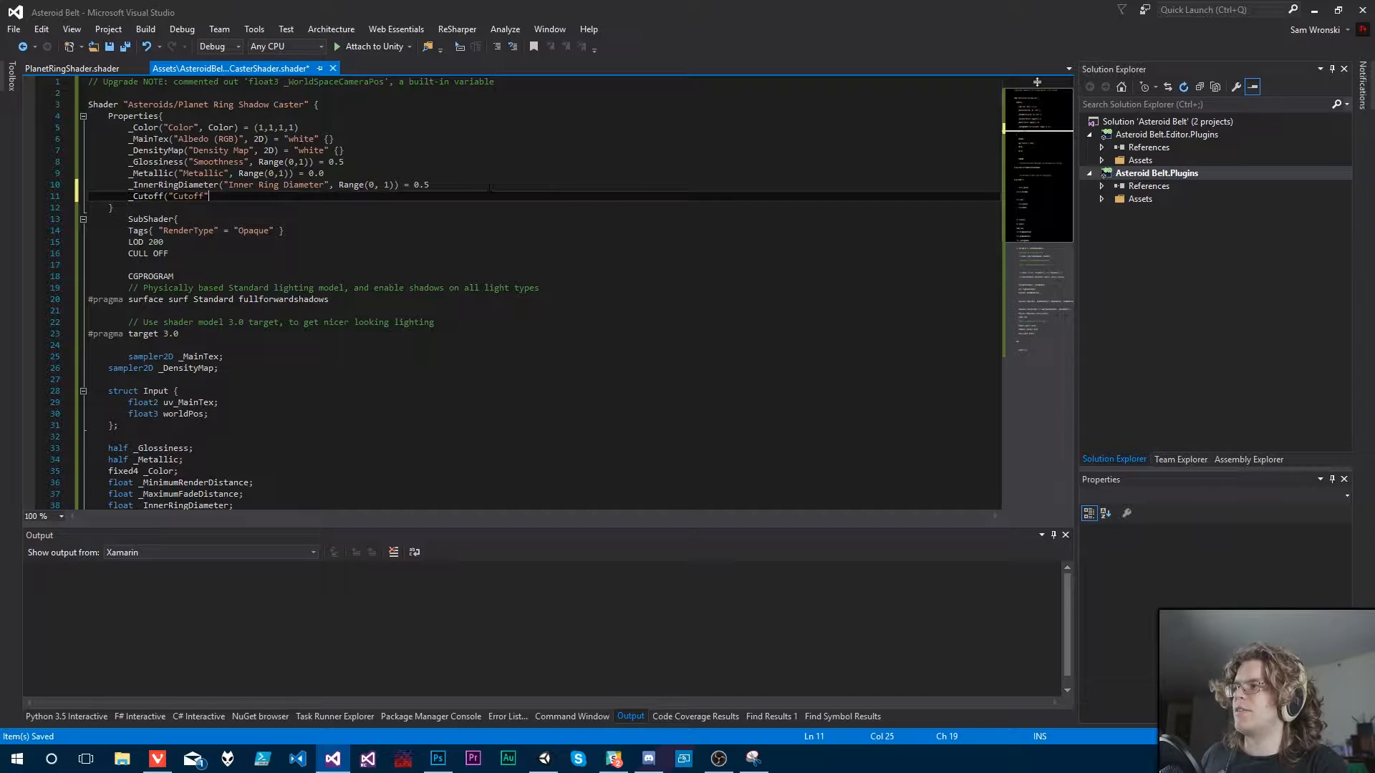
pyautogui.write(')')
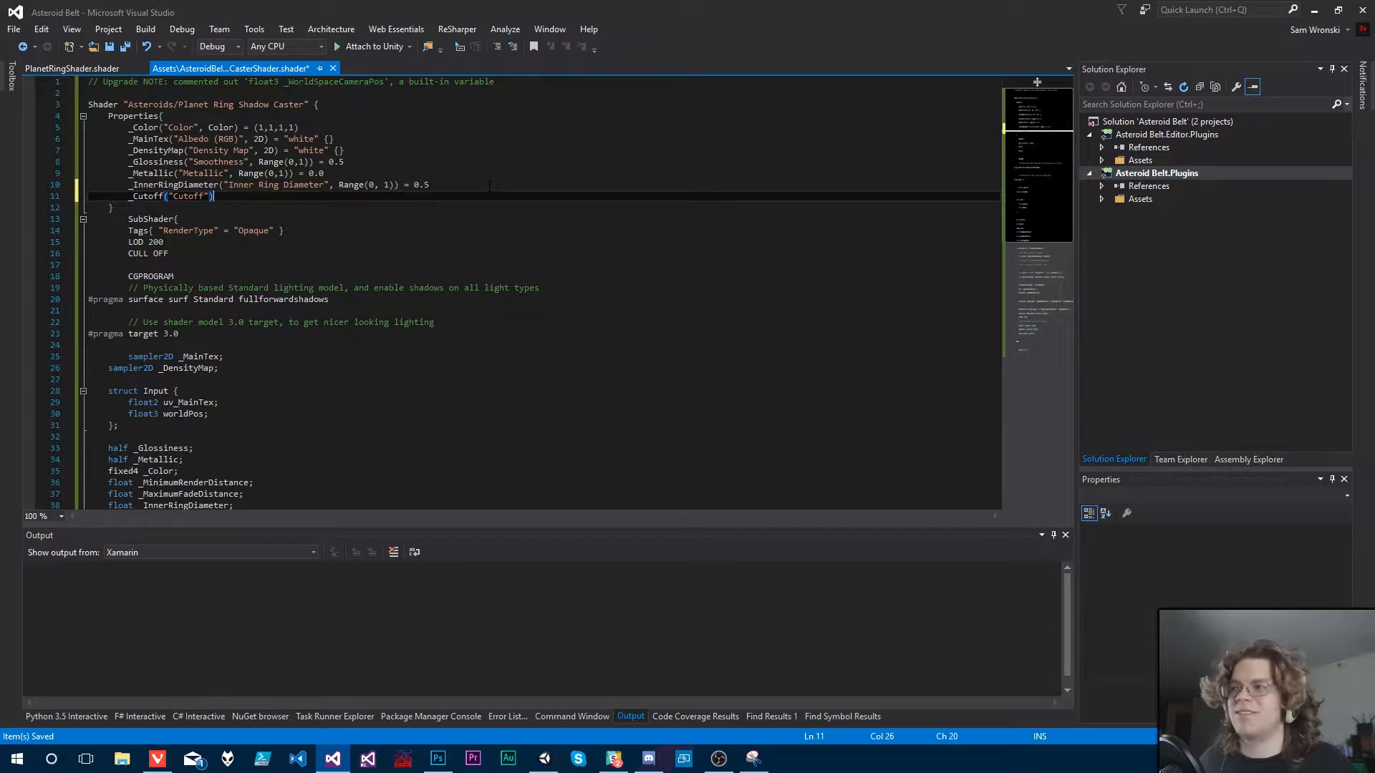
pyautogui.press('Backspace')
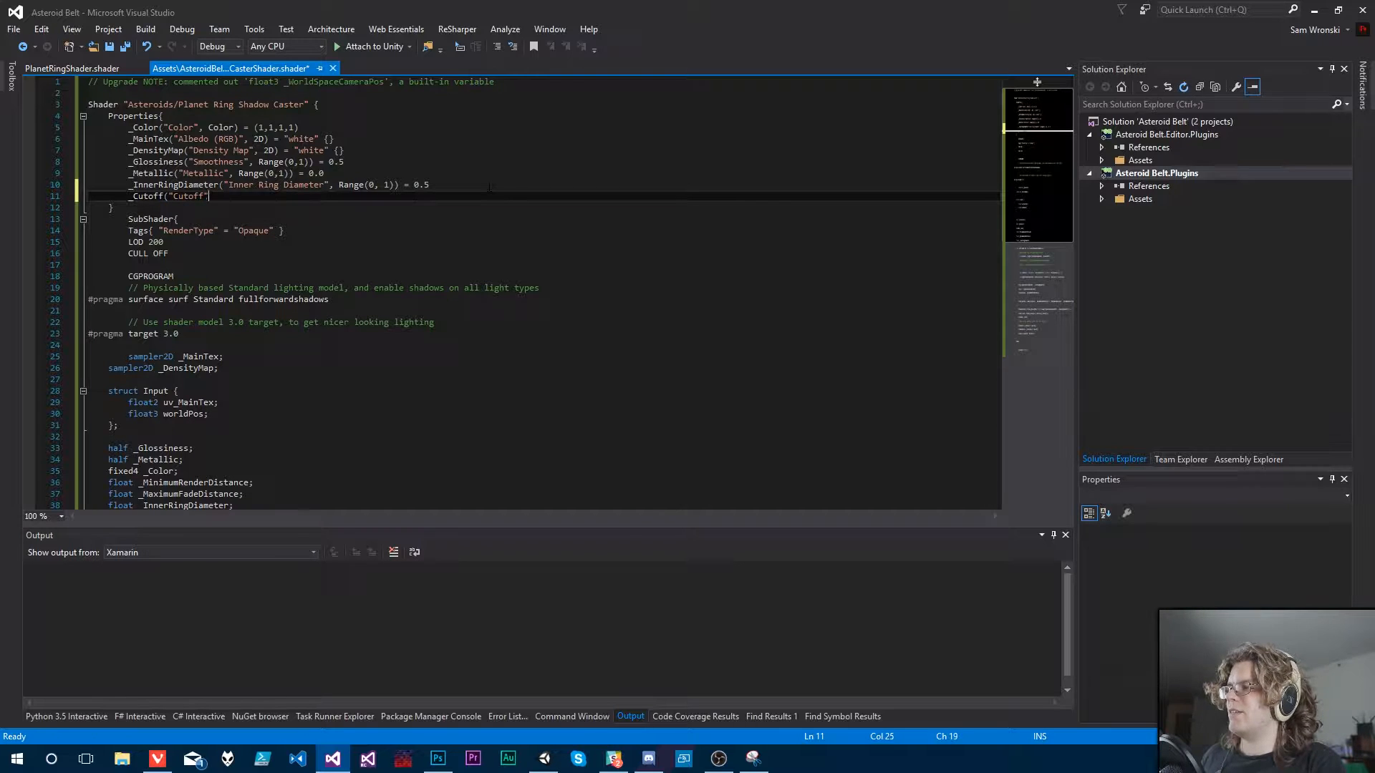
pyautogui.write(', Range(')
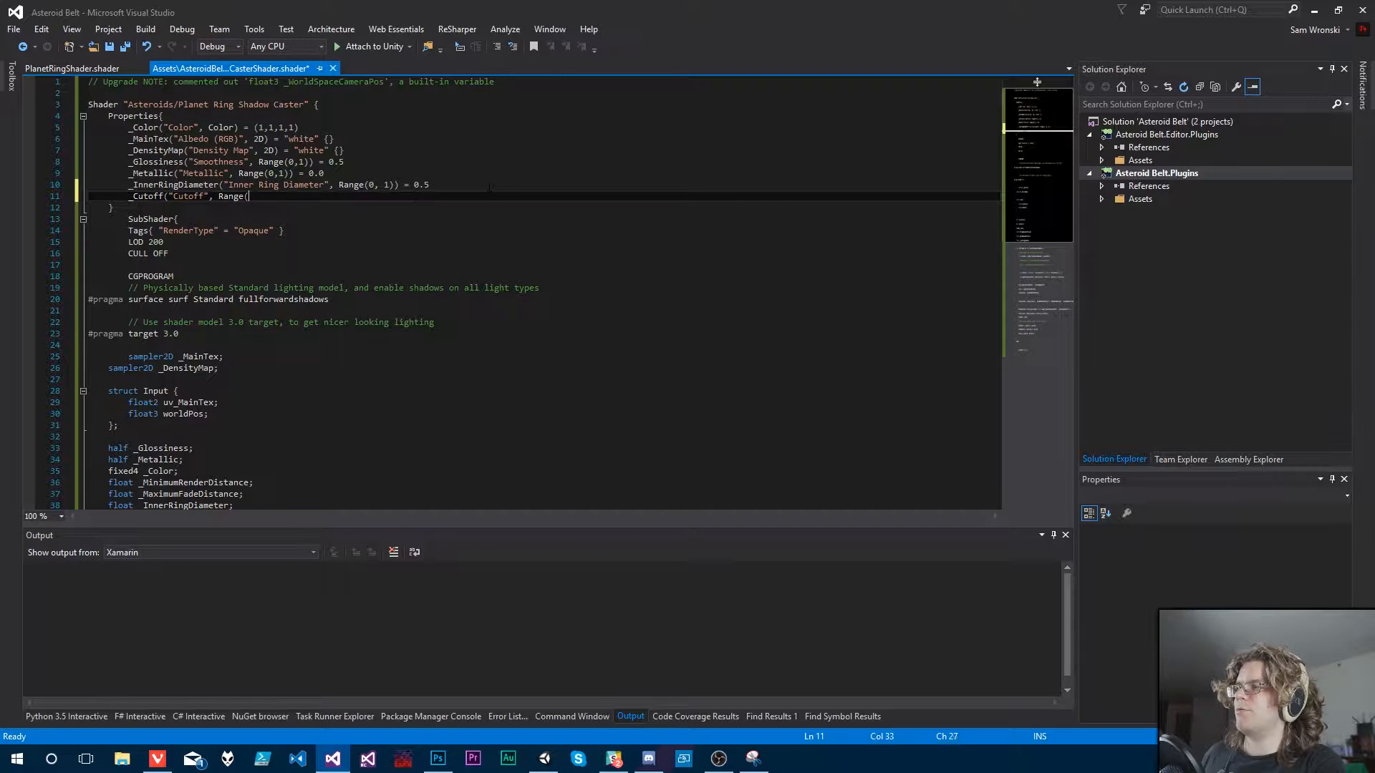
pyautogui.write('0, 1)) = 0.5')
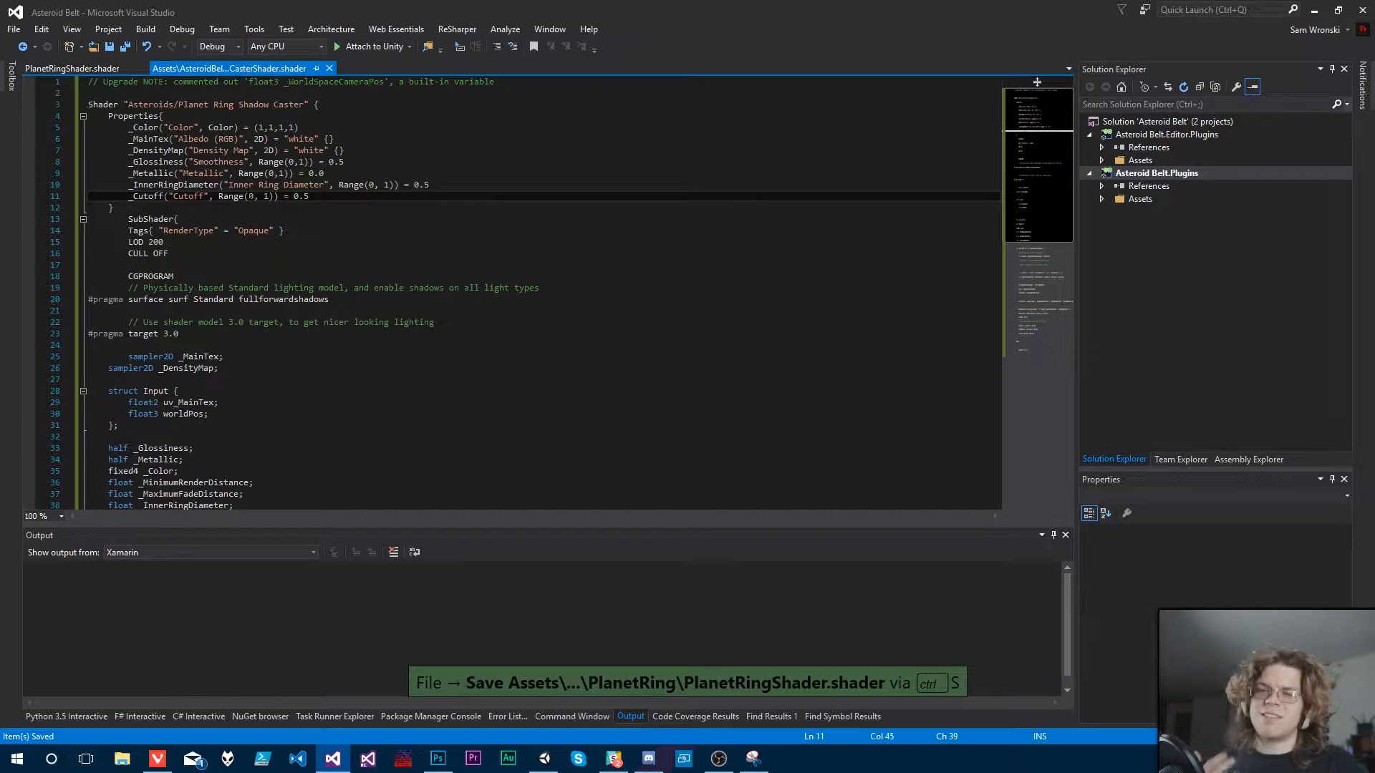
# Step: Declare 'float _Cutoff' among the ring variable declarations
pyautogui.scroll(-3)
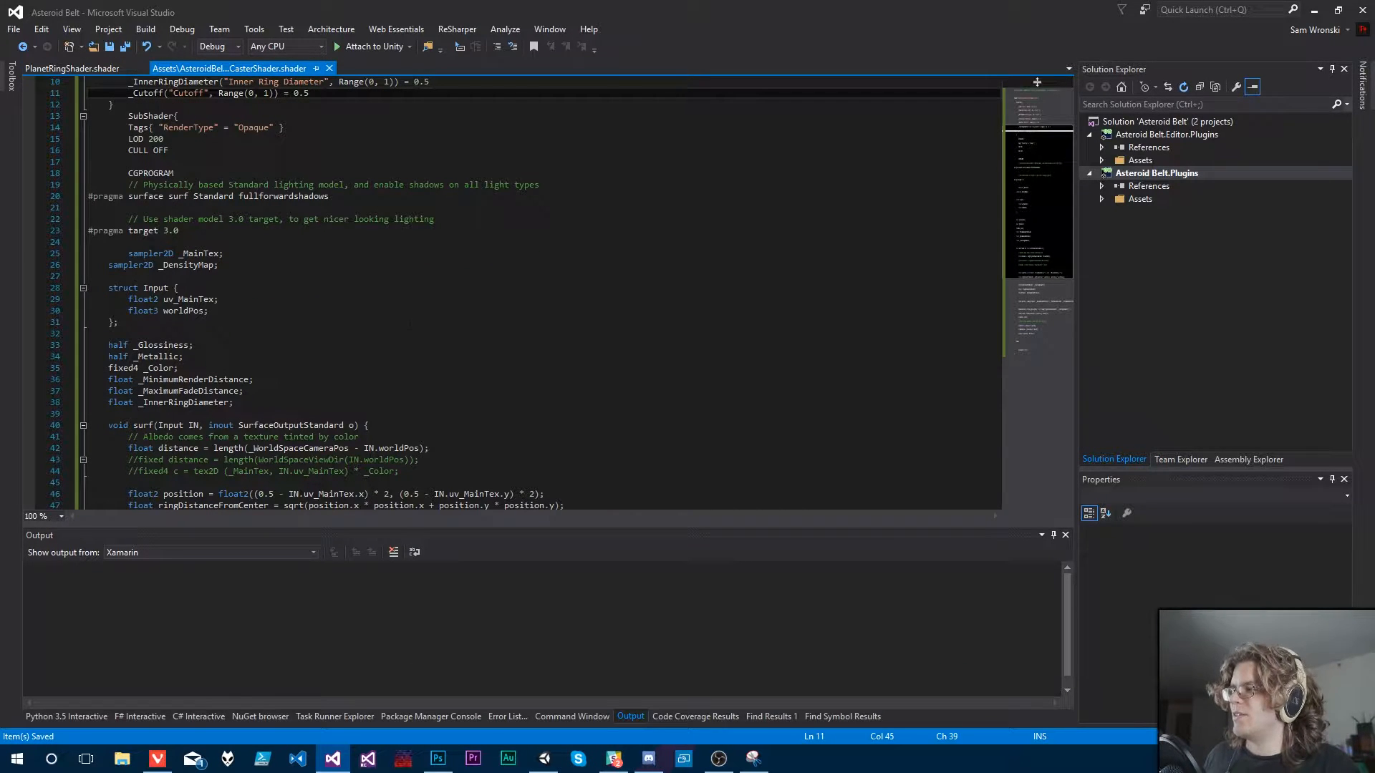
pyautogui.scroll(-3)
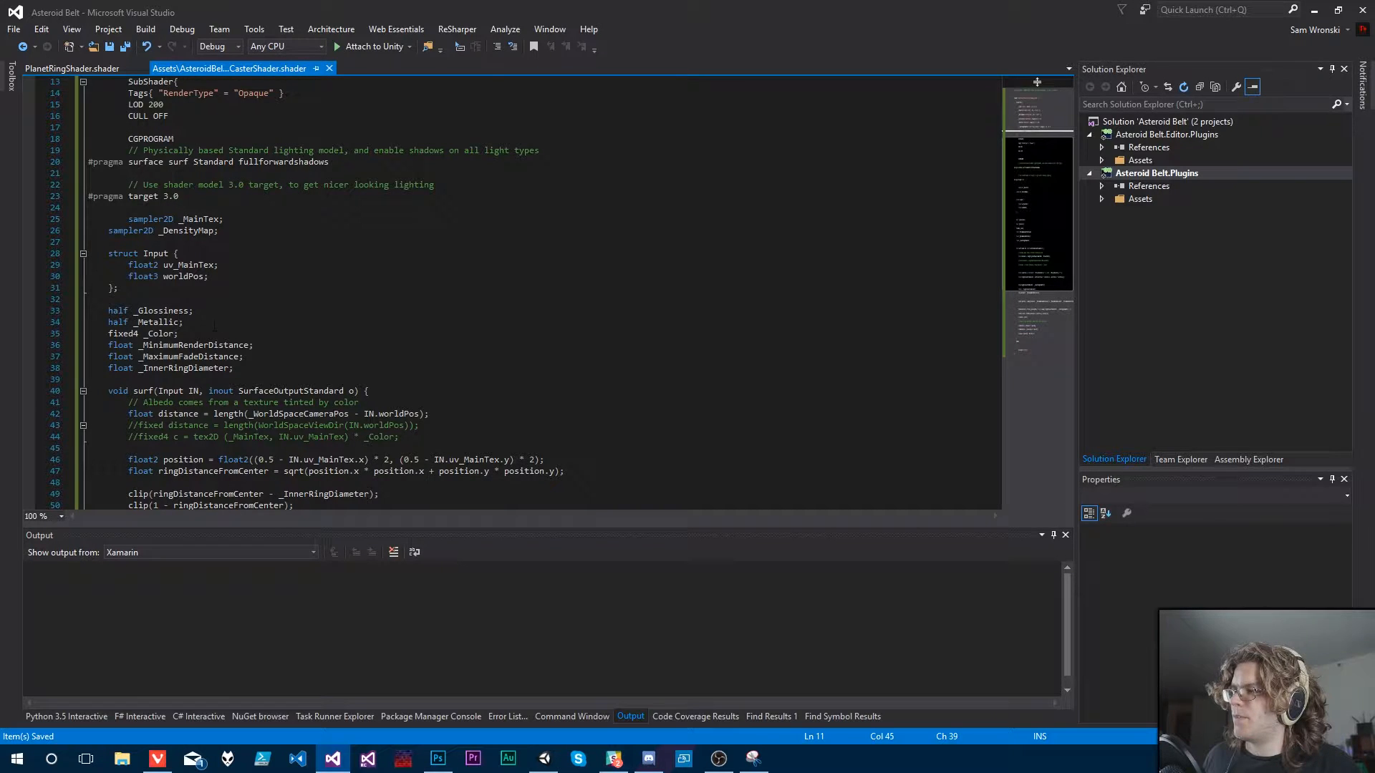
pyautogui.scroll(-3)
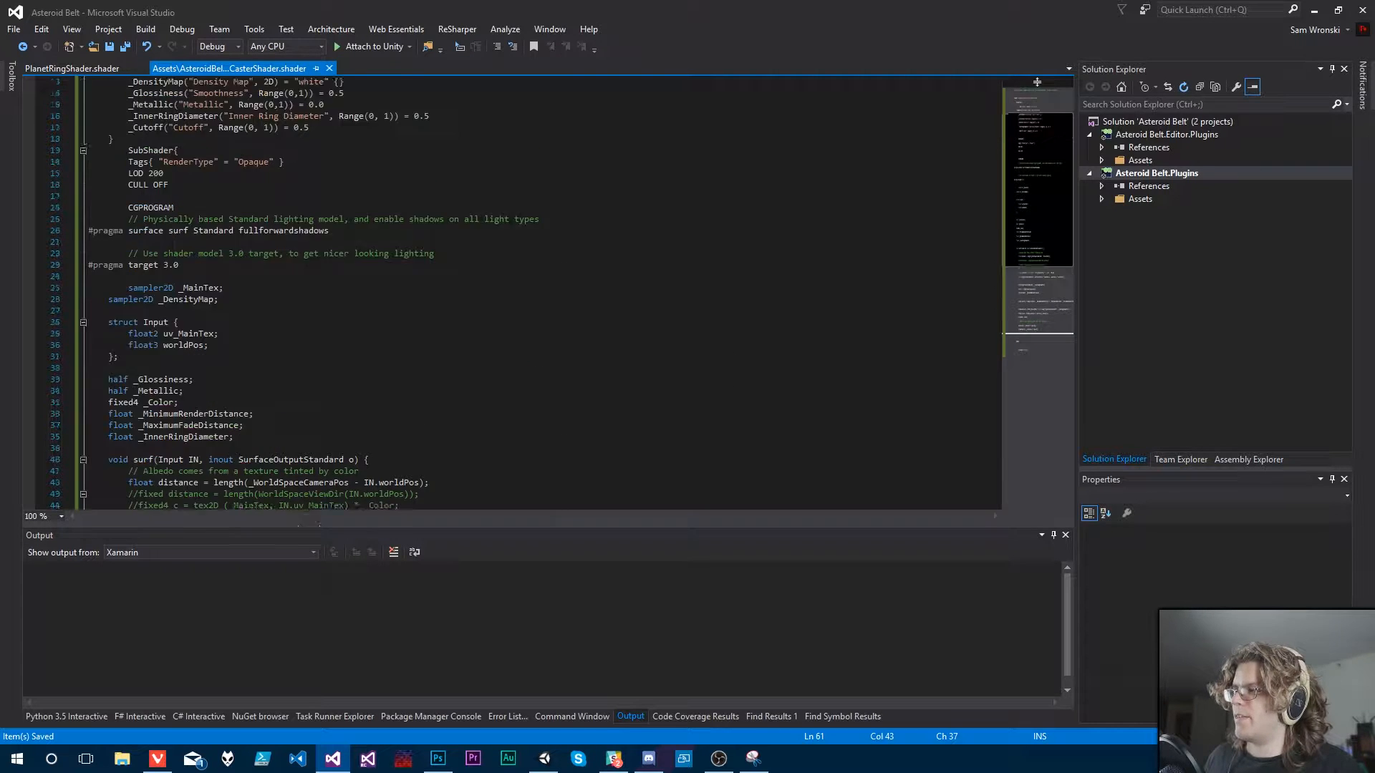
pyautogui.write('float')
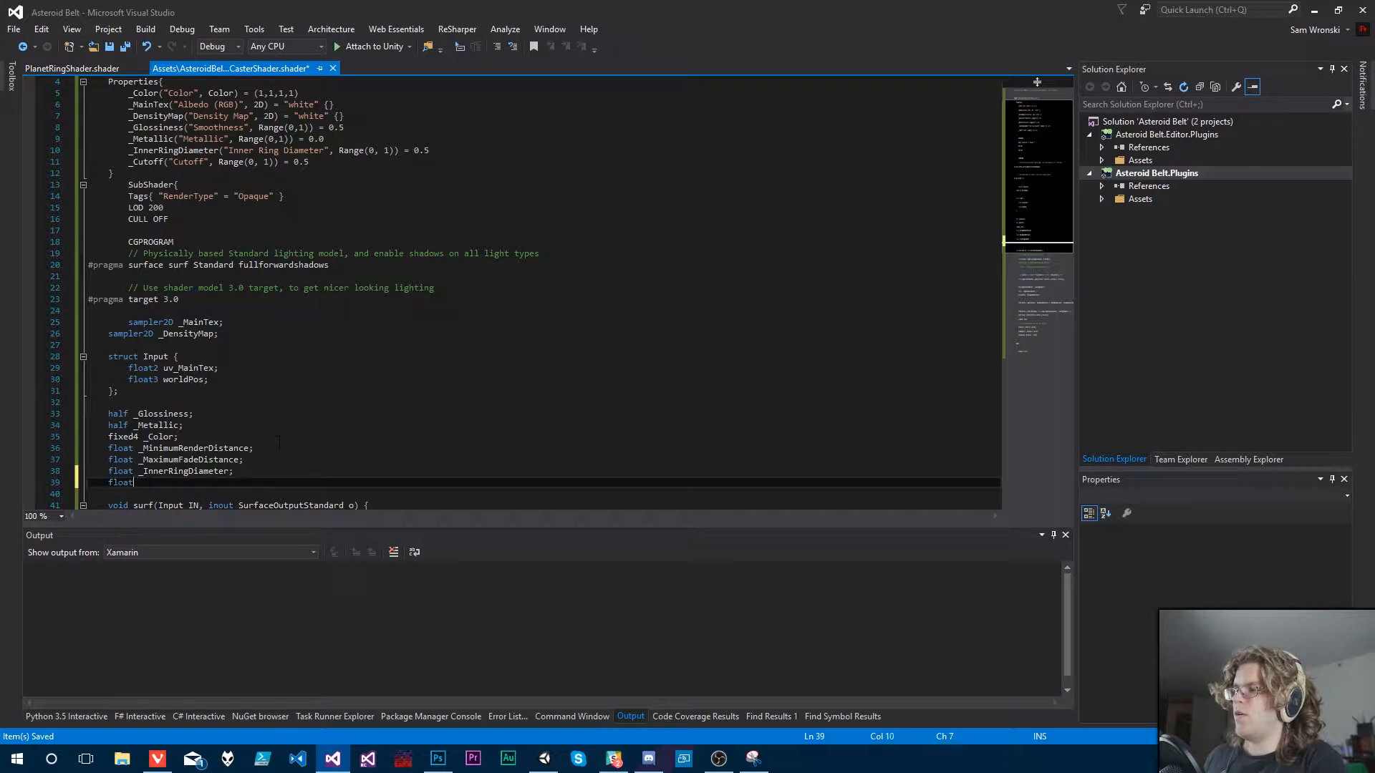
pyautogui.write('_Cutoff')
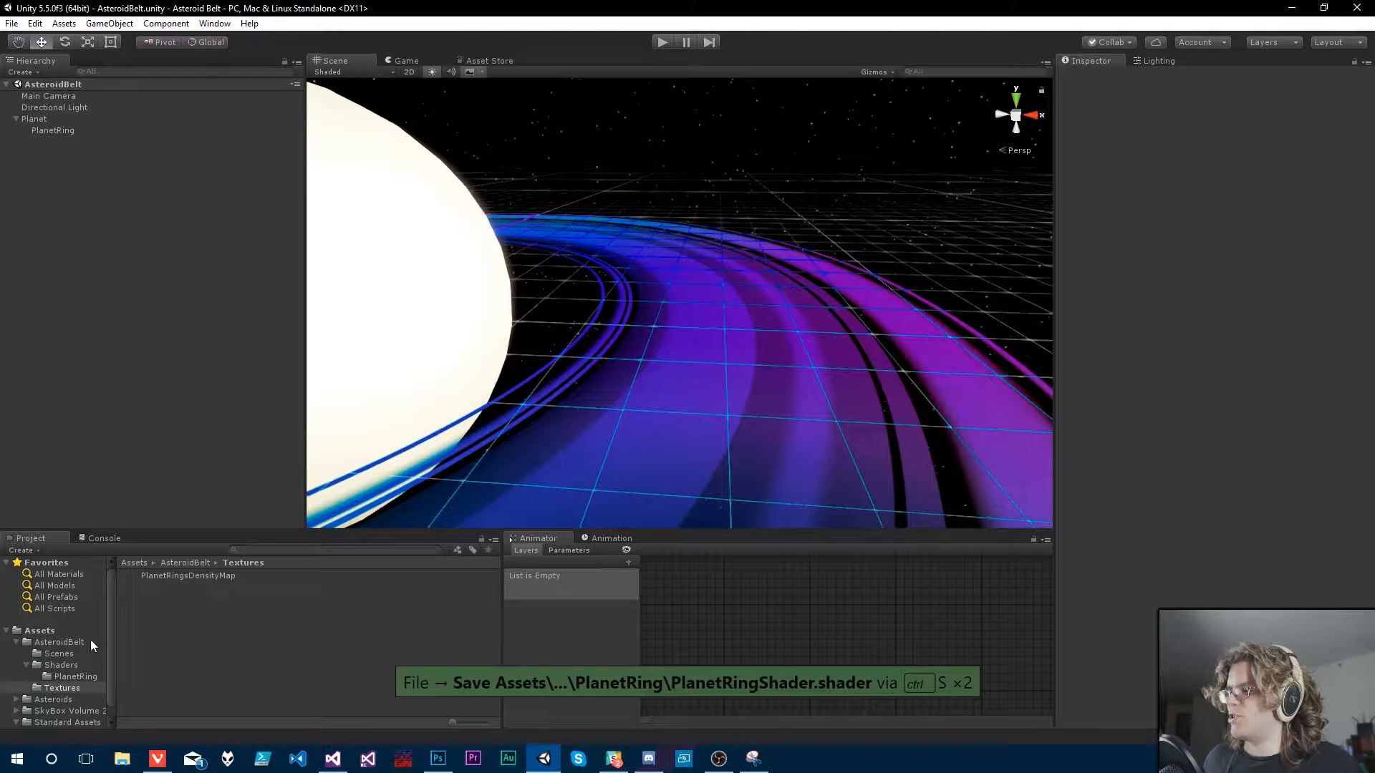
# Step: Open Assets > AsteroidBelt > Shaders > PlanetRing in the Project window
pyautogui.click(75, 676)
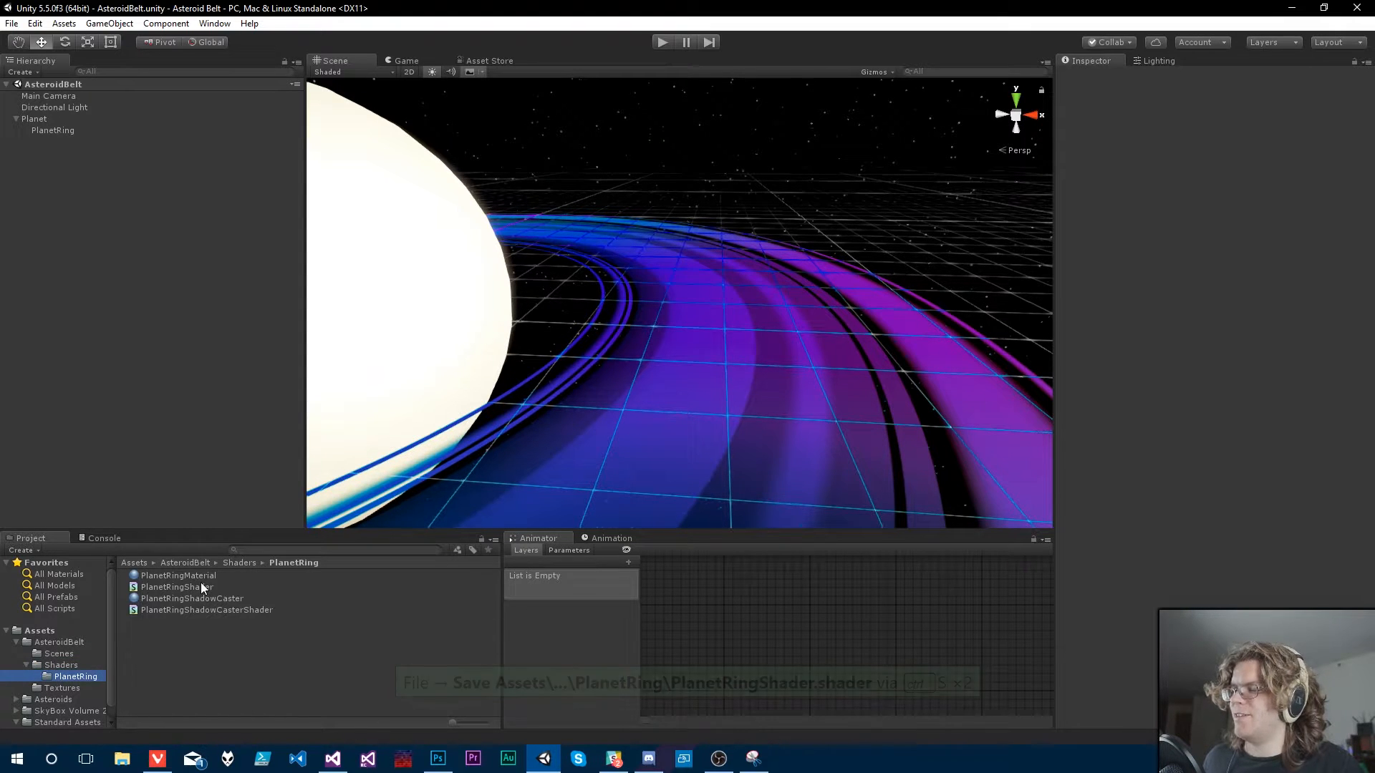
pyautogui.click(51, 130)
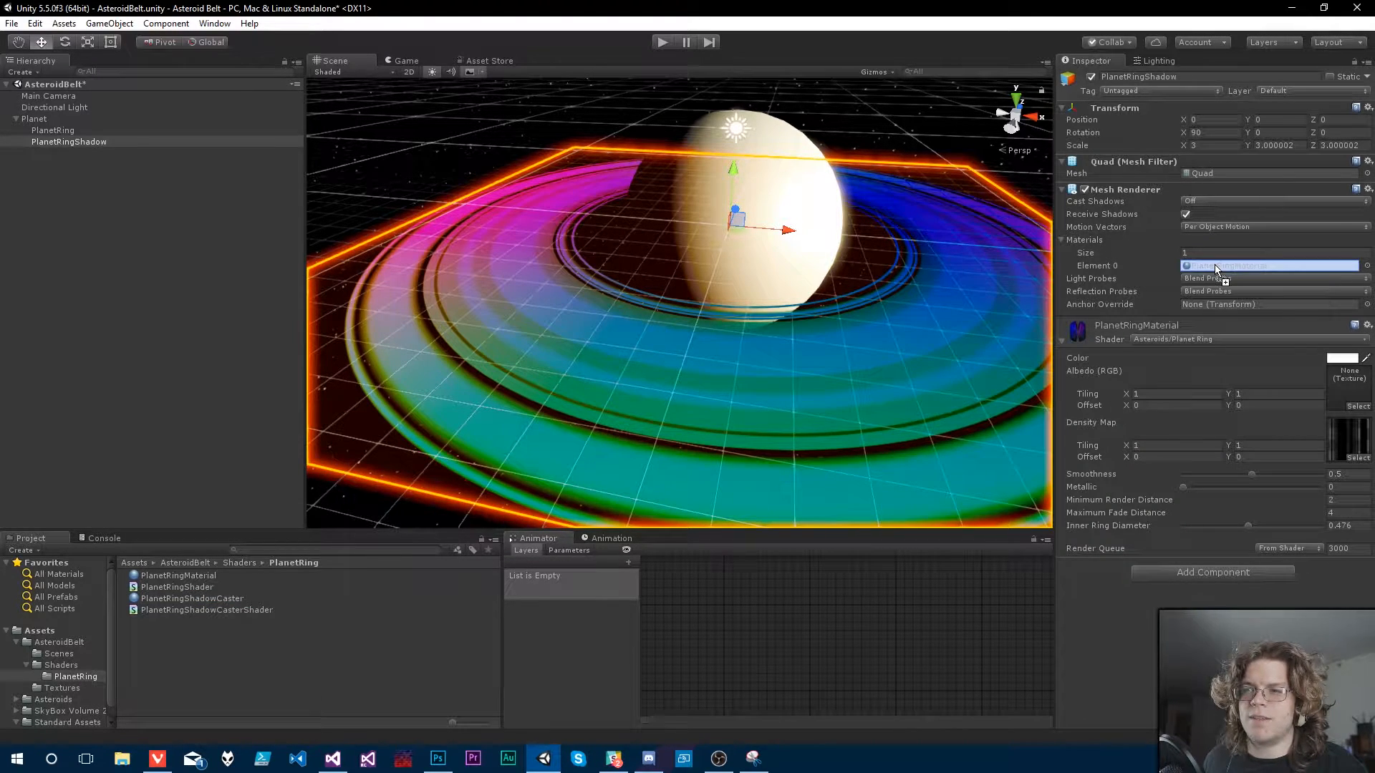
# Step: Assign PlanetRingShadowCaster to the quad's Mesh Renderer and set Cast Shadows to Shadows Only
pyautogui.click(1269, 265)
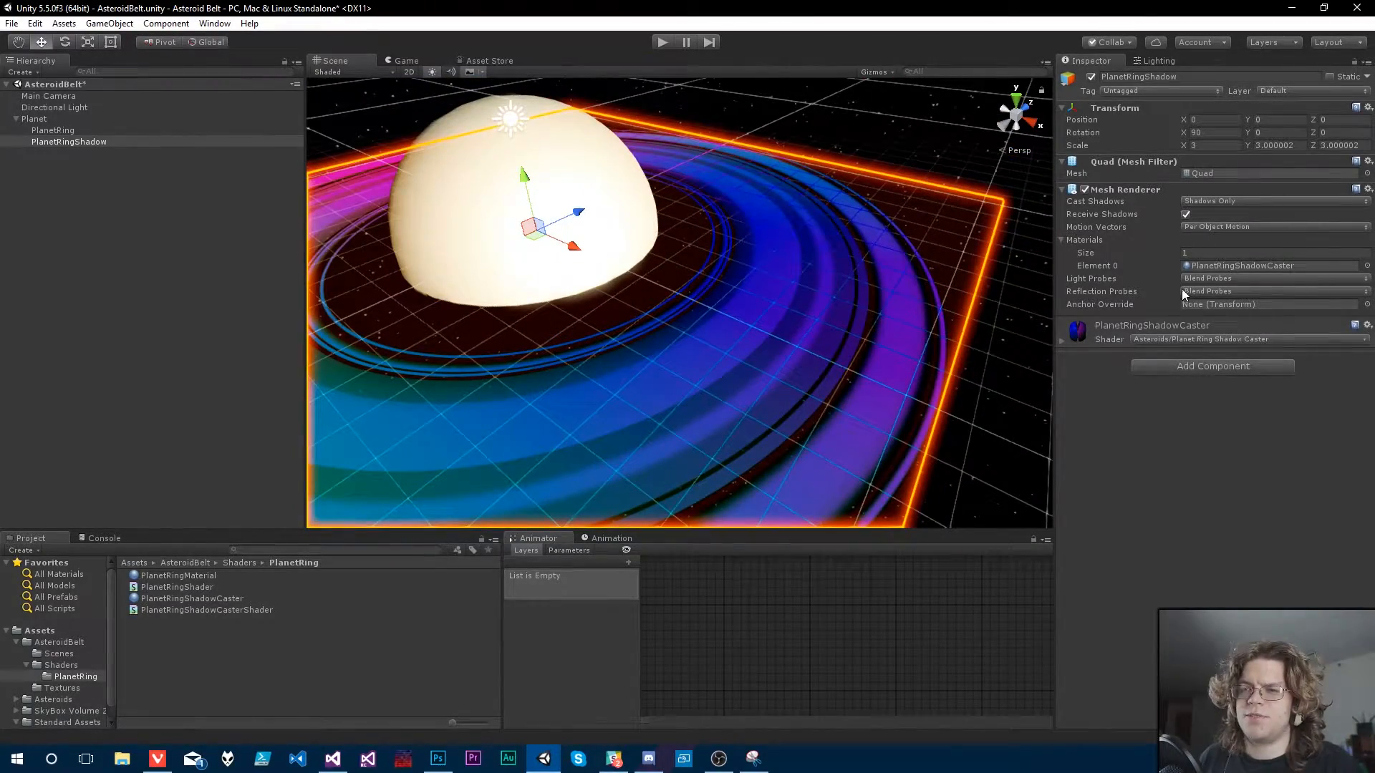
pyautogui.click(1186, 214)
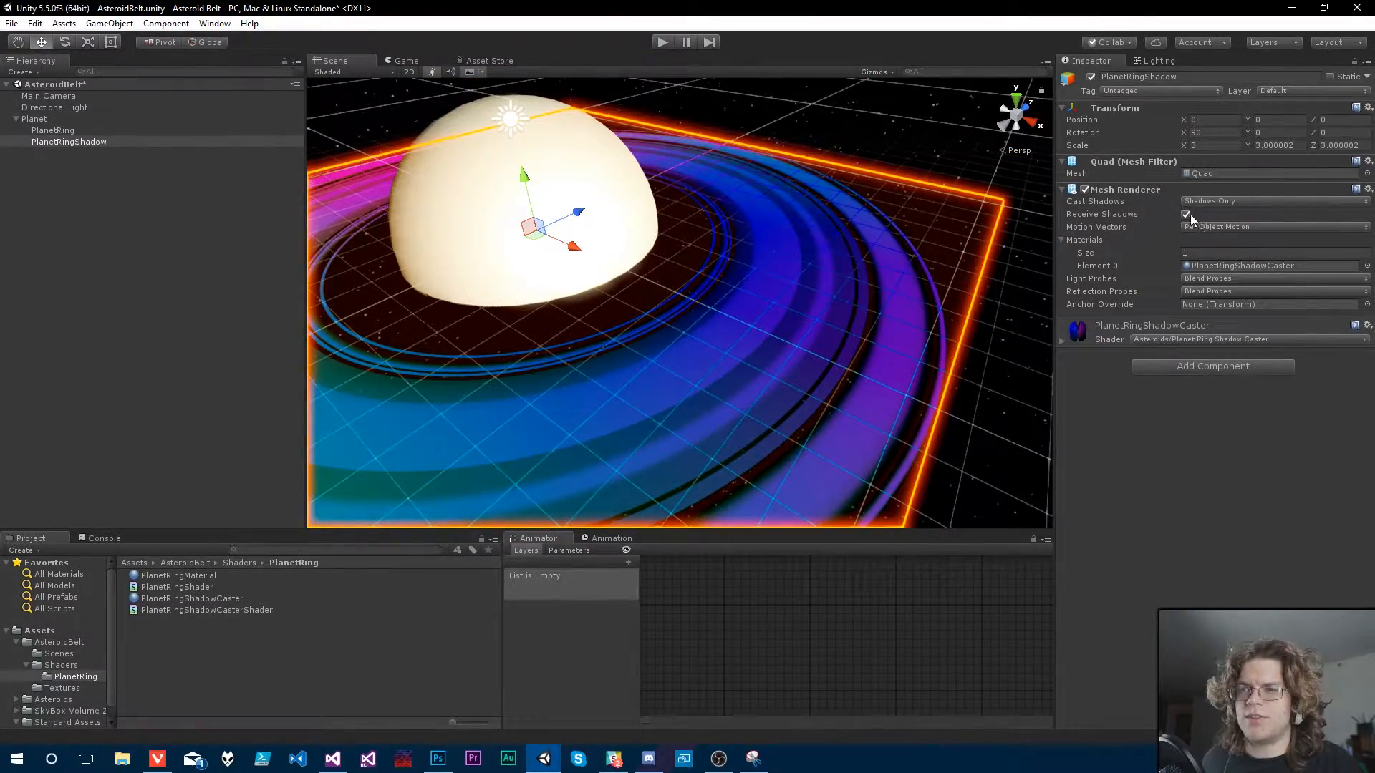
pyautogui.click(1185, 214)
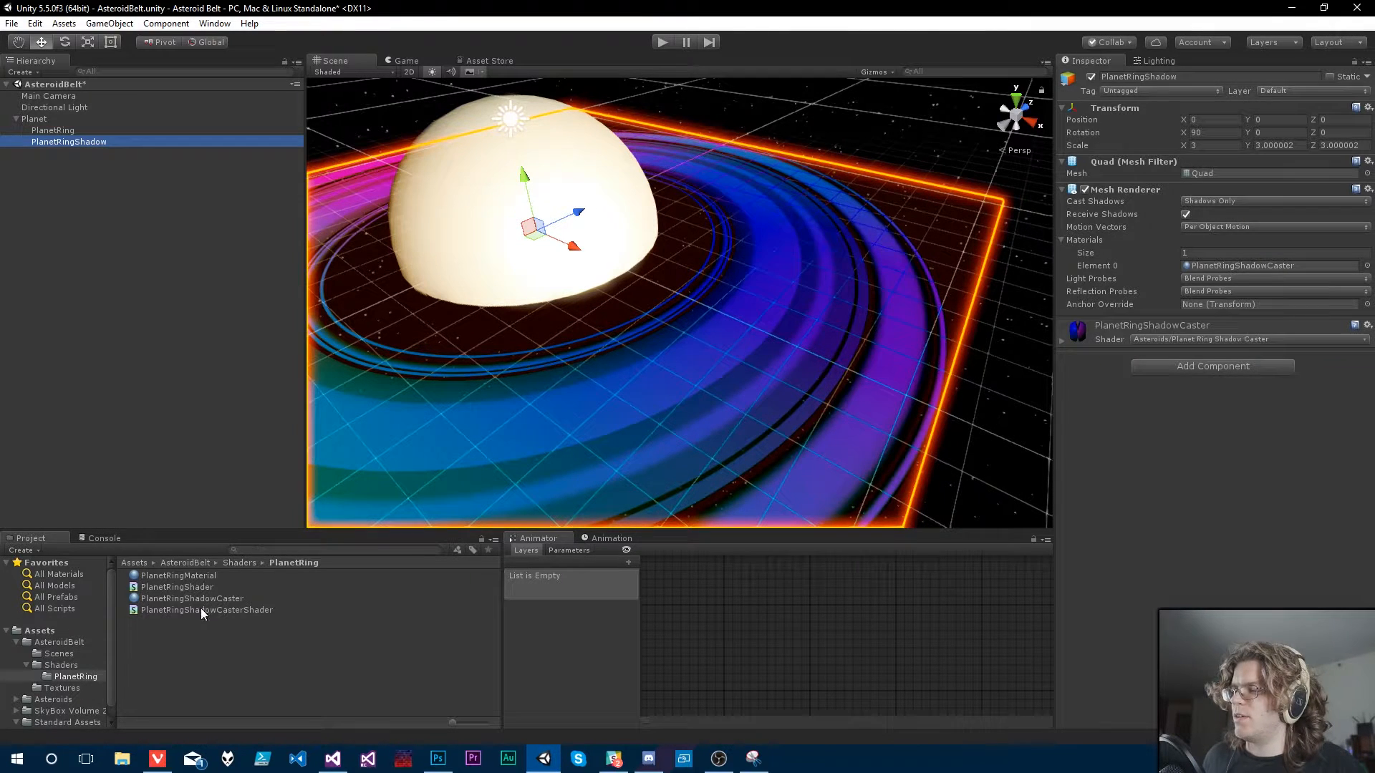
# Step: Drag the PlanetRingShadowCaster material's Cutoff to about 0.107, then reselect the PlanetRingShadow quad
pyautogui.click(191, 599)
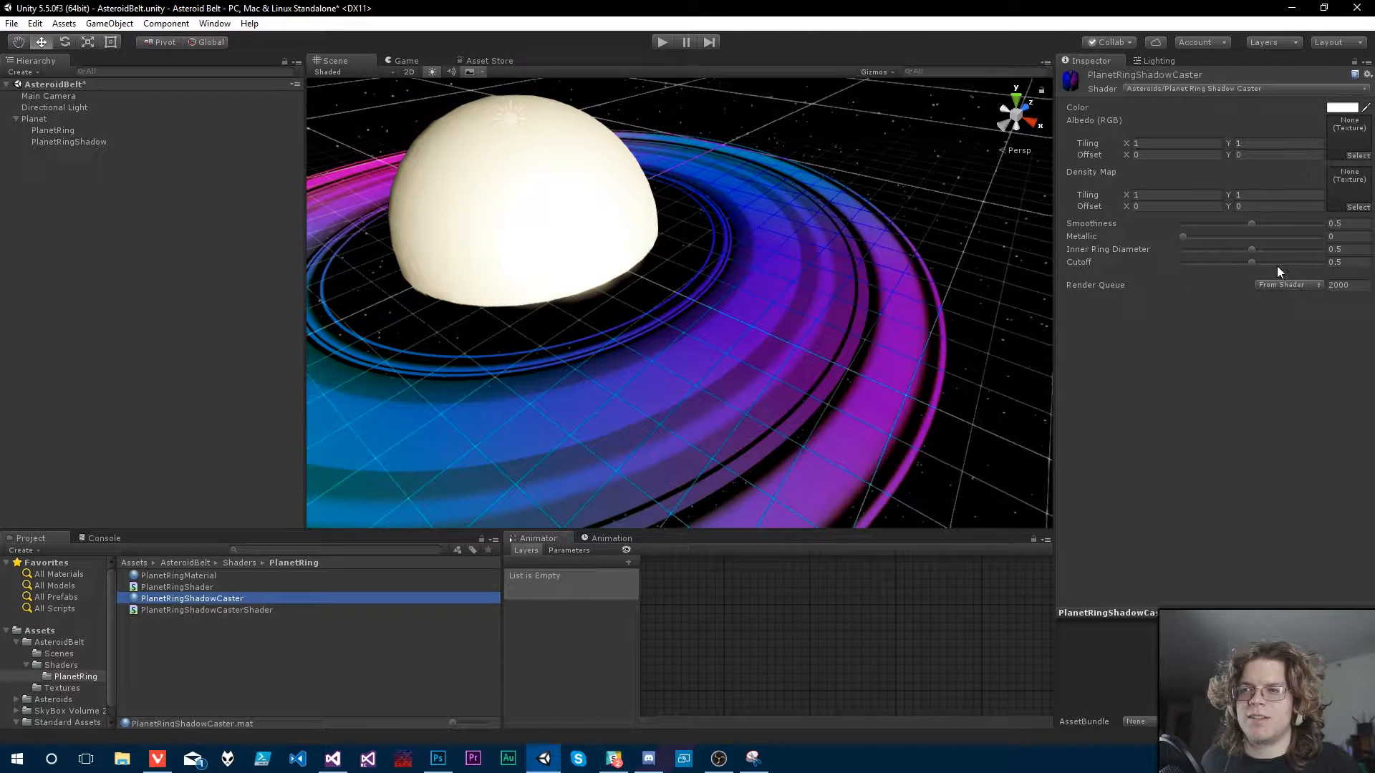
pyautogui.moveTo(1252, 261); pyautogui.dragTo(1293, 261)
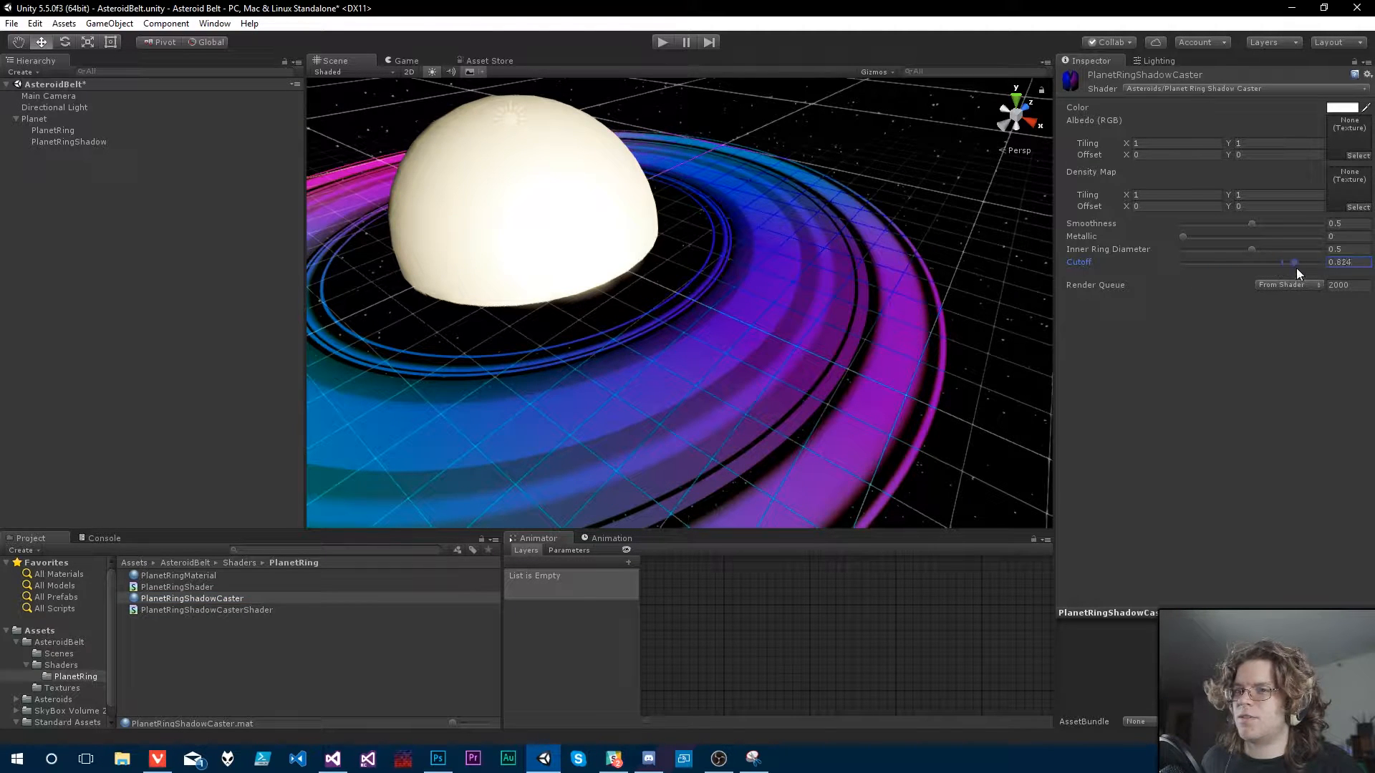
pyautogui.moveTo(1289, 261); pyautogui.dragTo(1183, 261)
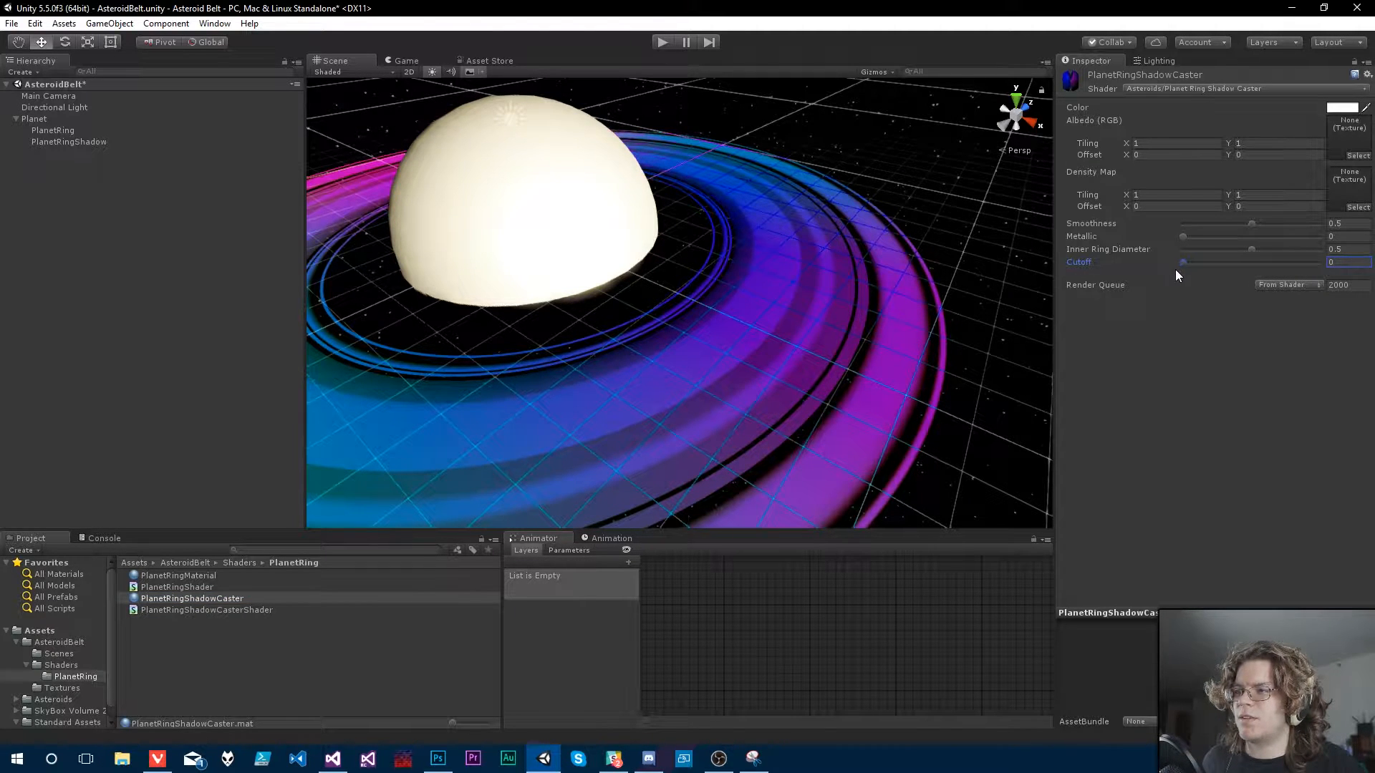
pyautogui.moveTo(1182, 262); pyautogui.dragTo(1196, 262)
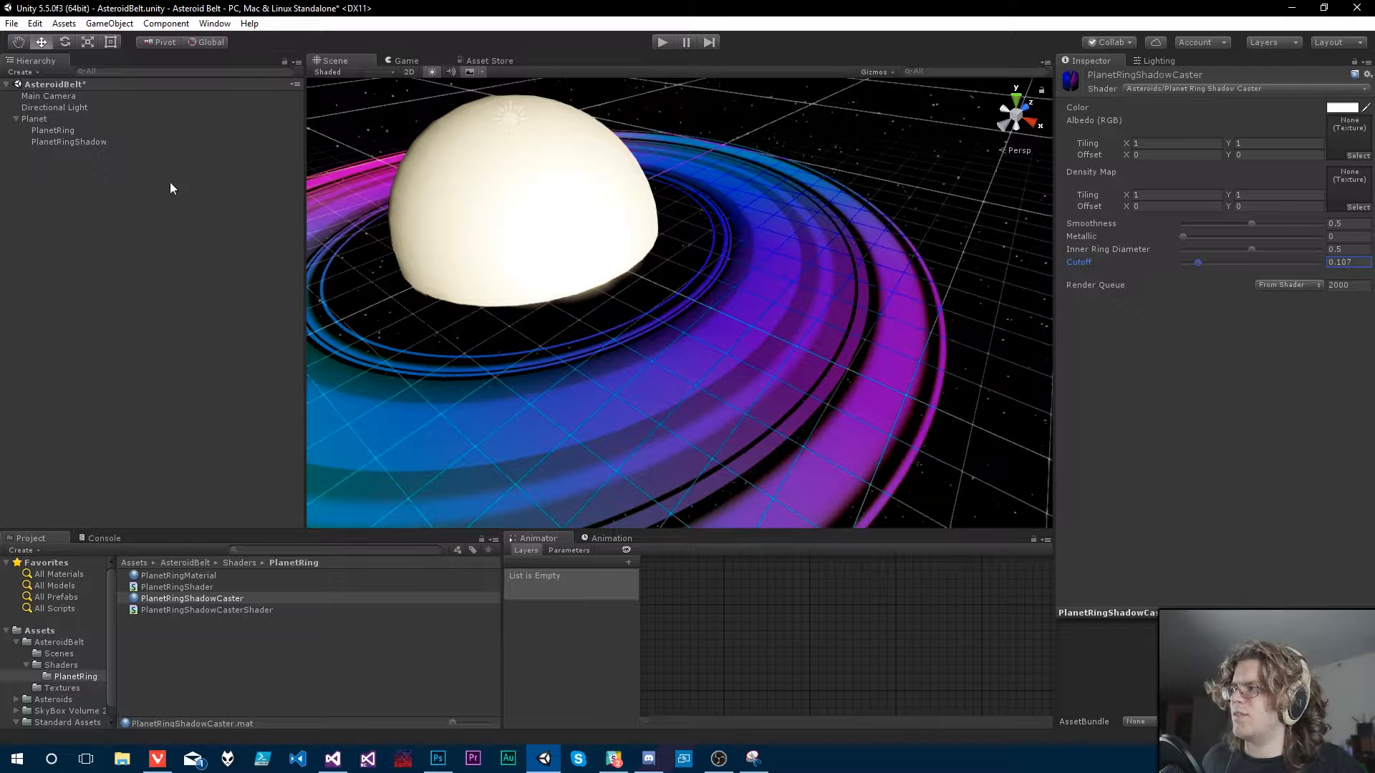
pyautogui.click(69, 141)
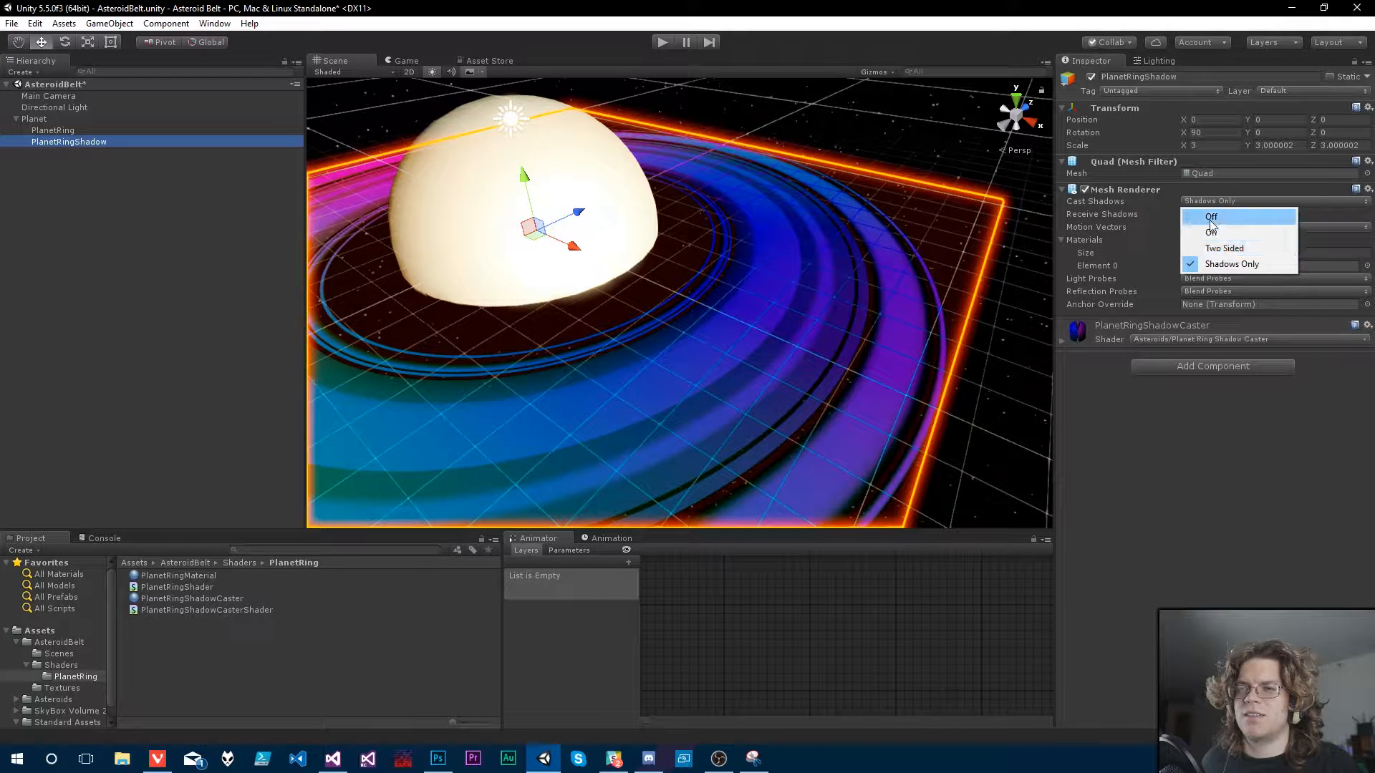
# Step: Try the quad's Cast Shadows modes: Off, Shadows Only, On and Two Sided
pyautogui.click(1209, 217)
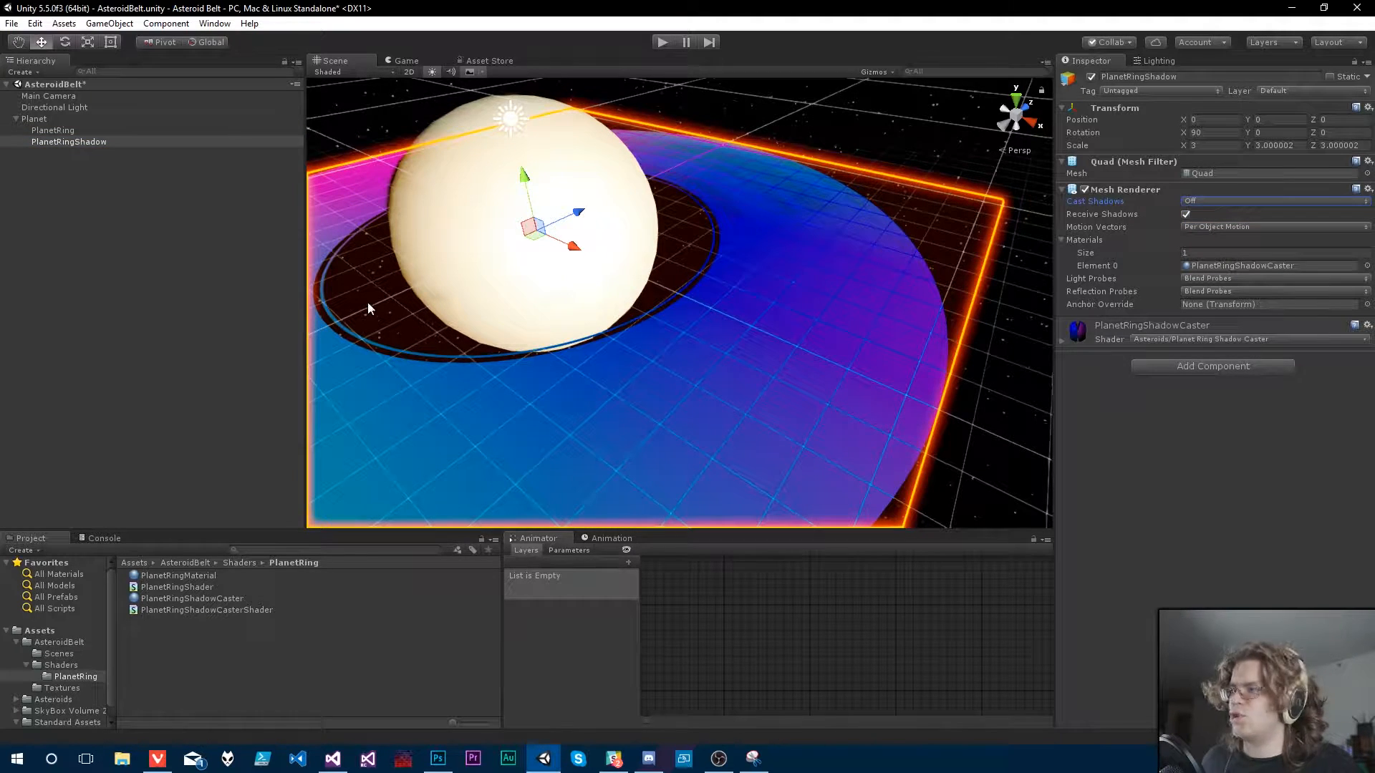
pyautogui.click(53, 129)
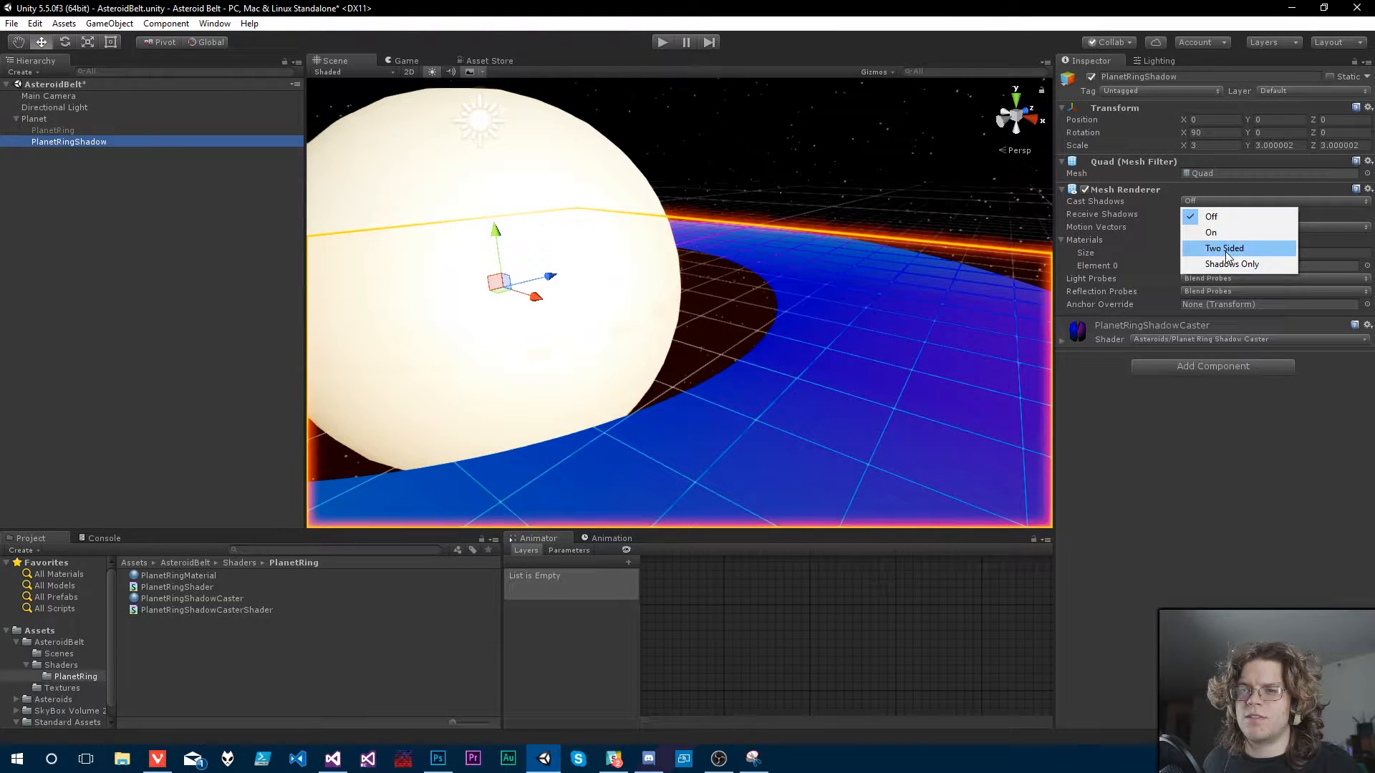
pyautogui.click(1232, 264)
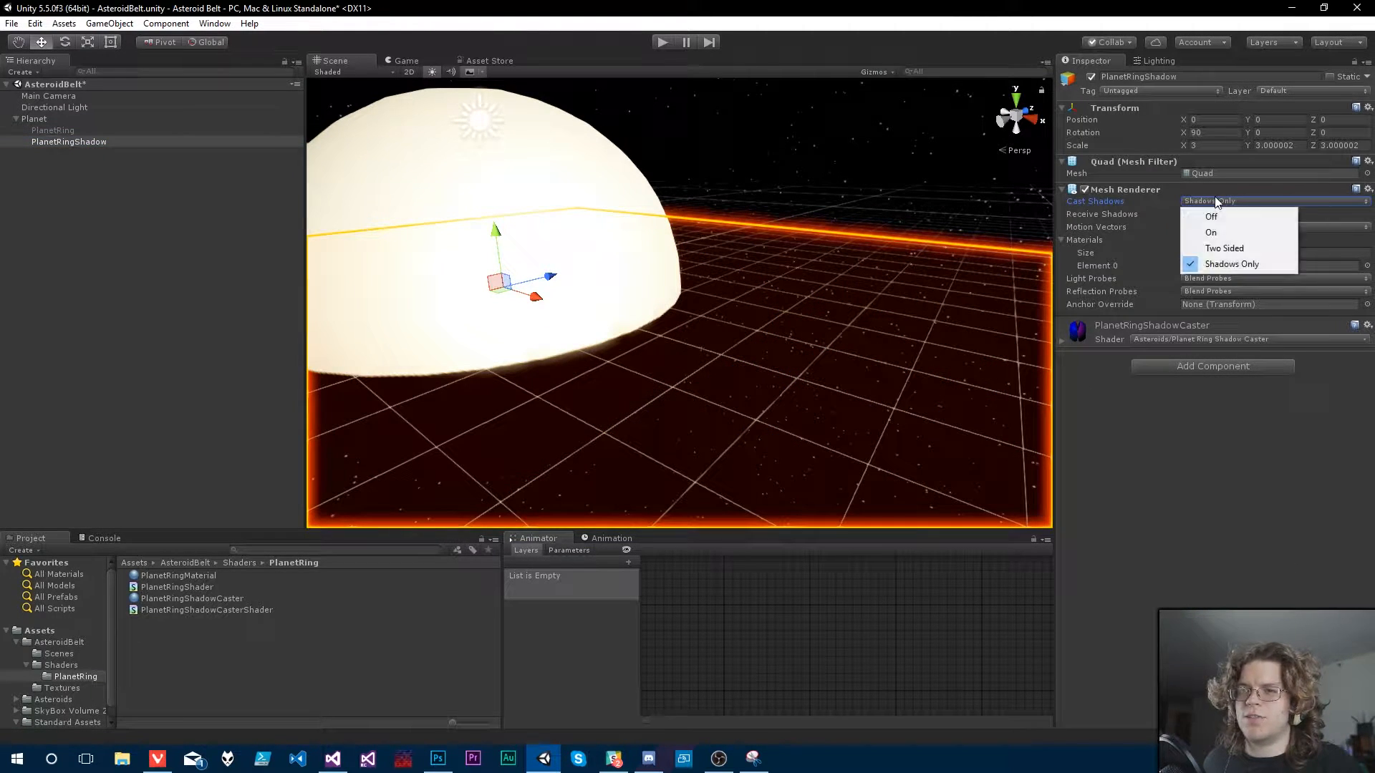
pyautogui.click(1211, 233)
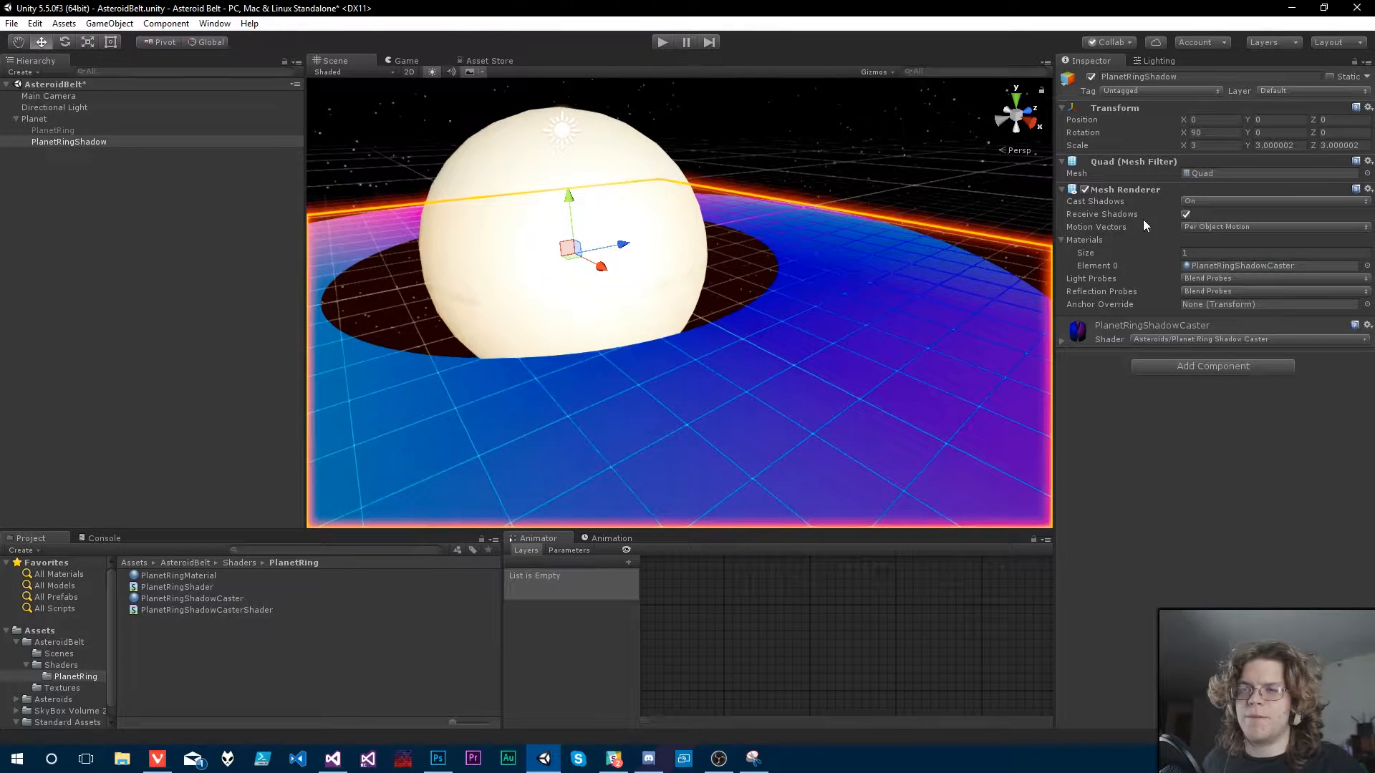
pyautogui.moveTo(1210, 265)
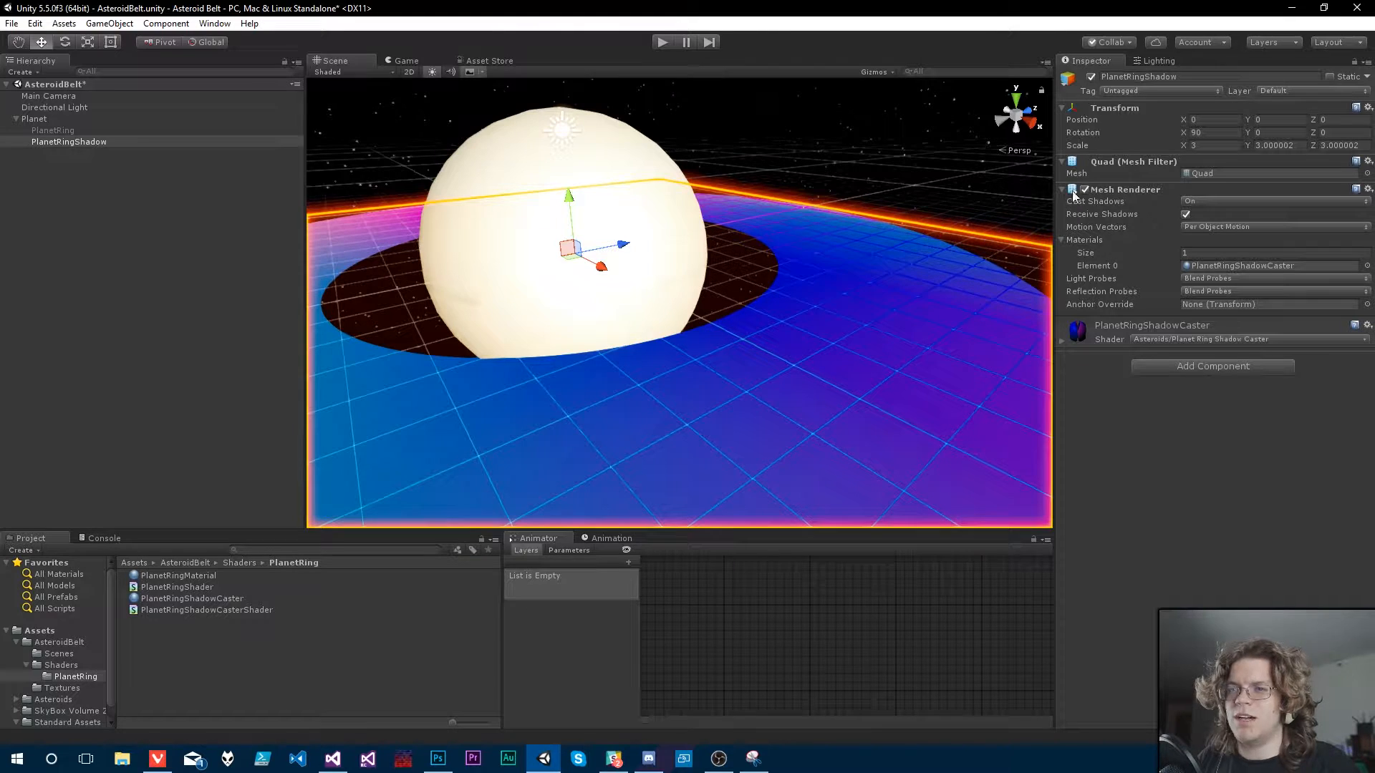
pyautogui.click(1275, 201)
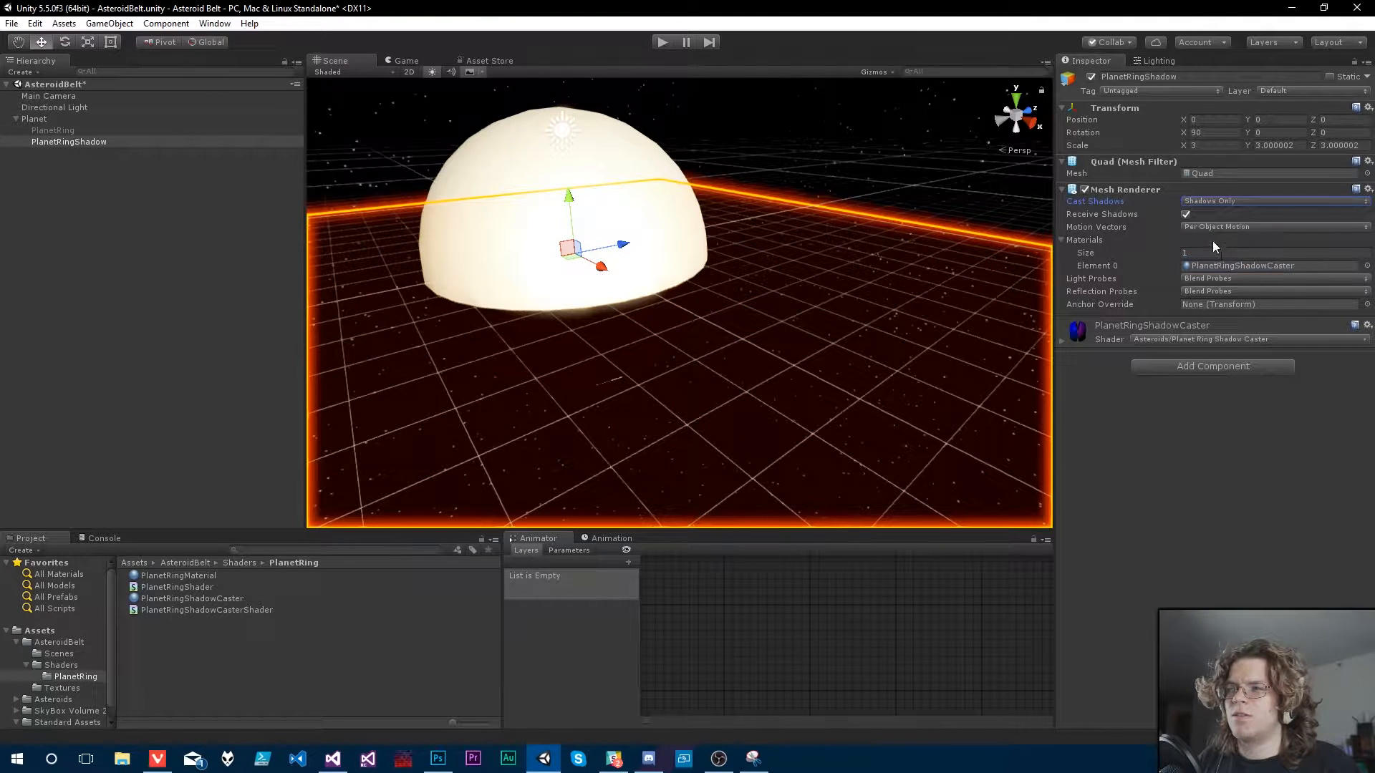
pyautogui.click(1275, 201)
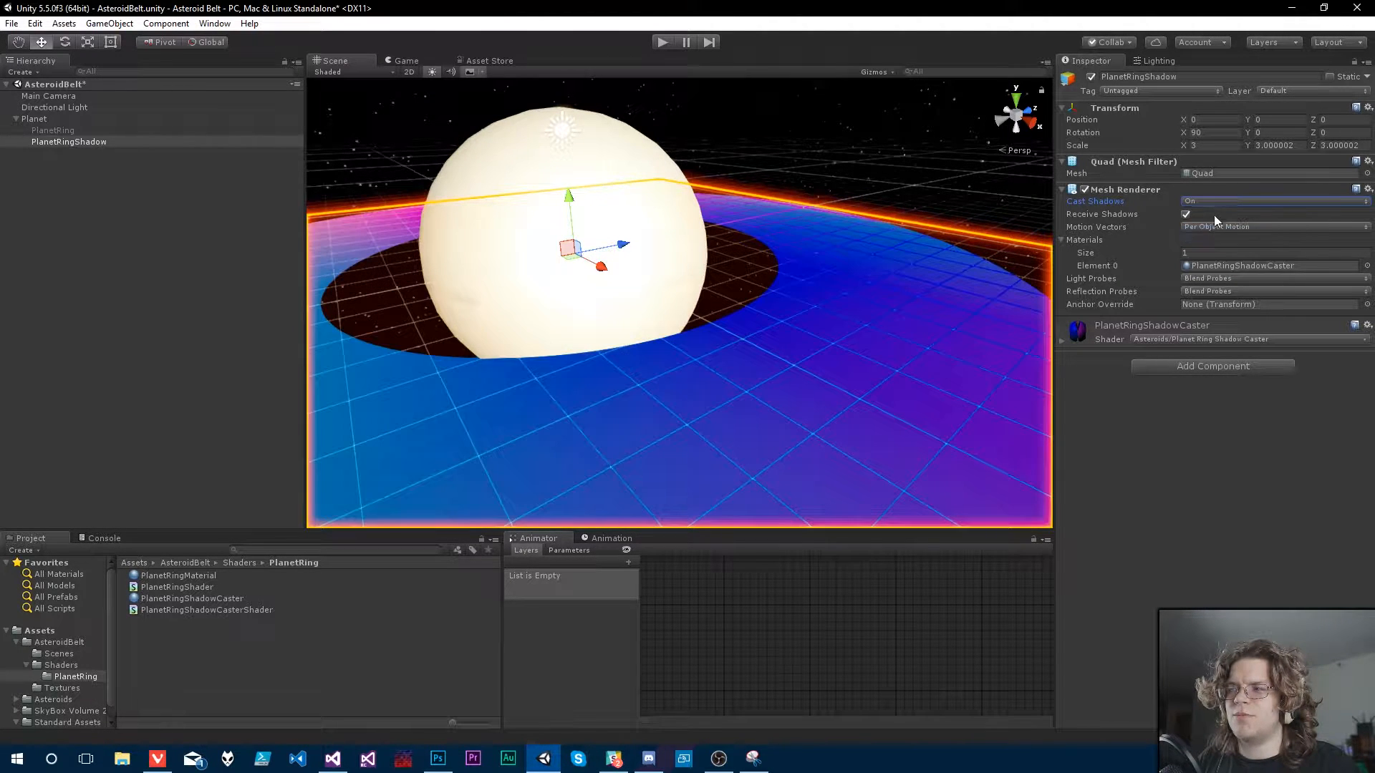
pyautogui.click(1274, 200)
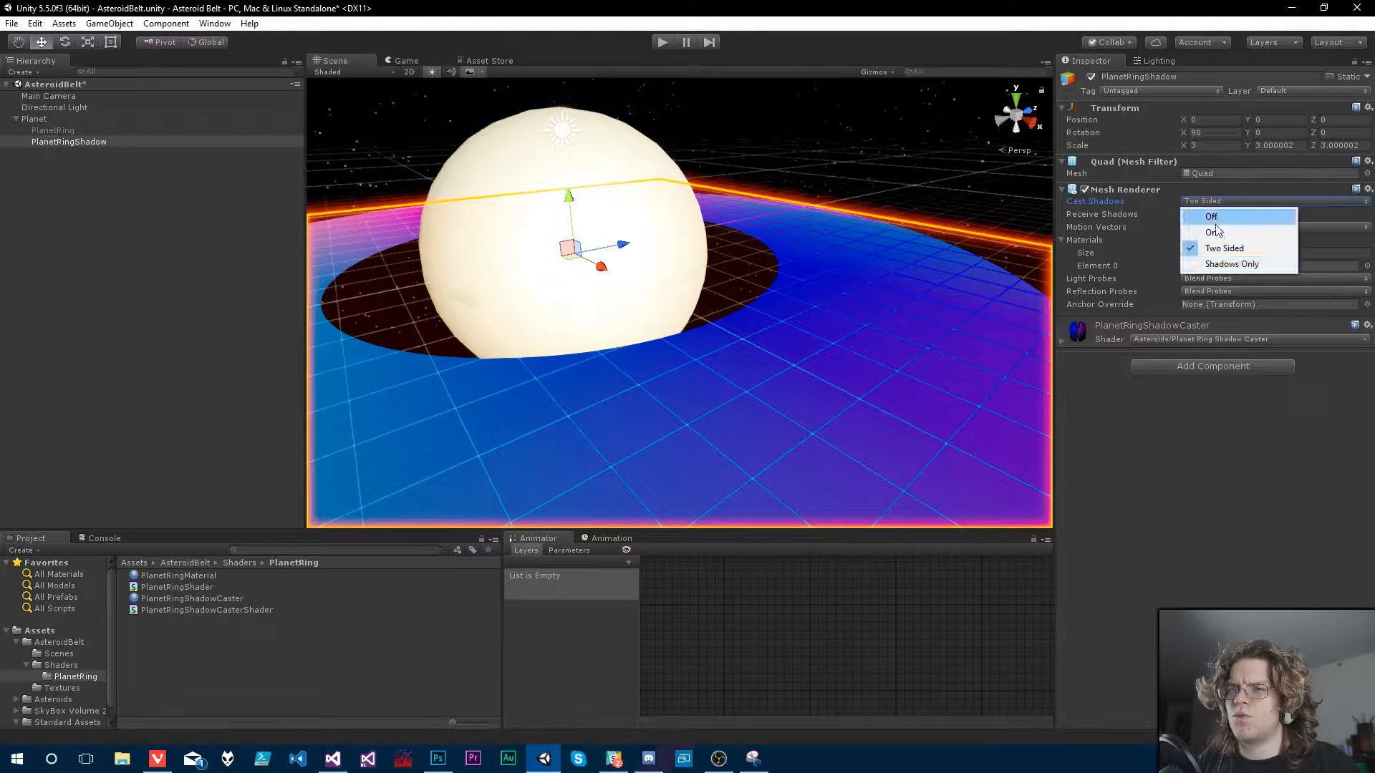
pyautogui.click(1232, 263)
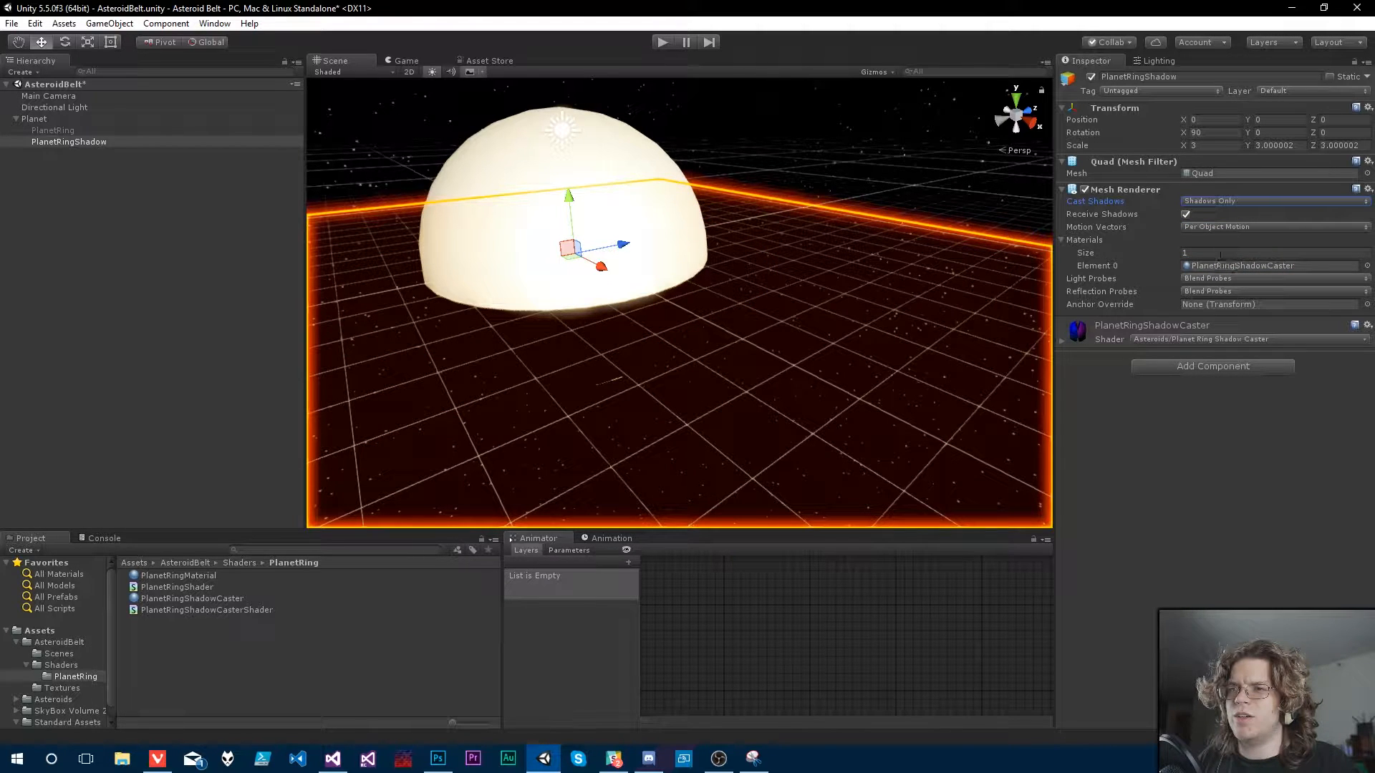
# Step: Uncheck Receive Shadows and set Cast Shadows to On
pyautogui.click(1186, 213)
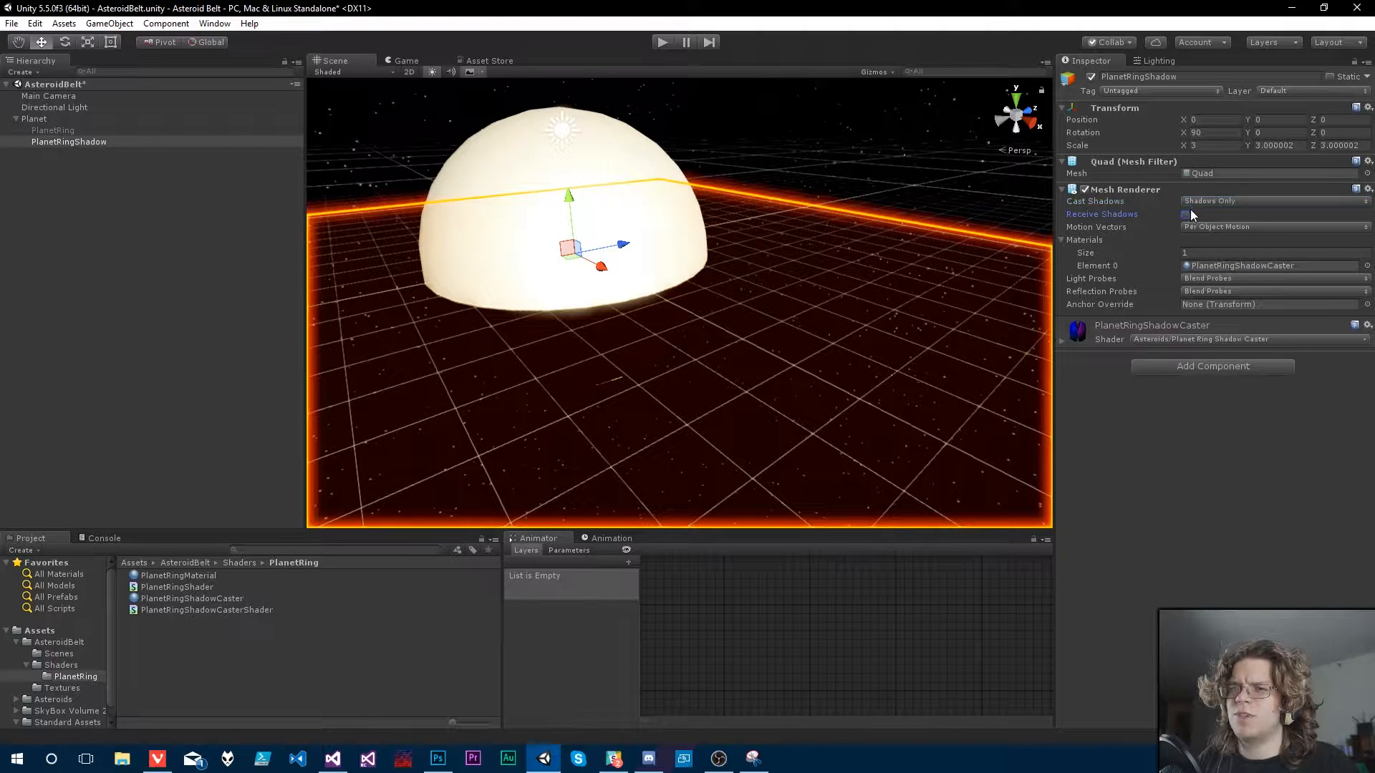
pyautogui.click(1275, 200)
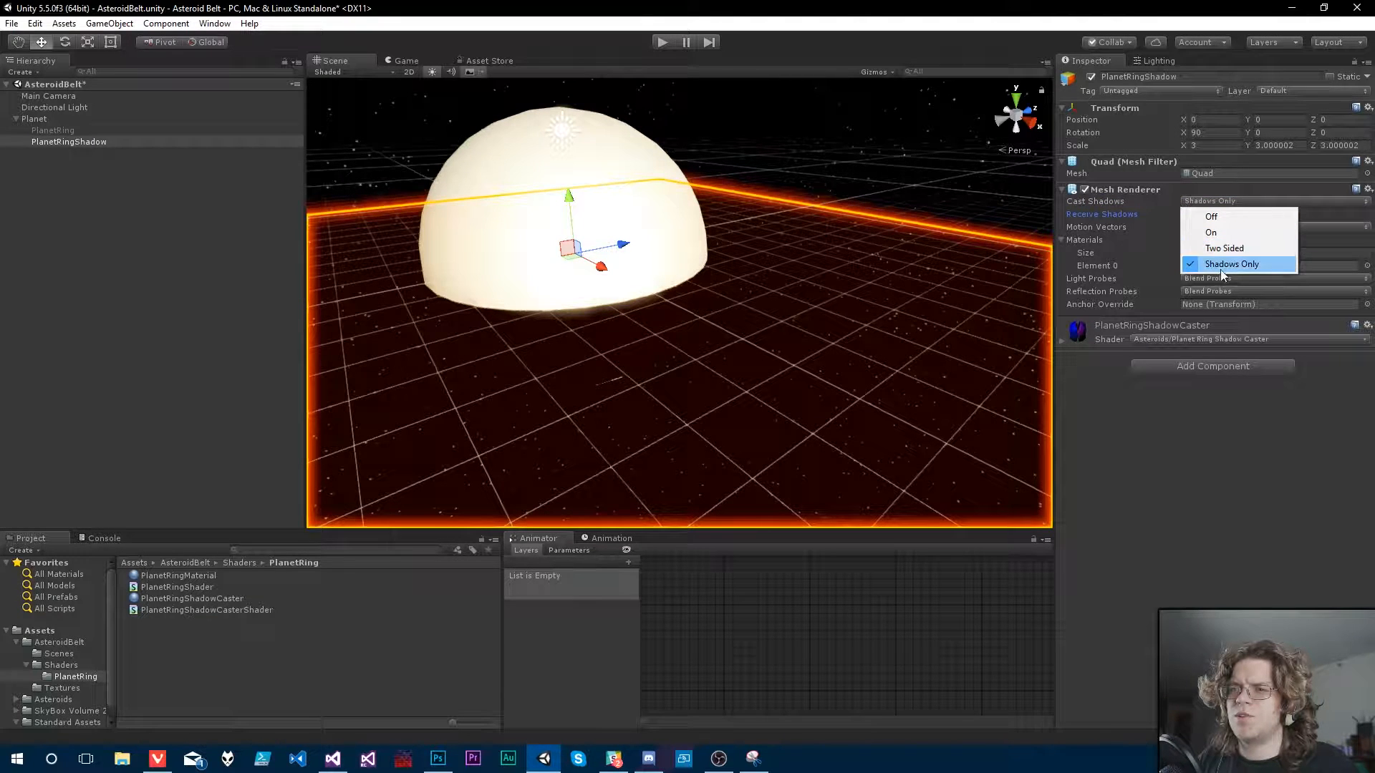
pyautogui.click(1210, 232)
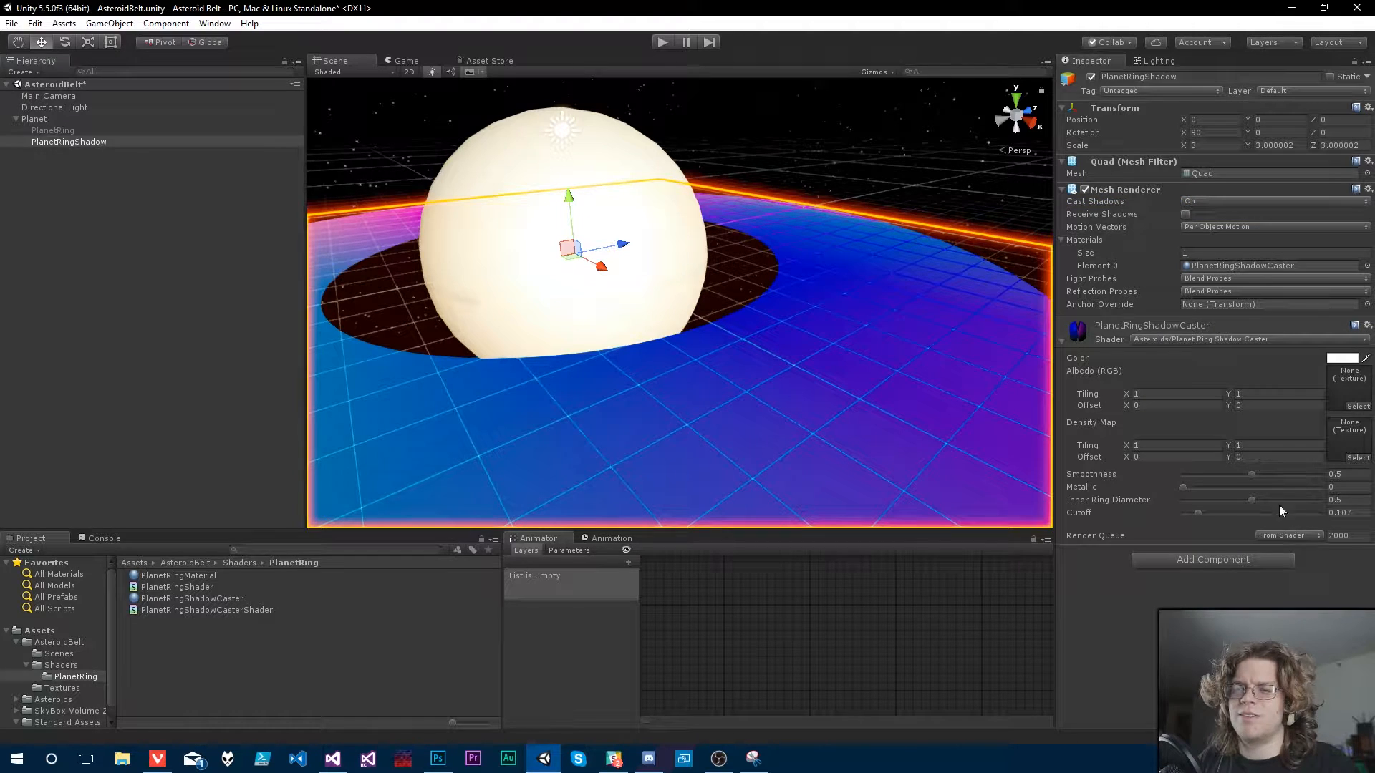
# Step: Sweep the Cutoff slider through 1 and 0, settling at about 0.66
pyautogui.moveTo(1197, 512); pyautogui.dragTo(1234, 512)
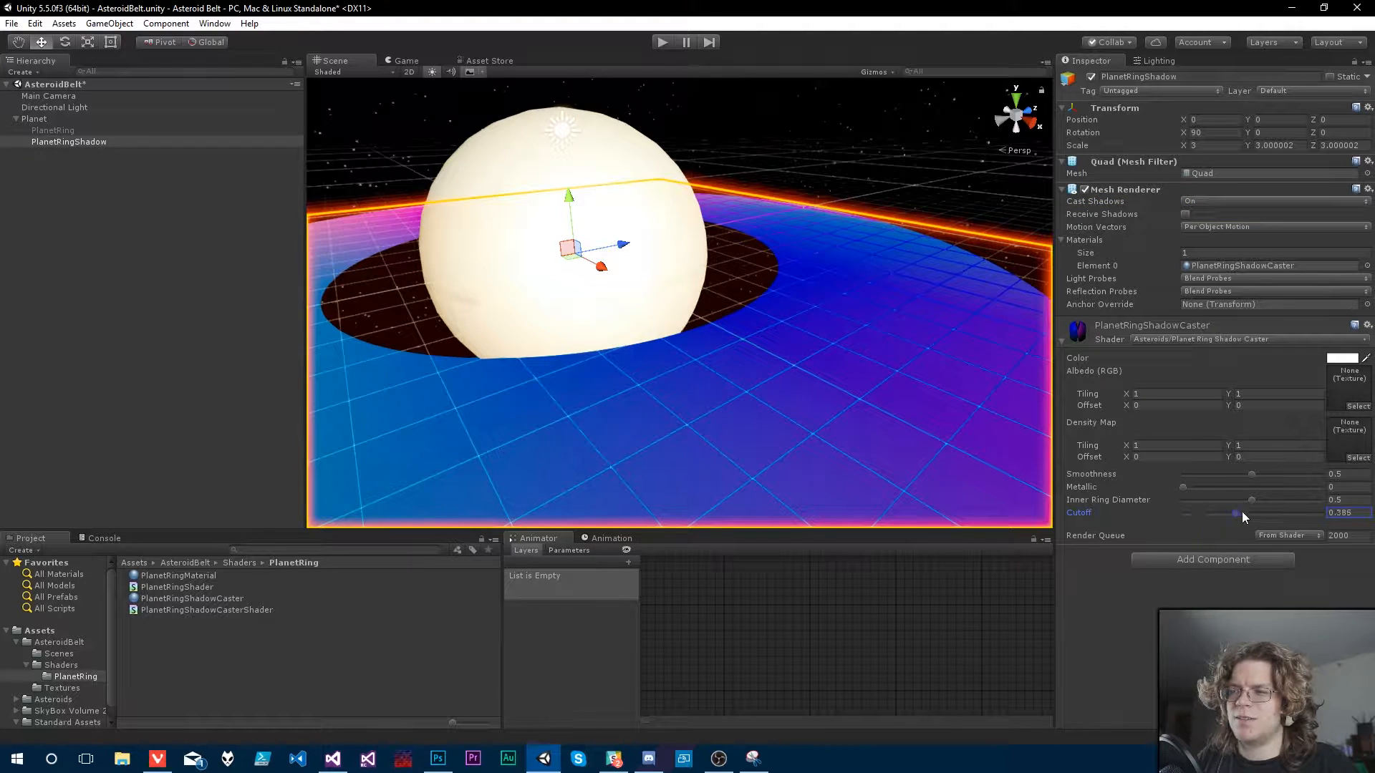
pyautogui.moveTo(1241, 513); pyautogui.dragTo(1337, 512)
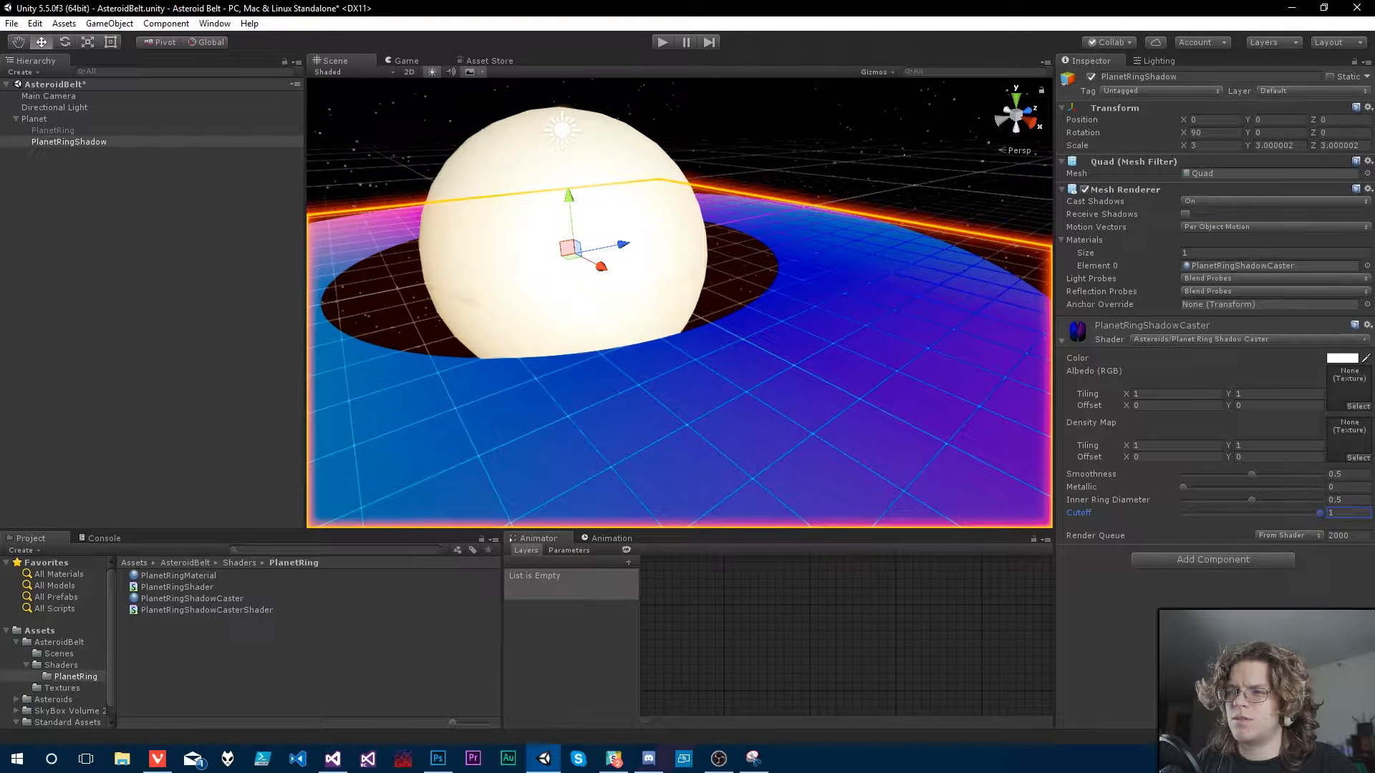
pyautogui.moveTo(1324, 513); pyautogui.dragTo(1205, 512)
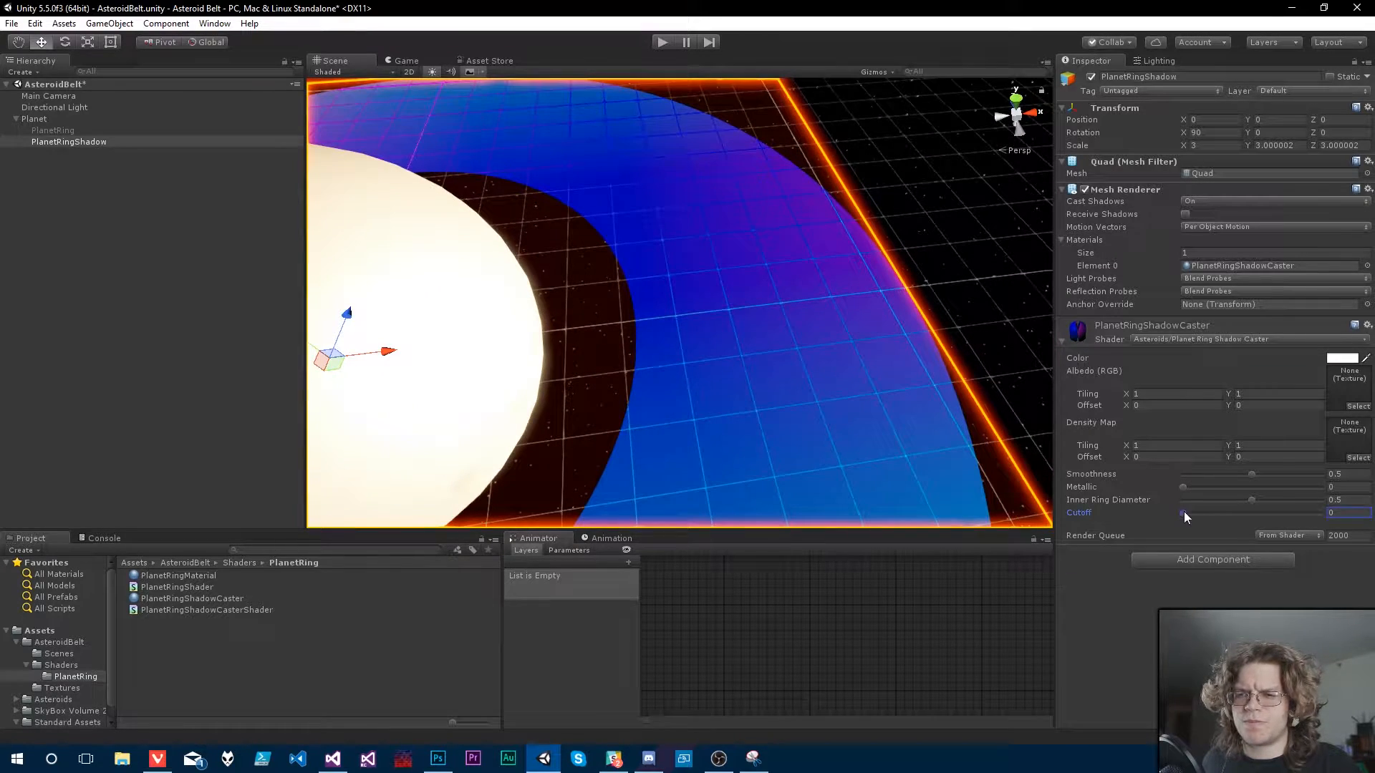
pyautogui.moveTo(1182, 512); pyautogui.dragTo(1273, 512)
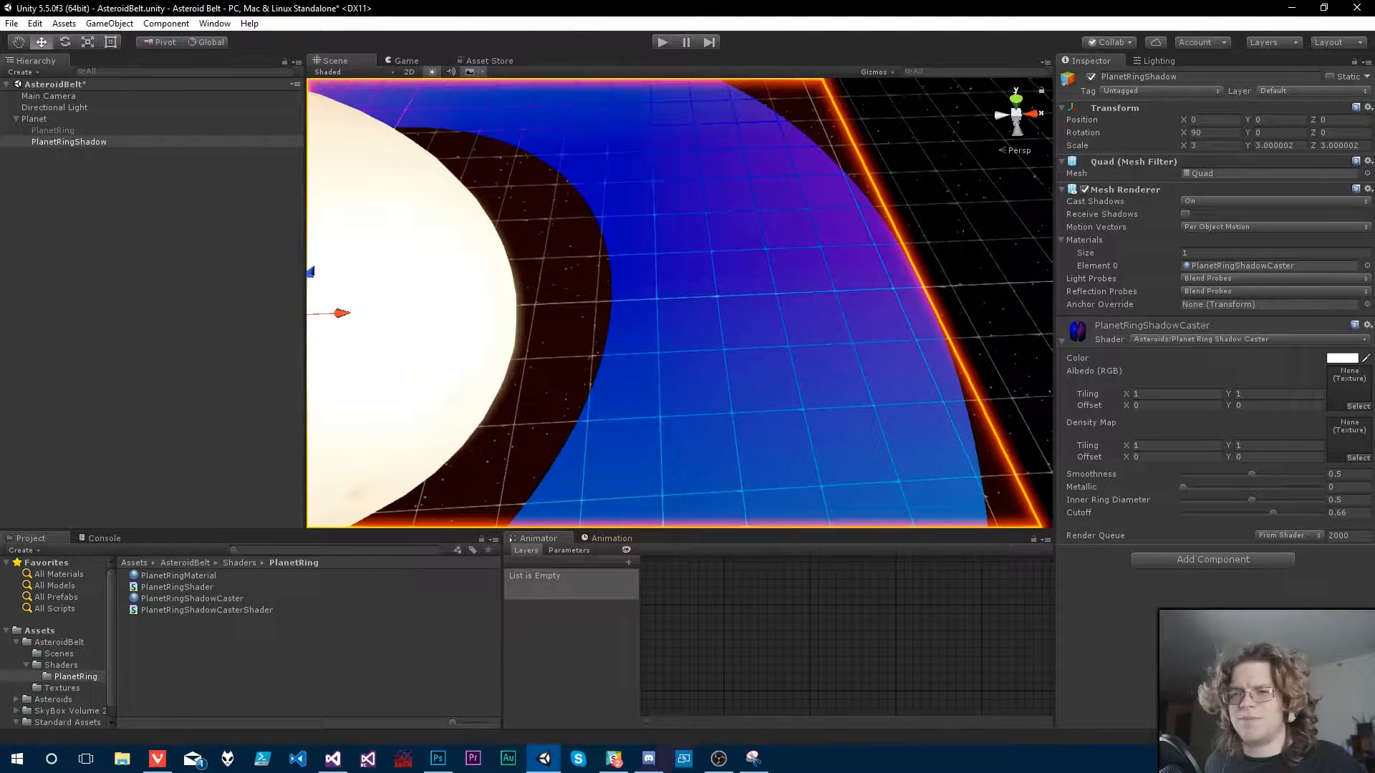
# Step: Assign the PlanetRingsDensityMap texture as Density Map and tune Cutoff to about 0.77
pyautogui.click(59, 687)
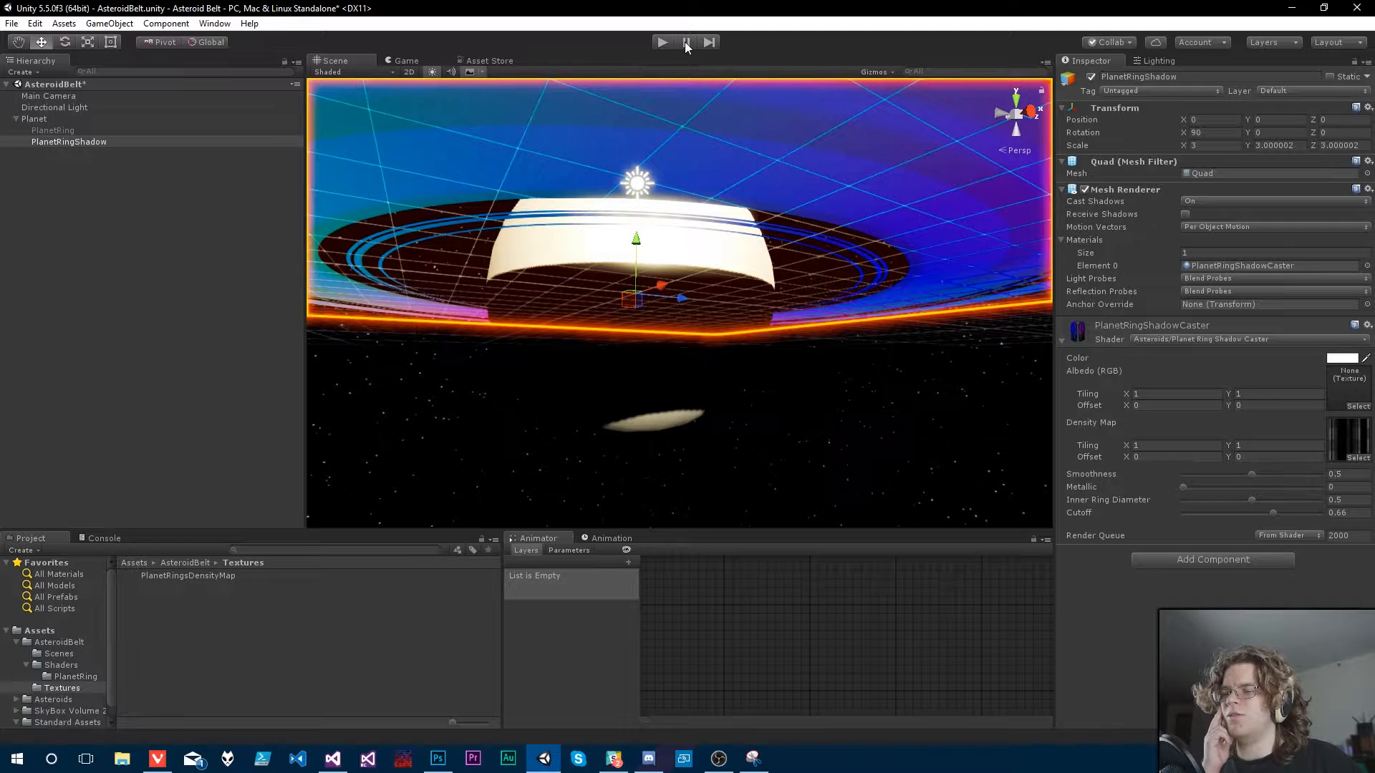
pyautogui.click(685, 41)
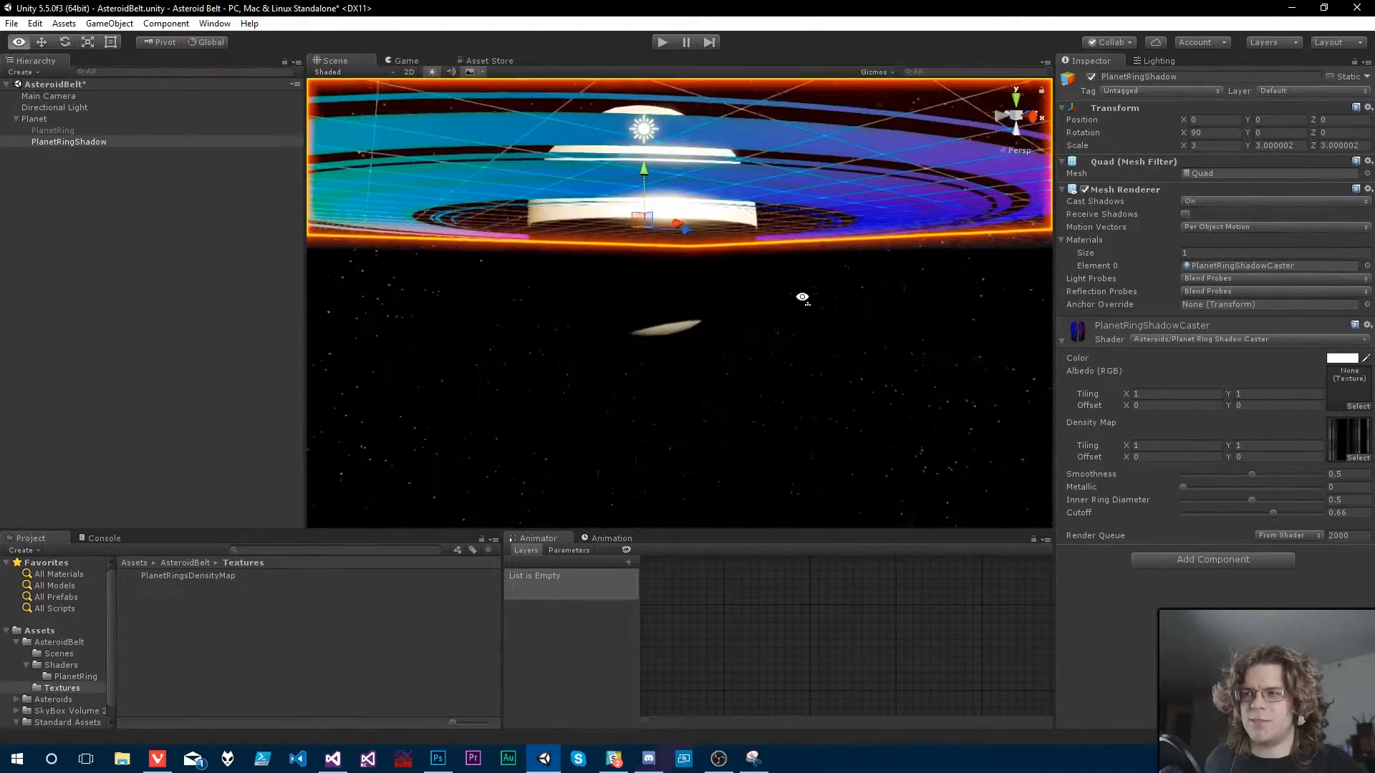
pyautogui.moveTo(1272, 512); pyautogui.dragTo(1297, 512)
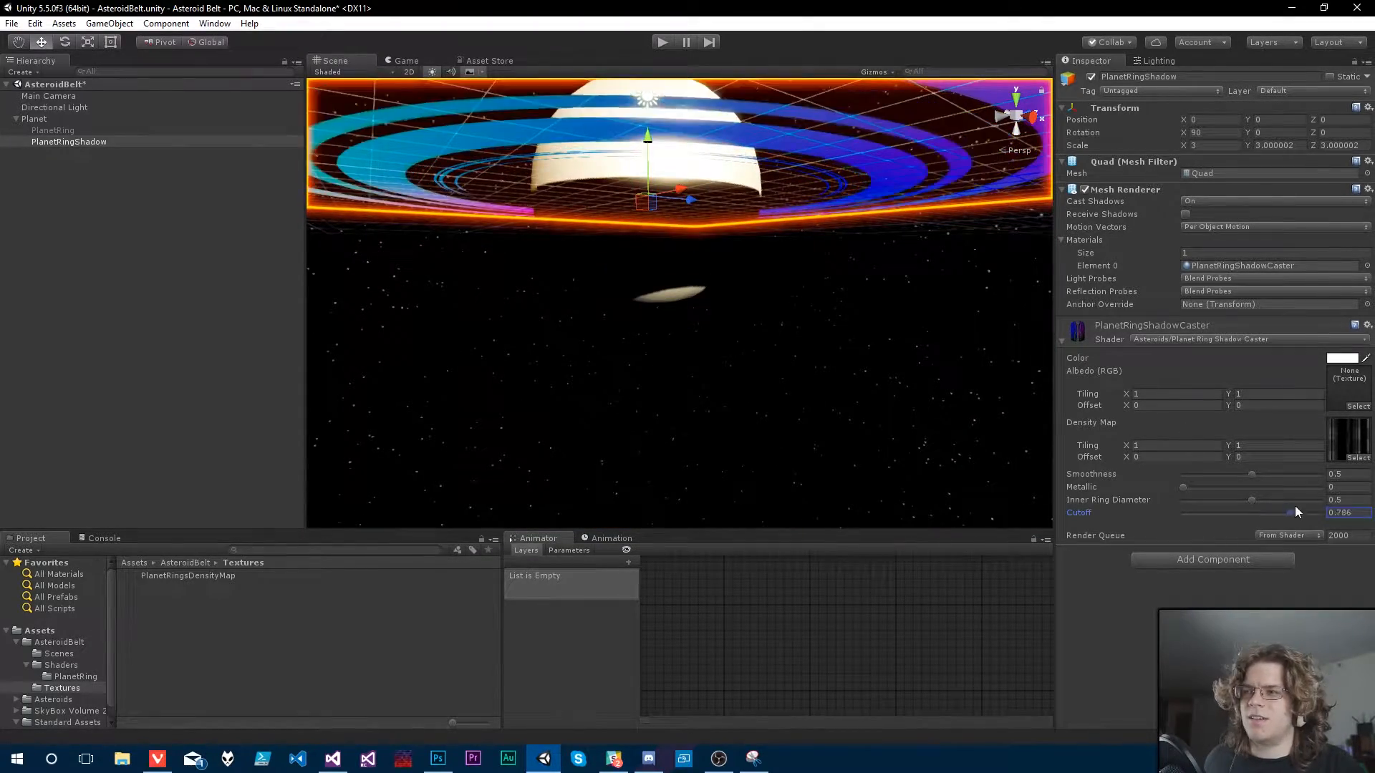
pyautogui.moveTo(1254, 512); pyautogui.dragTo(1237, 512)
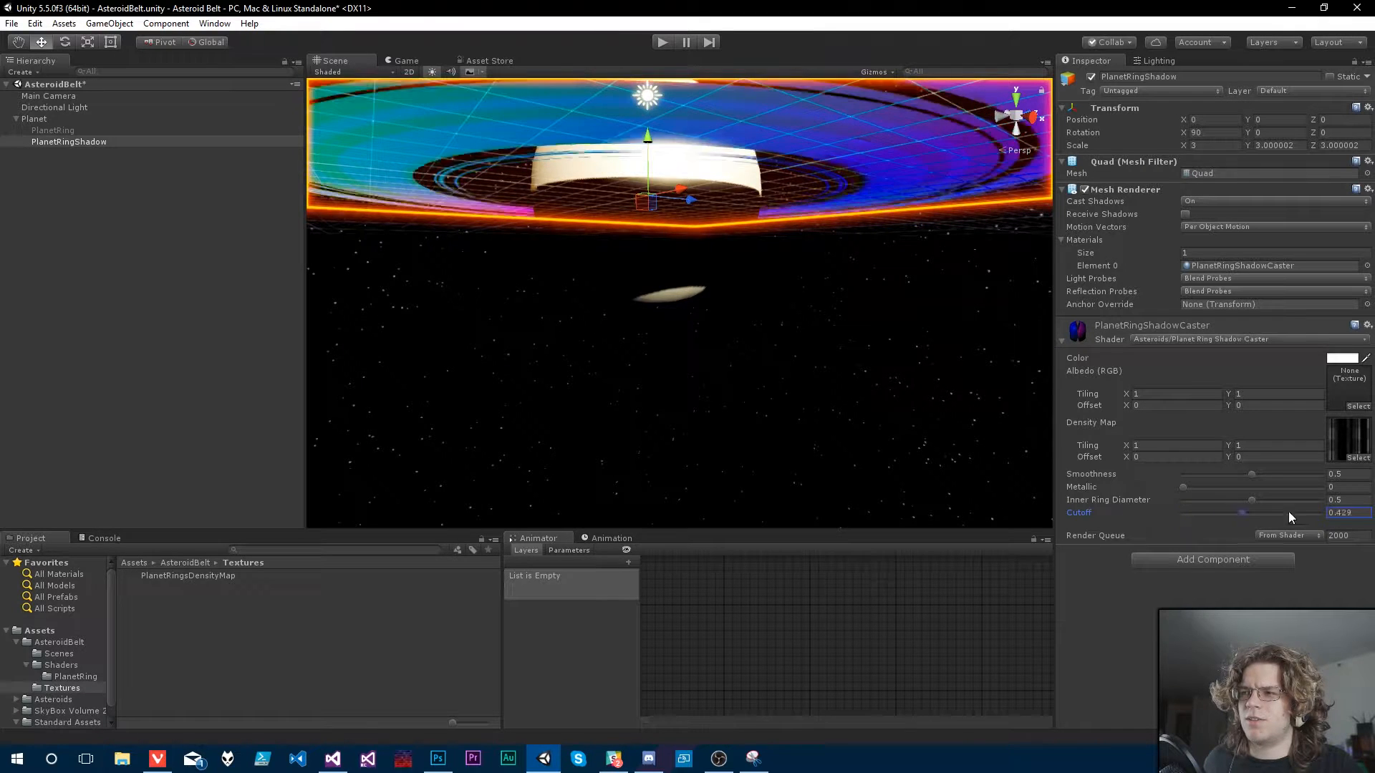
pyautogui.moveTo(1239, 512); pyautogui.dragTo(1289, 512)
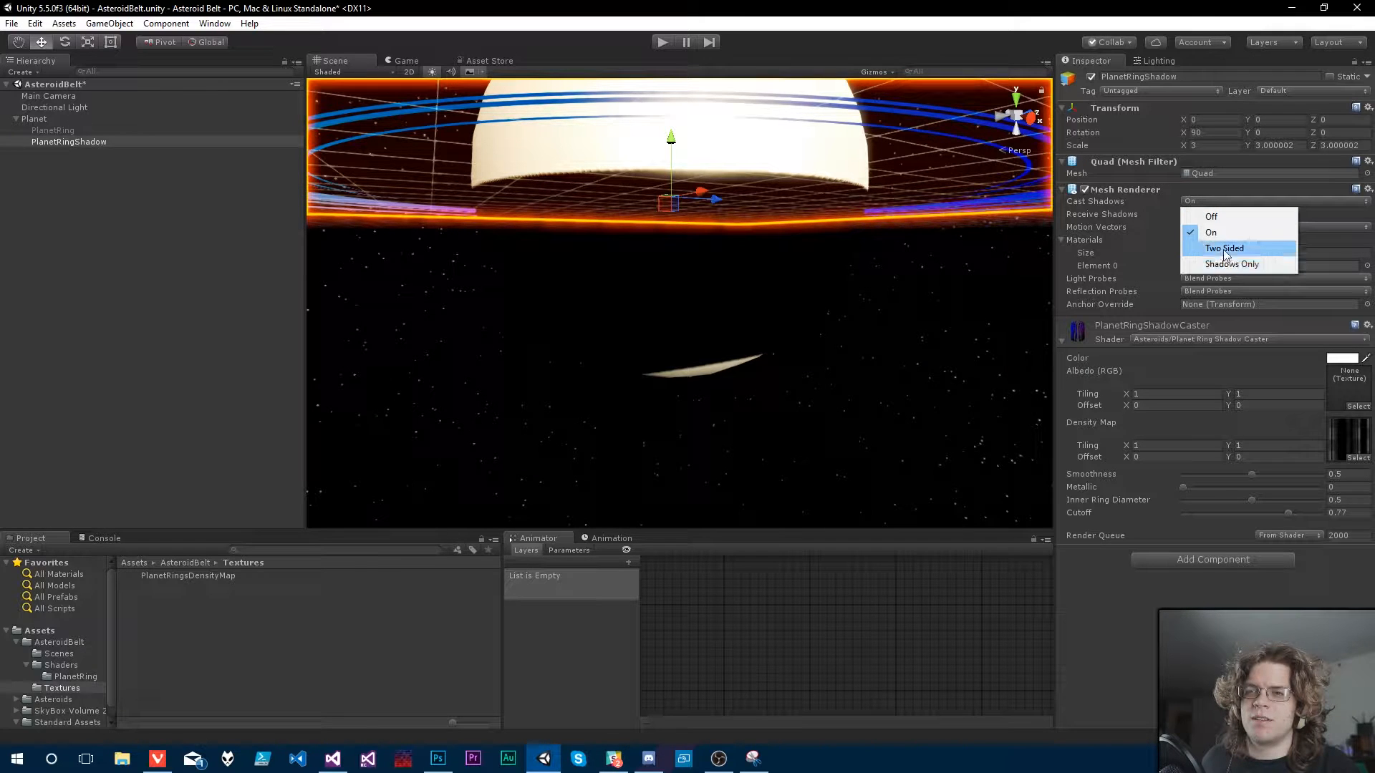
# Step: Set Cast Shadows to Shadows Only, drag Cutoff to about 0.86, then restore On
pyautogui.click(1231, 264)
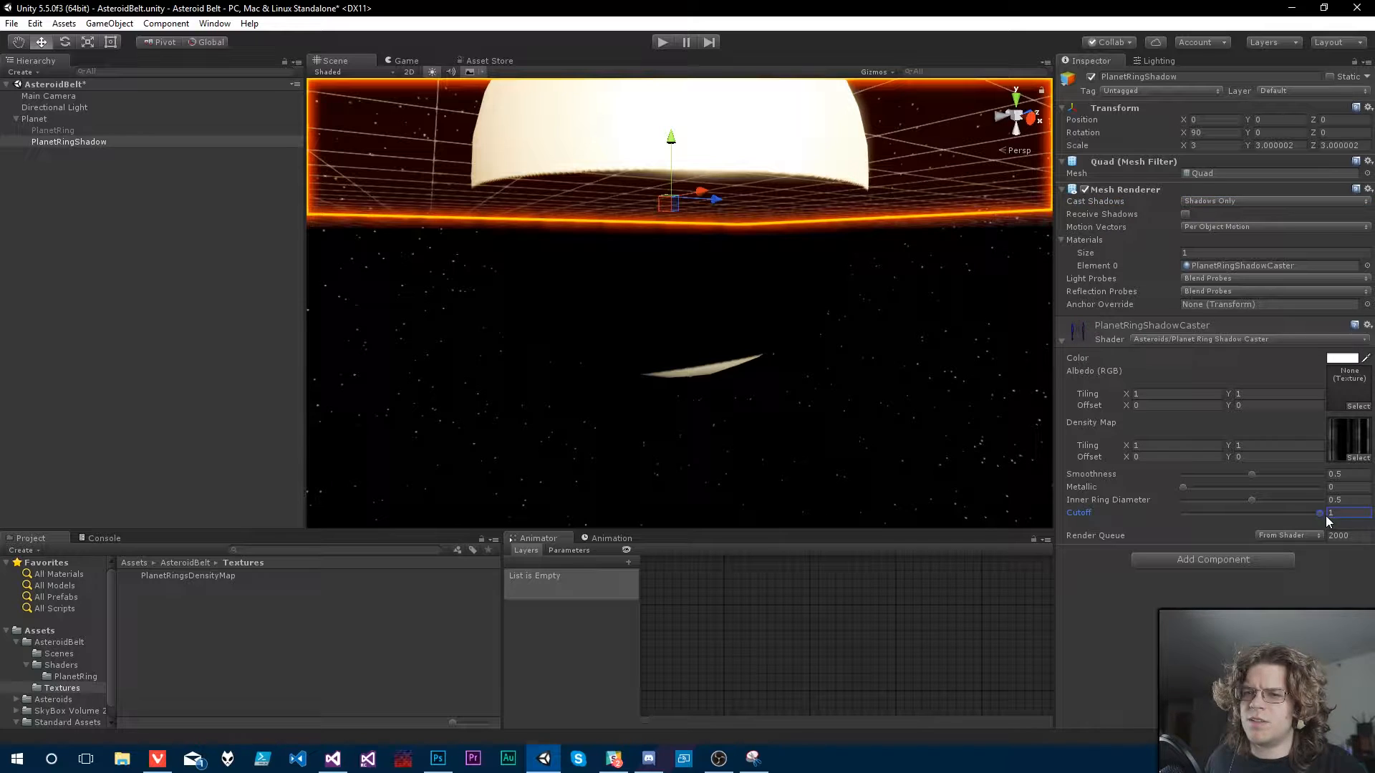
pyautogui.moveTo(1320, 513); pyautogui.dragTo(1304, 513)
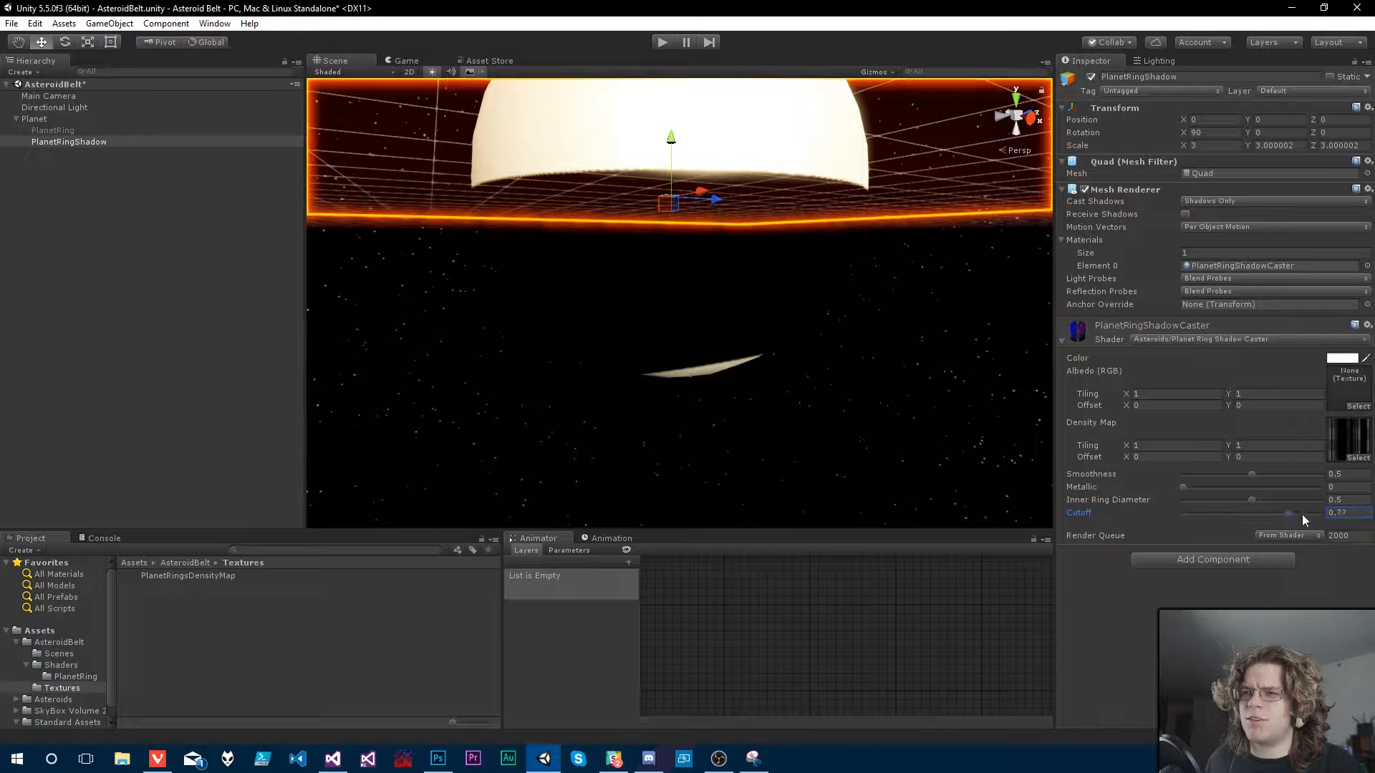
pyautogui.moveTo(1272, 513); pyautogui.dragTo(1301, 513)
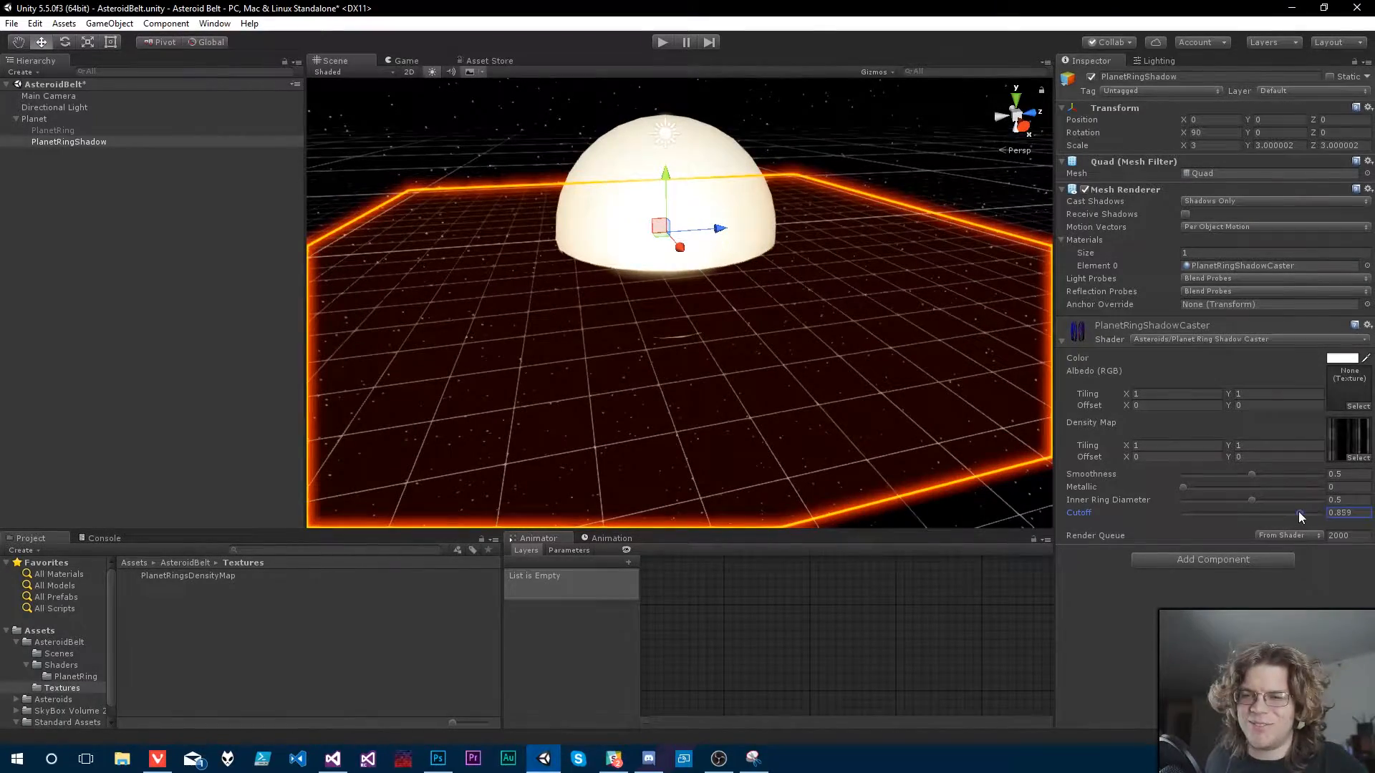
pyautogui.moveTo(1306, 513); pyautogui.dragTo(1227, 513)
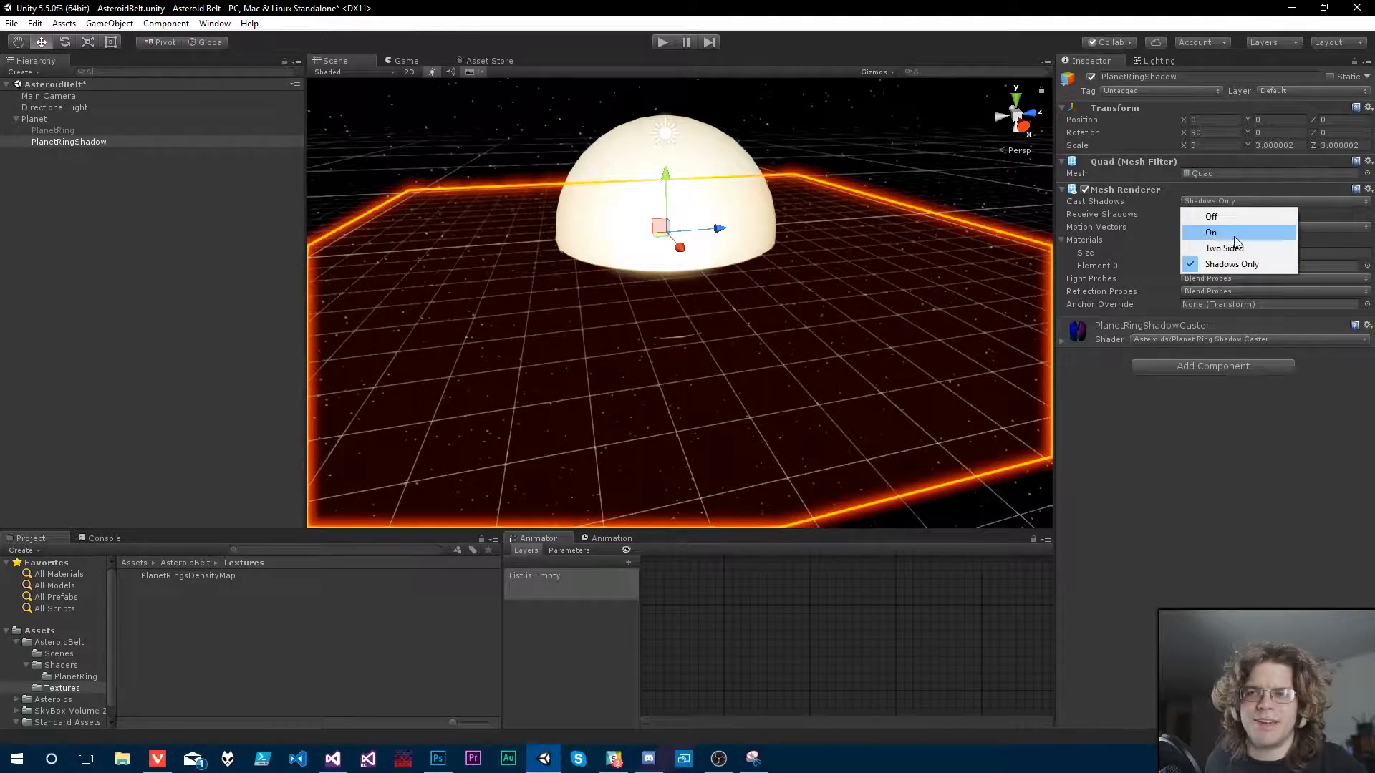
pyautogui.click(1210, 232)
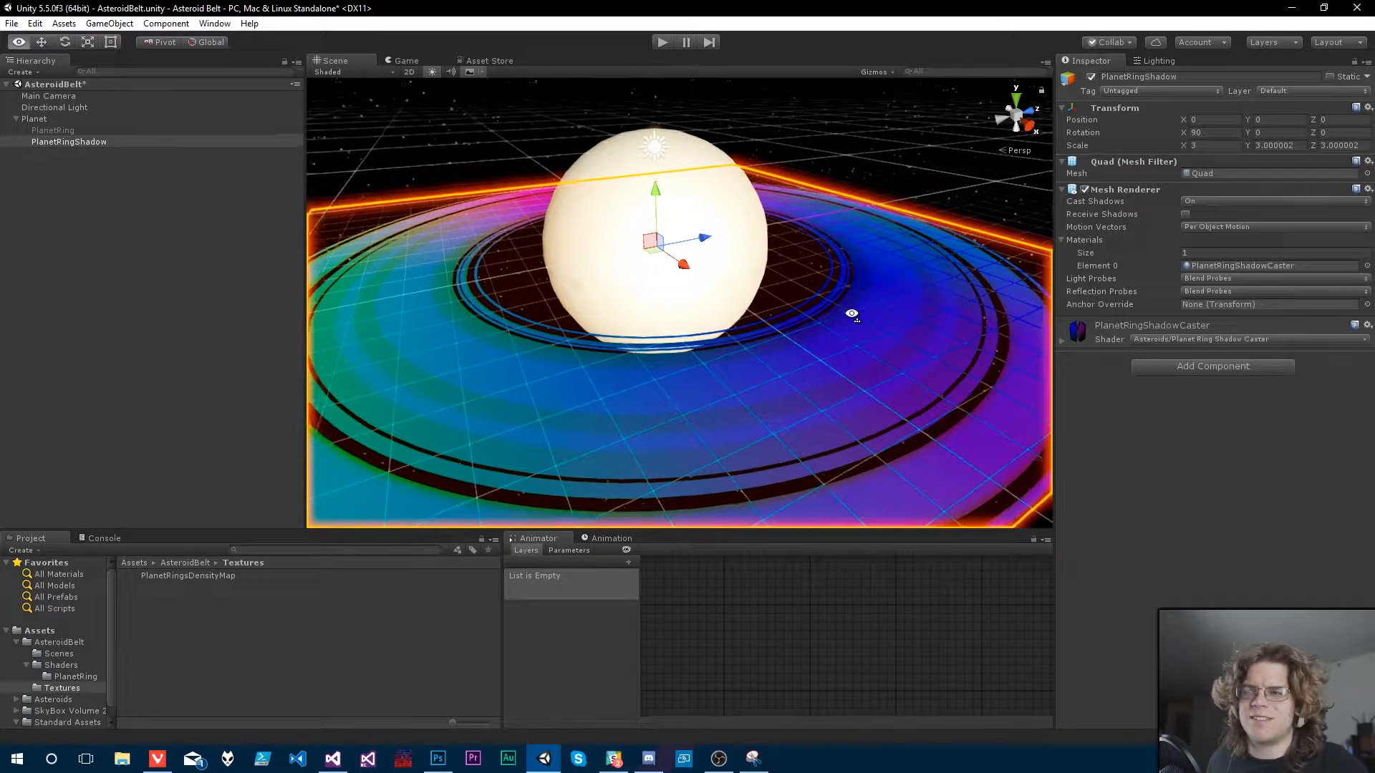
pyautogui.click(331, 759)
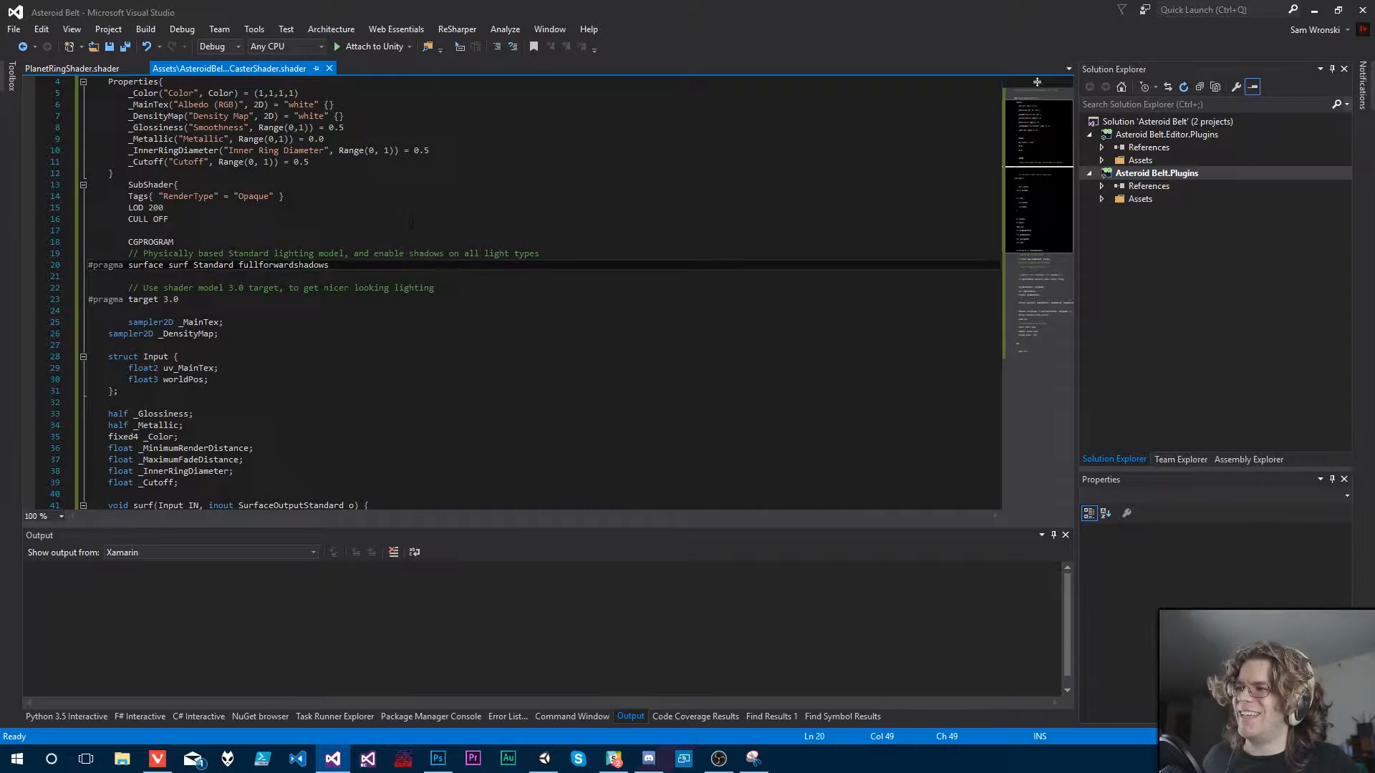
# Step: Append alphatest:_Cutoff to the #pragma surface line and save the shader
pyautogui.write('alphatest:_Cutoff')
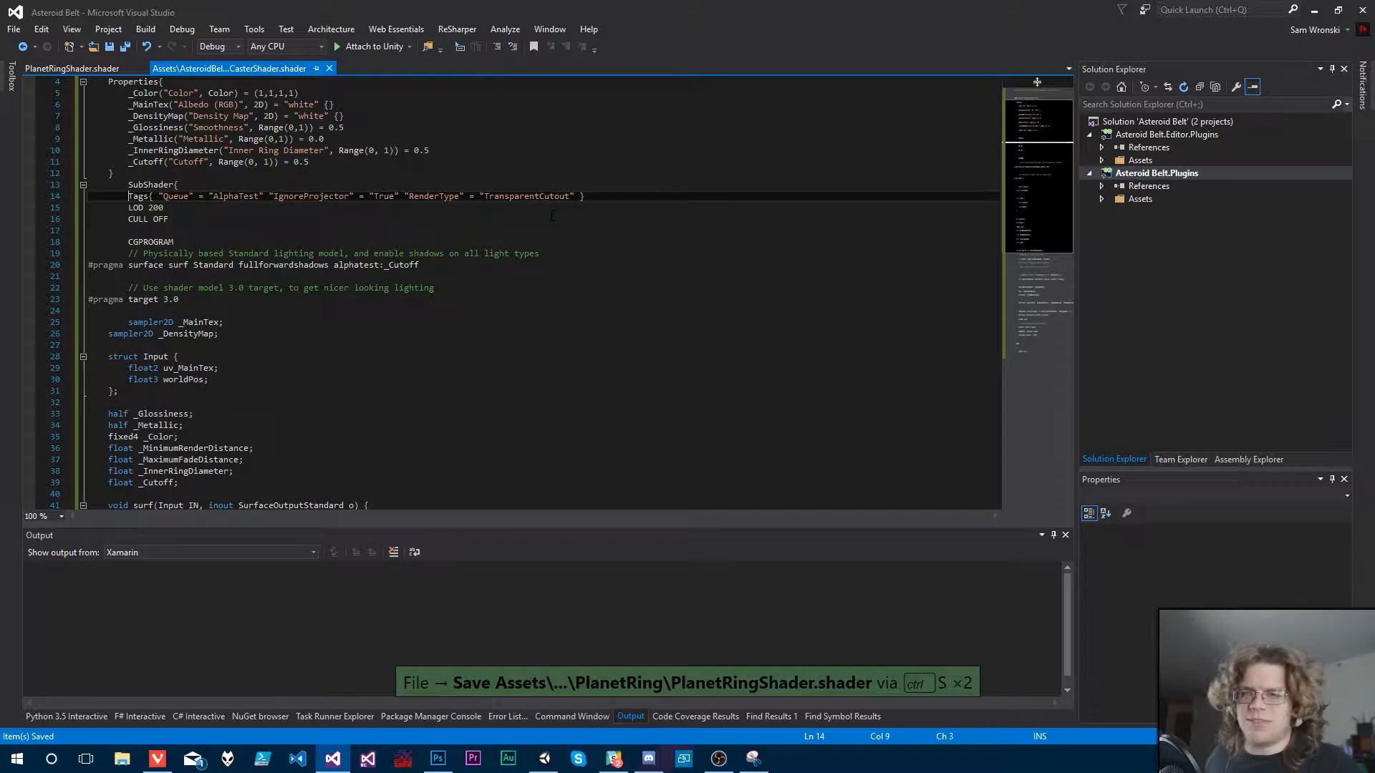
pyautogui.press('ctrl+s')
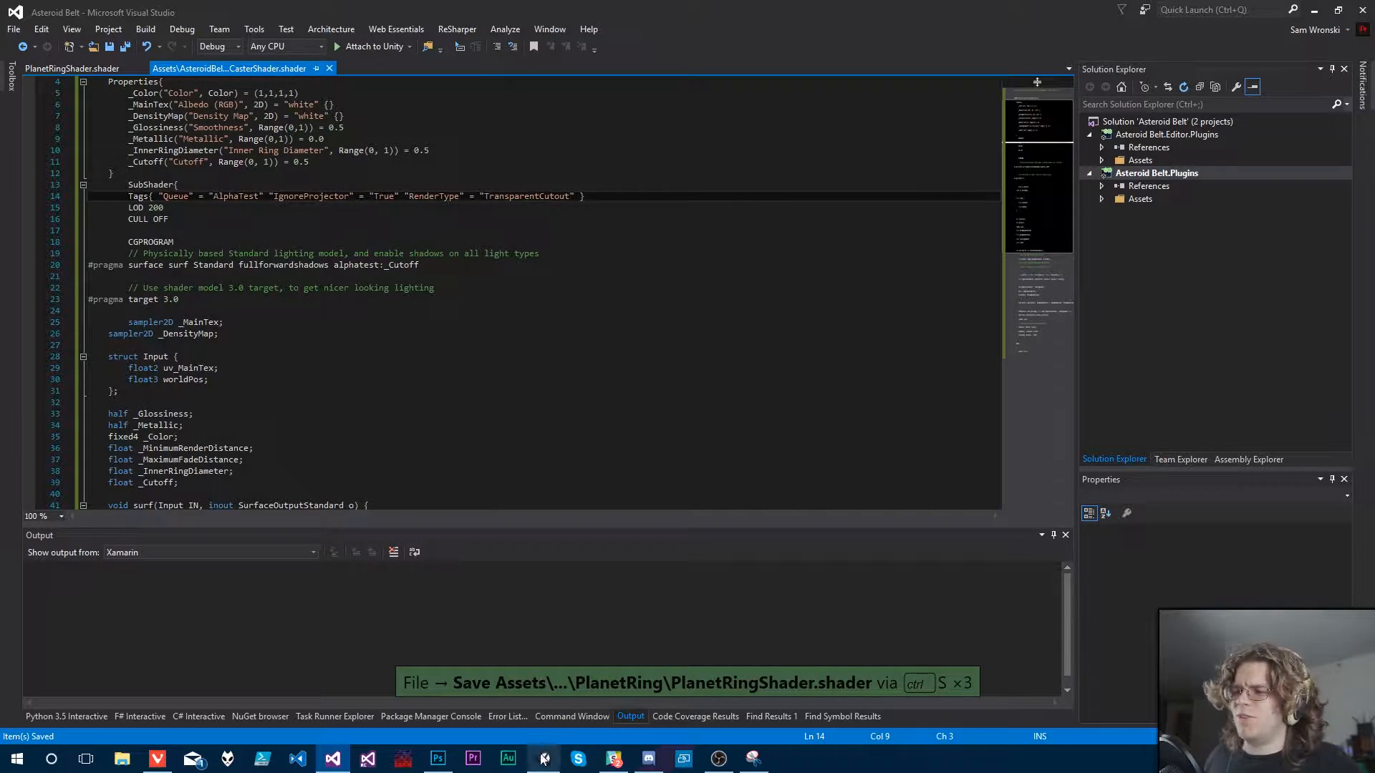
pyautogui.click(544, 758)
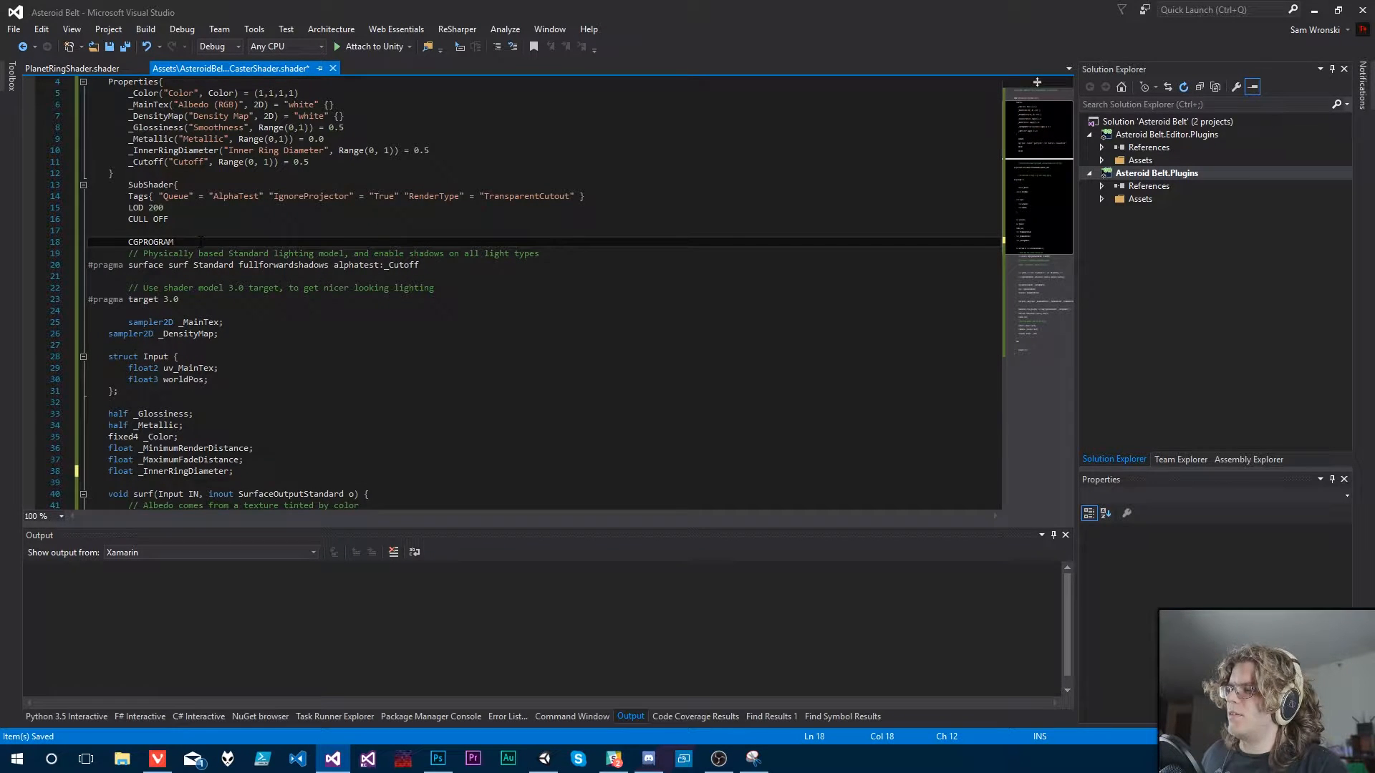
# Step: Declare float _Cutoff; on a new line directly below CGPROGRAM
pyautogui.press('Enter')
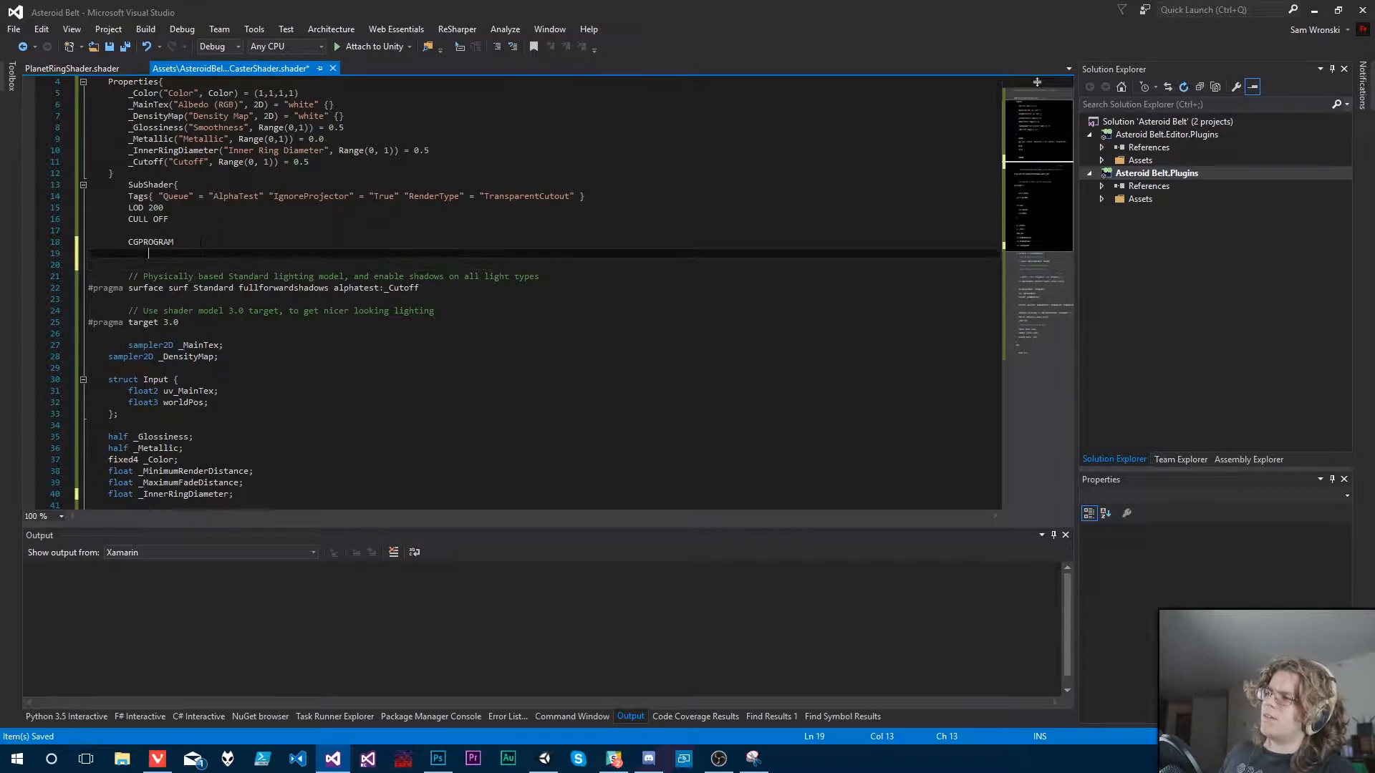
pyautogui.write('float _Cutoff;')
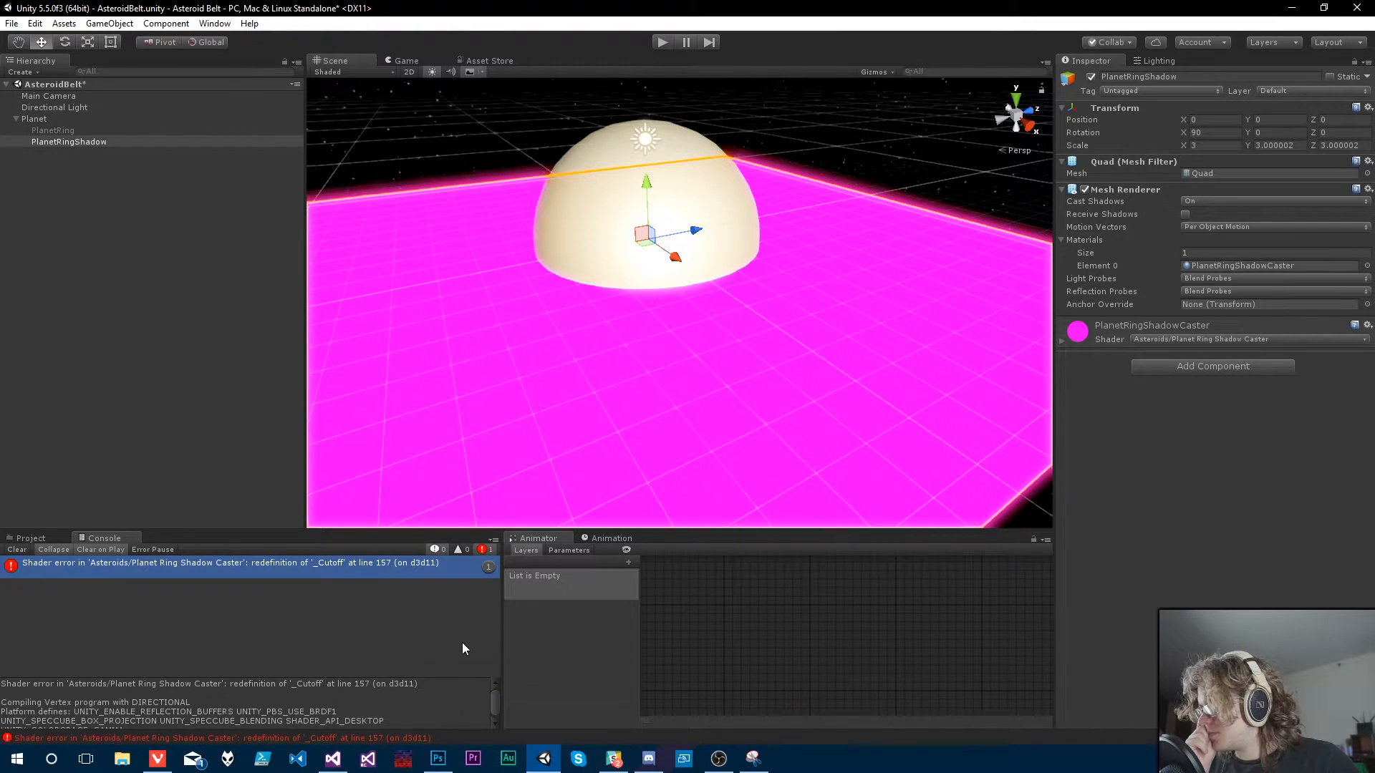
# Step: Remove the duplicate _Cutoff declaration, save, and read the new undefined-_Cutoff error
pyautogui.click(332, 760)
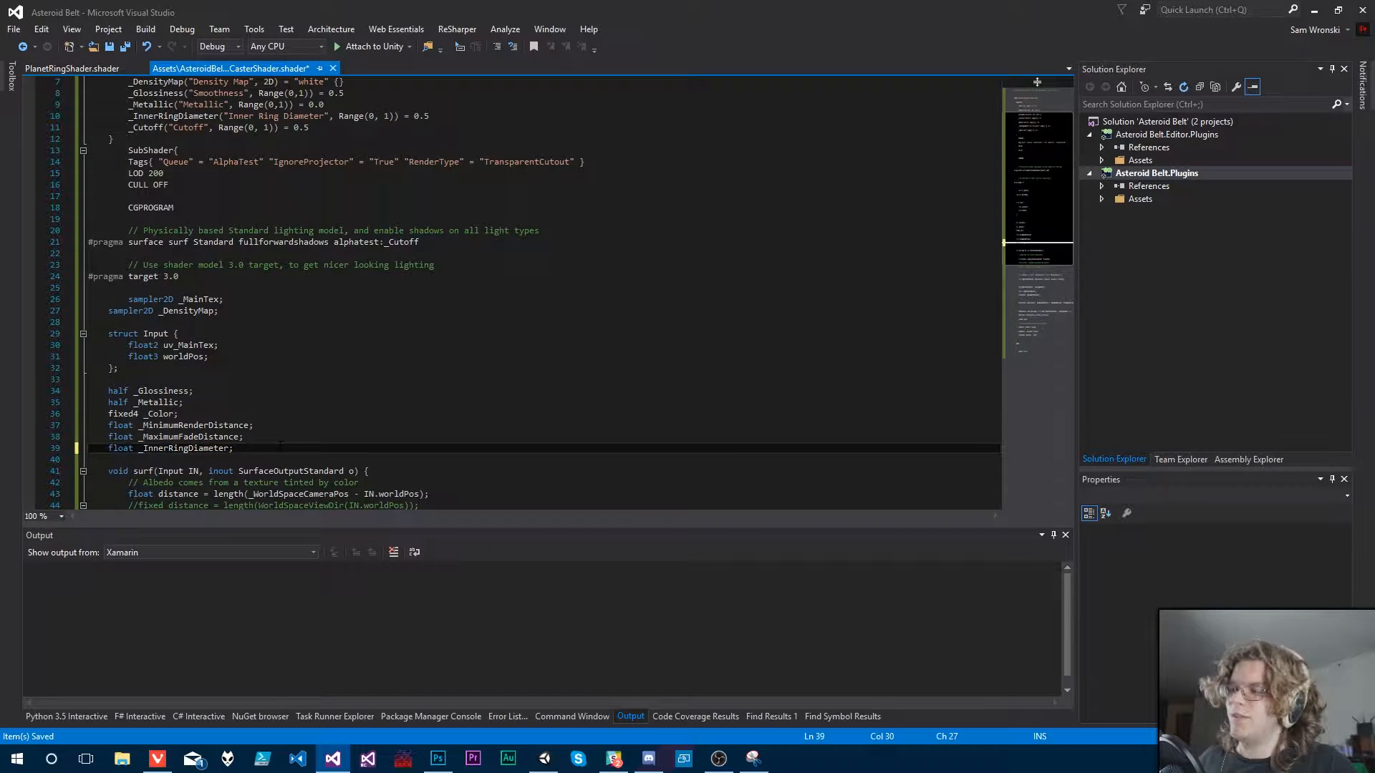
pyautogui.press('ctrl+s')
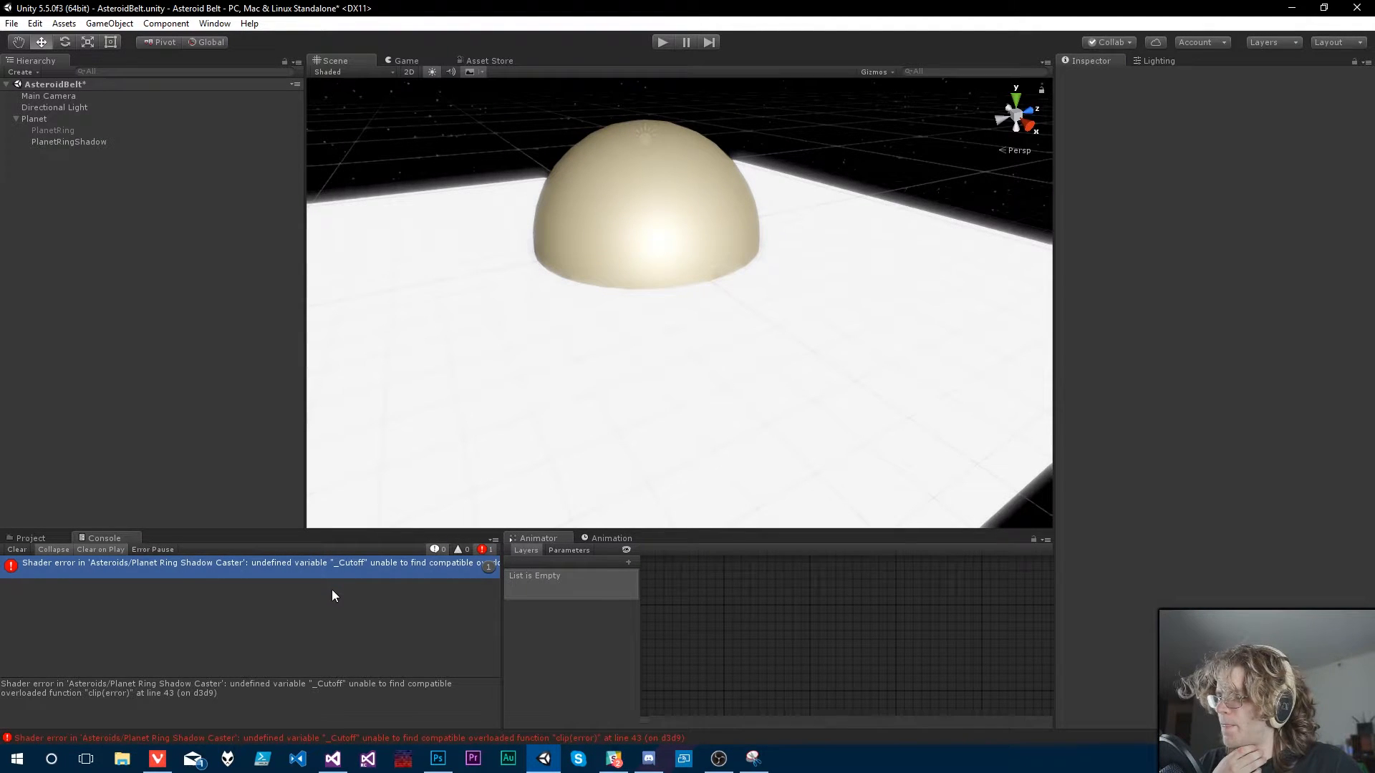
pyautogui.click(332, 759)
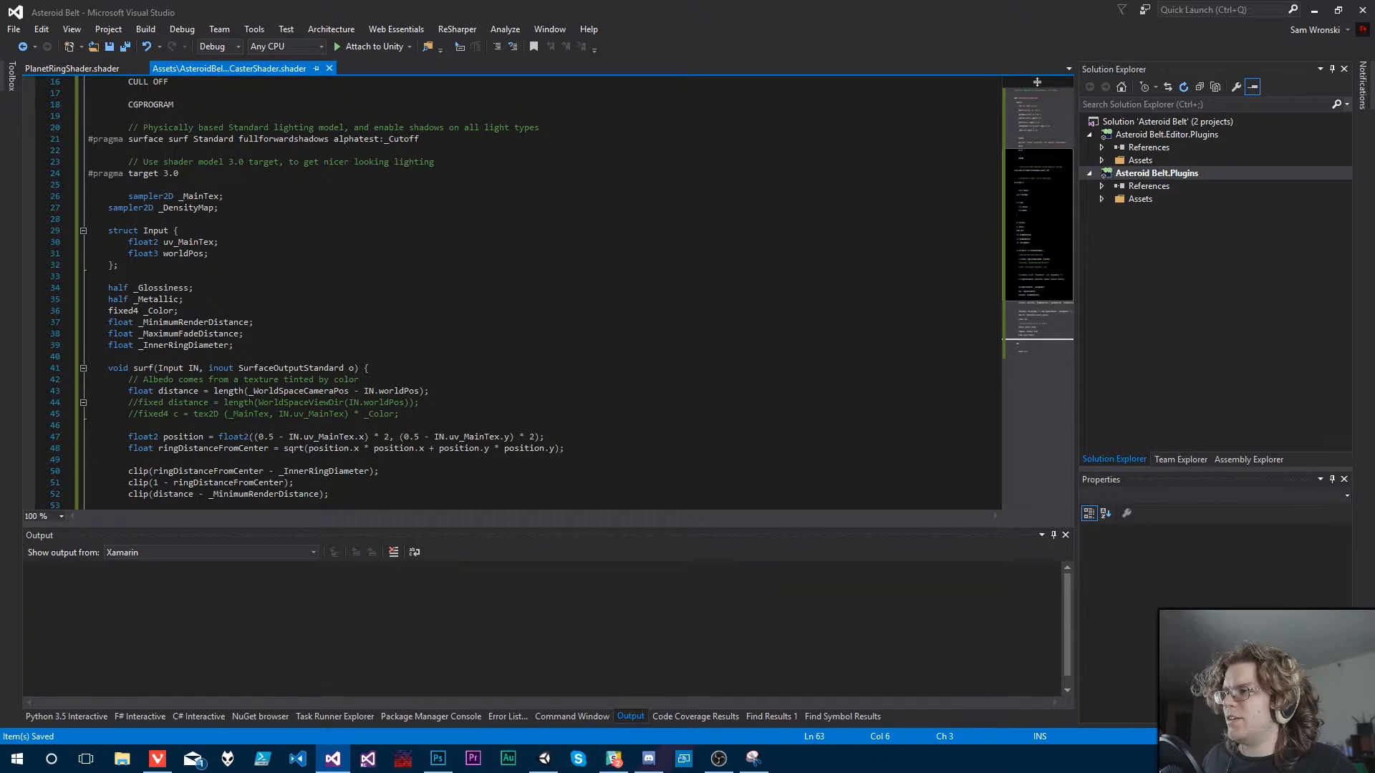
pyautogui.click(544, 758)
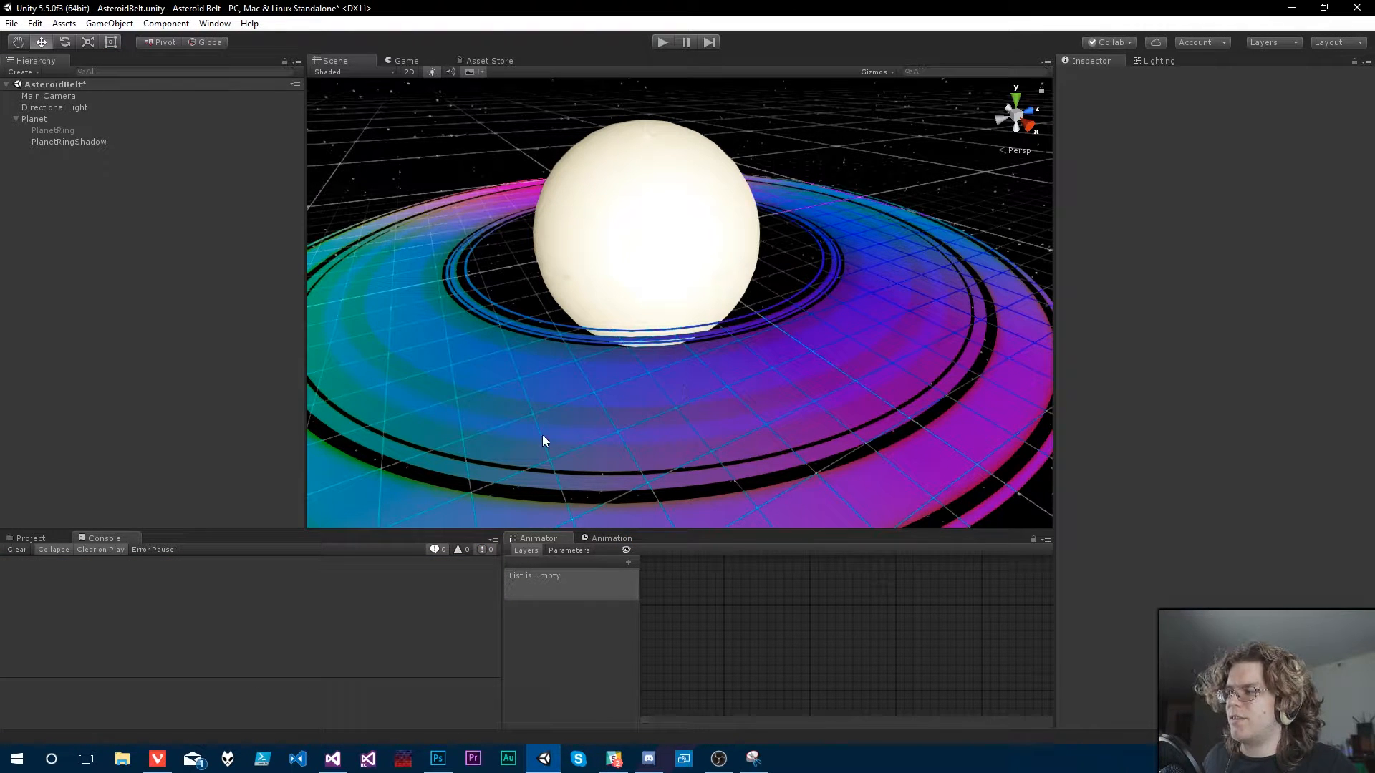
pyautogui.moveTo(690, 391)
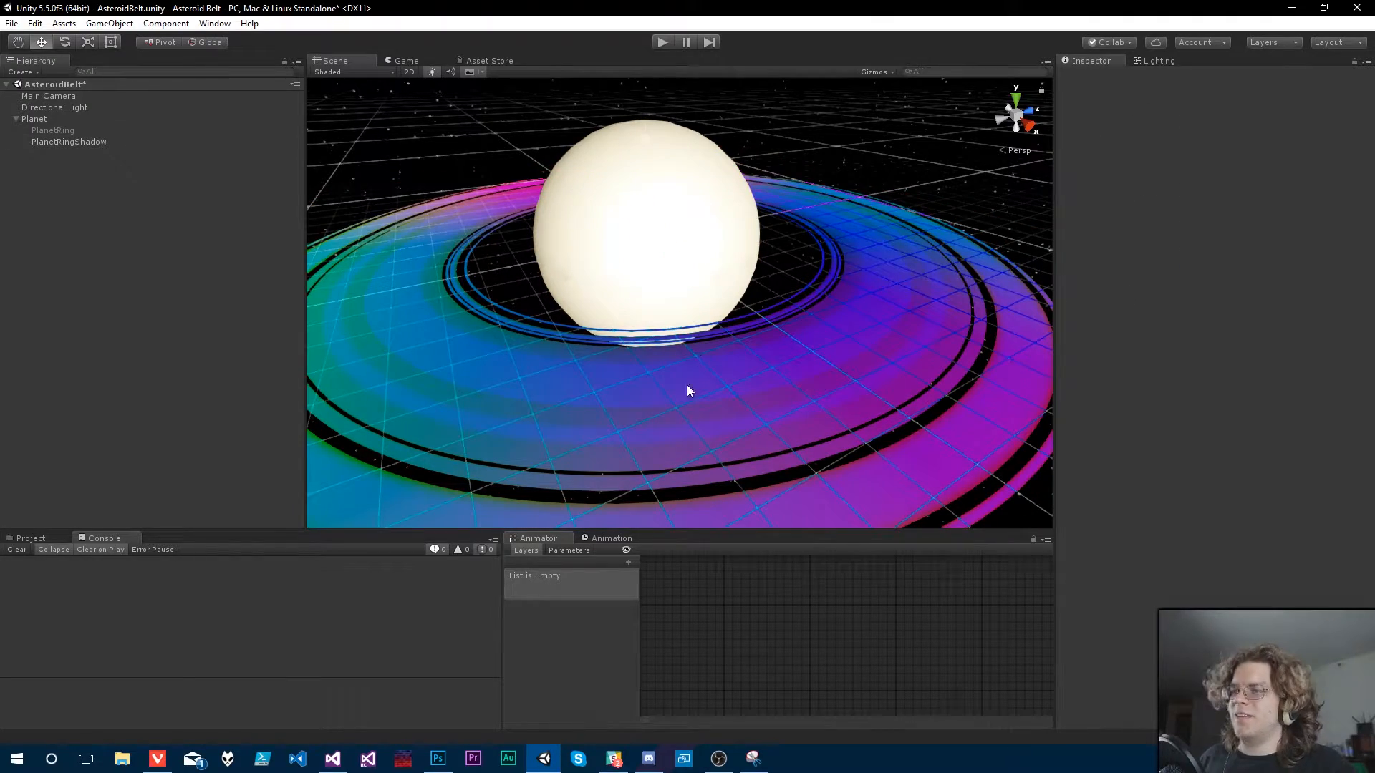
pyautogui.click(69, 141)
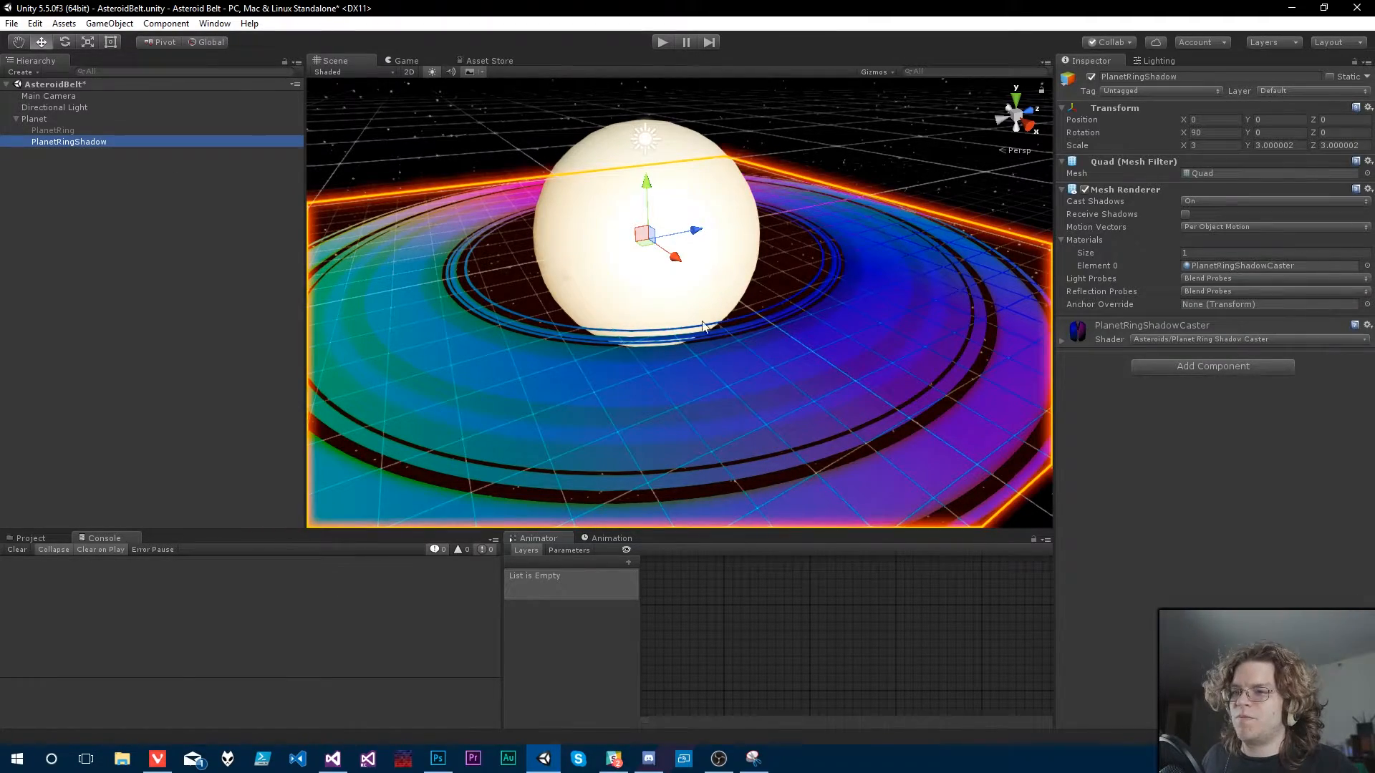
pyautogui.moveTo(701, 329); pyautogui.dragTo(690, 351)
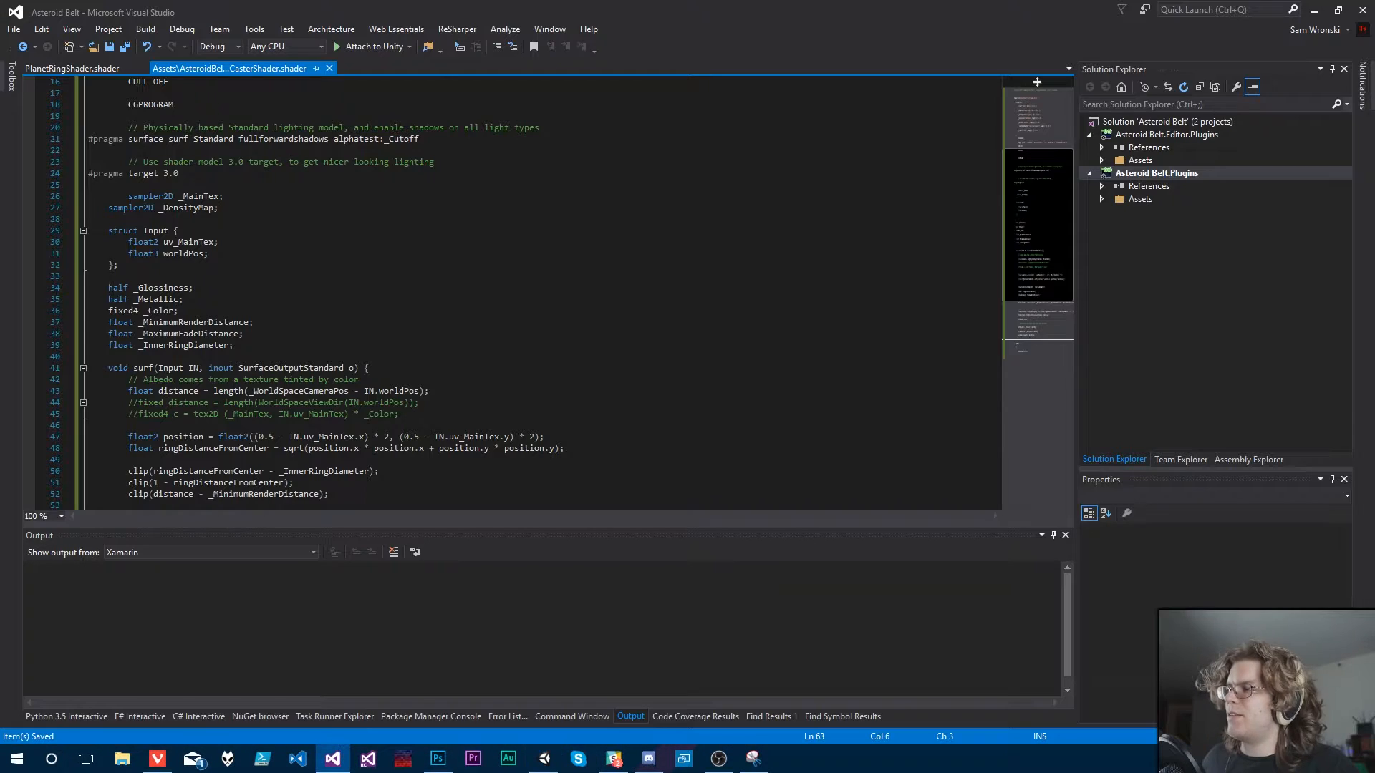
# Step: Append addshadow to the caster shader's #pragma surface line
pyautogui.write('adds')
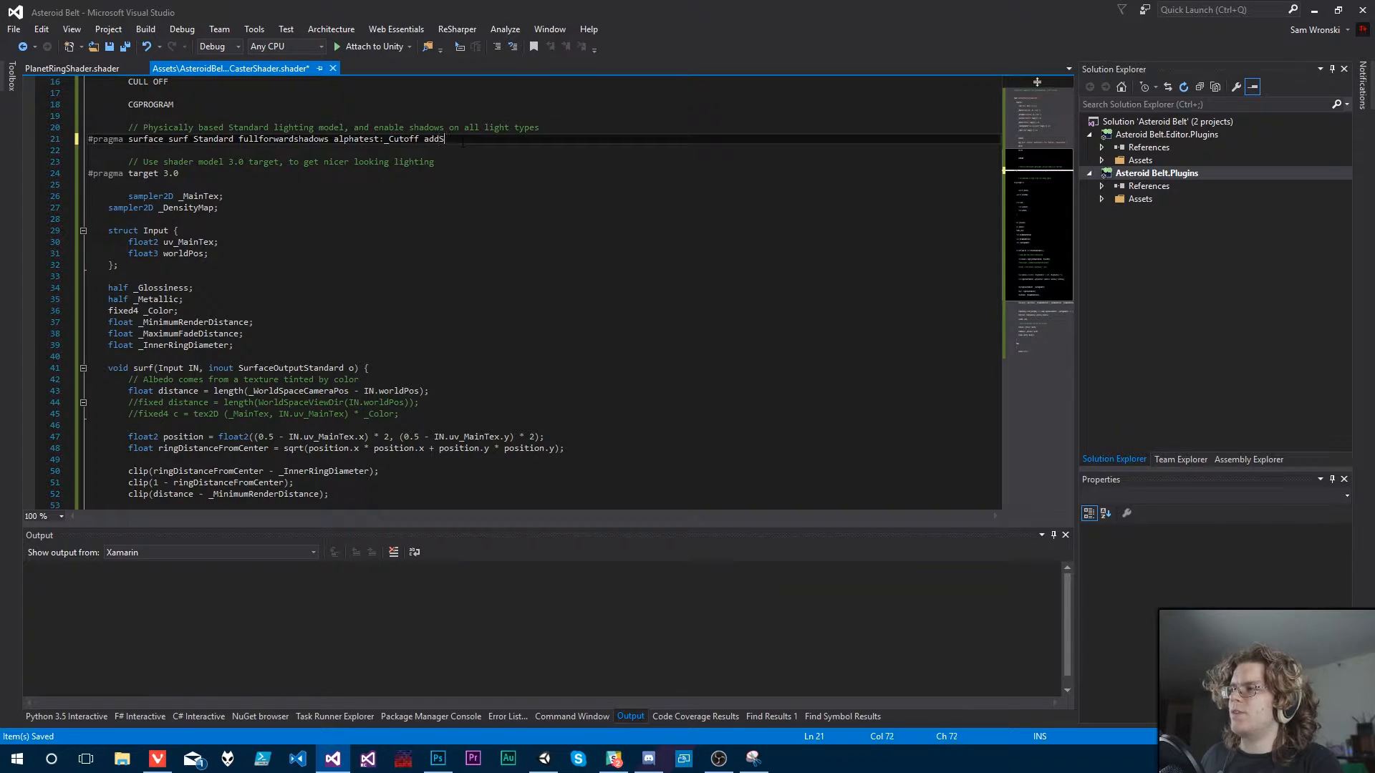
pyautogui.write('Shadow')
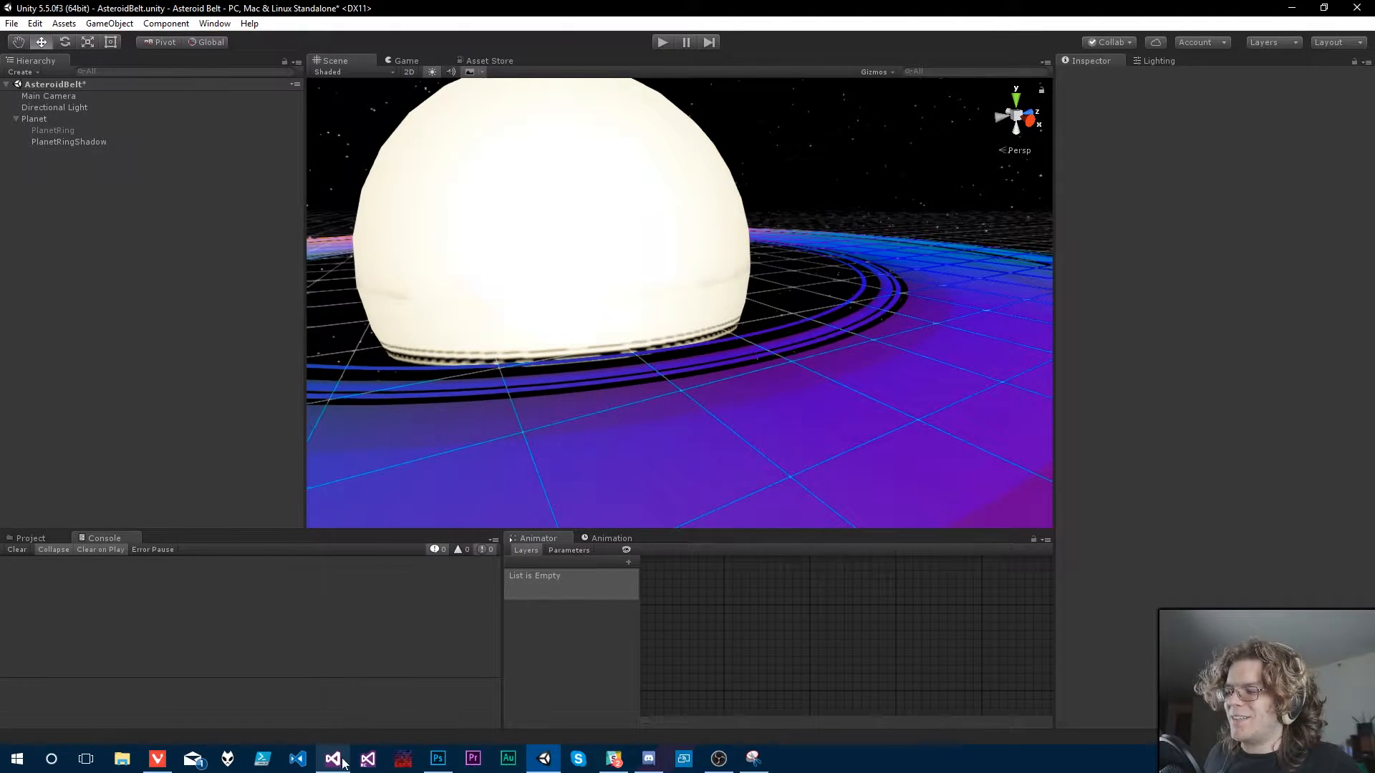
# Step: Delete fullforwardshadows from the surface pragma, keeping alphatest:_Cutoff and addshadow, and save
pyautogui.click(332, 759)
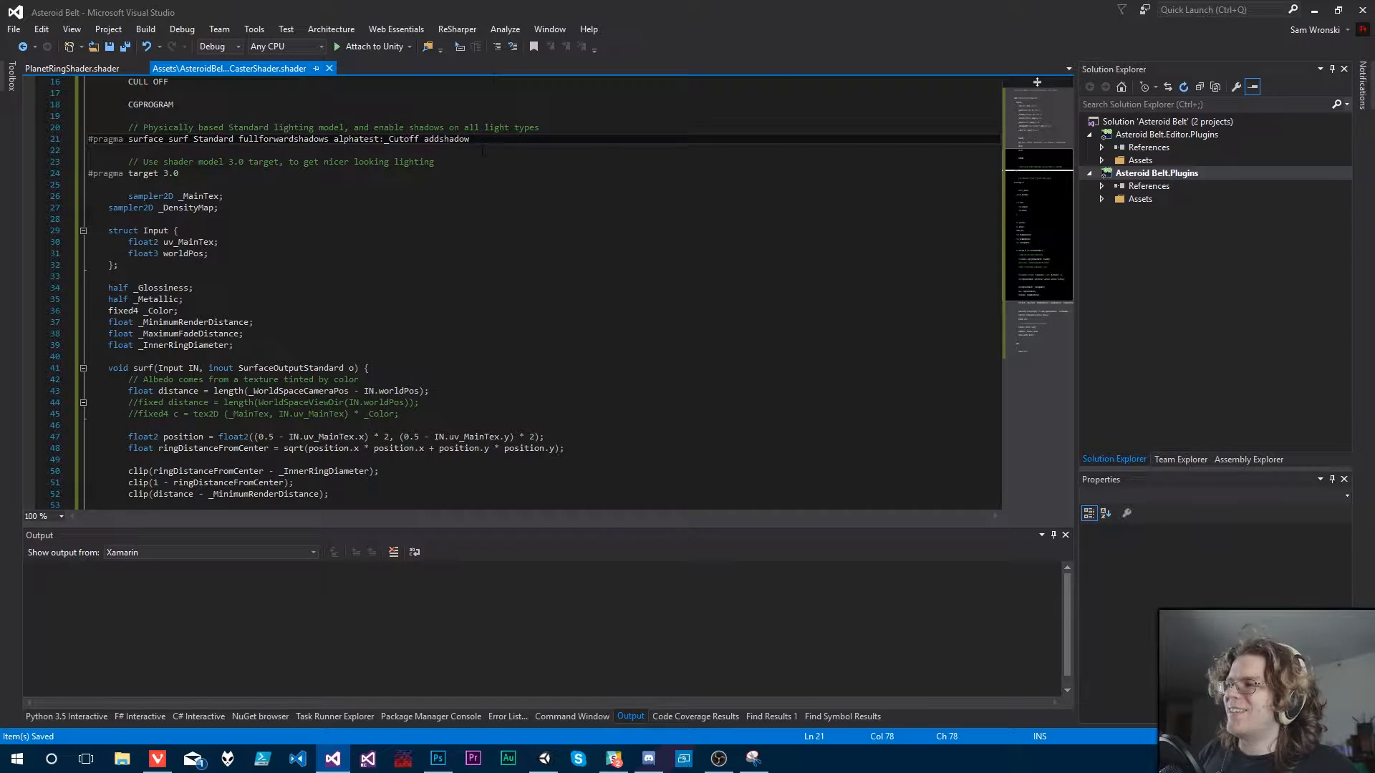
pyautogui.scroll(3)
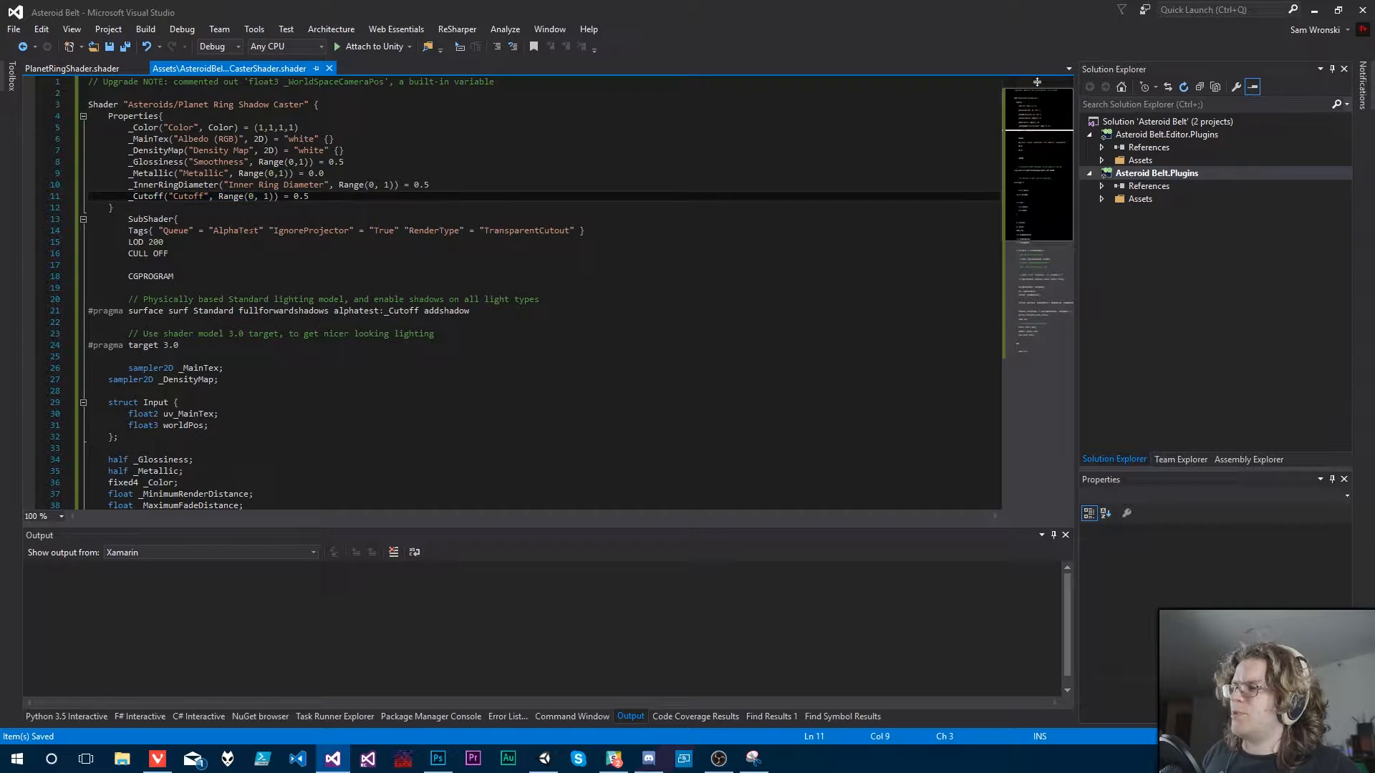
pyautogui.doubleClick(375, 311)
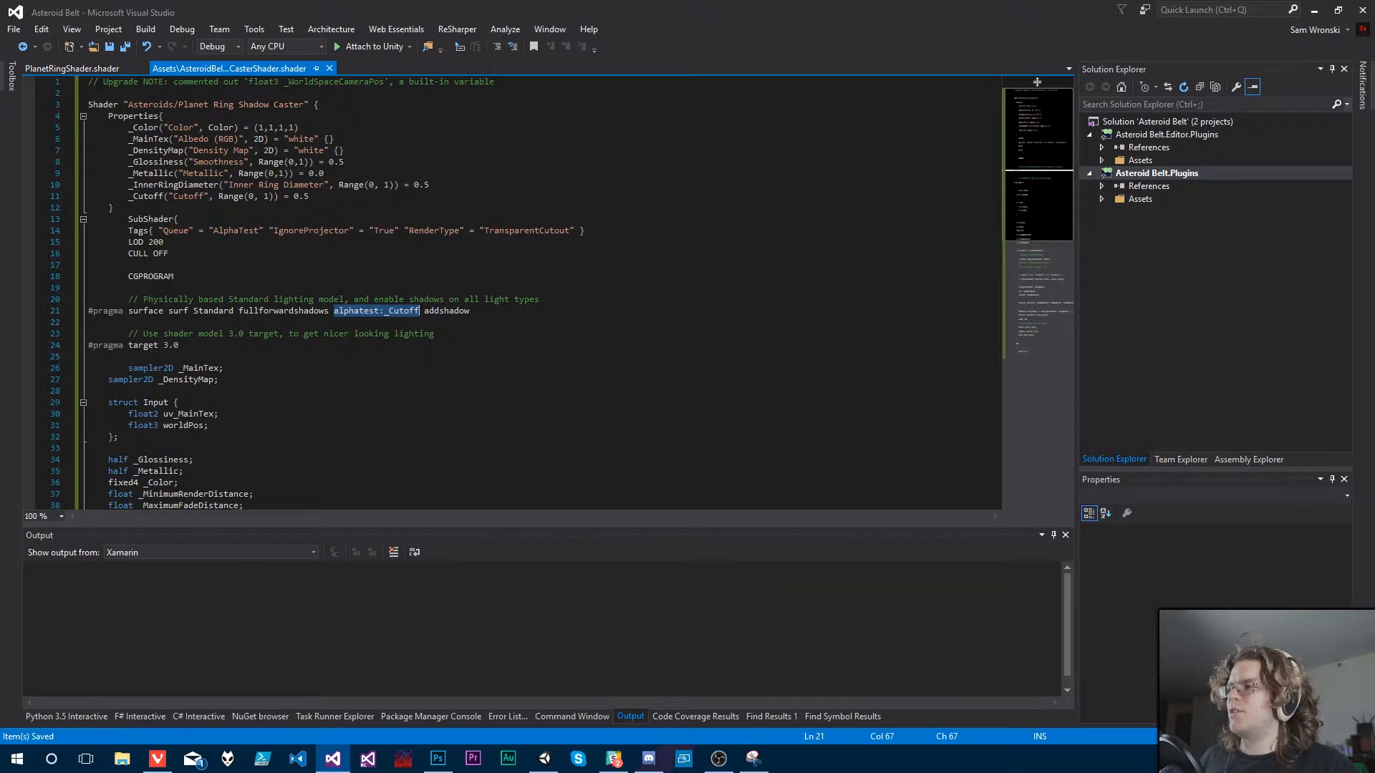
pyautogui.click(387, 299)
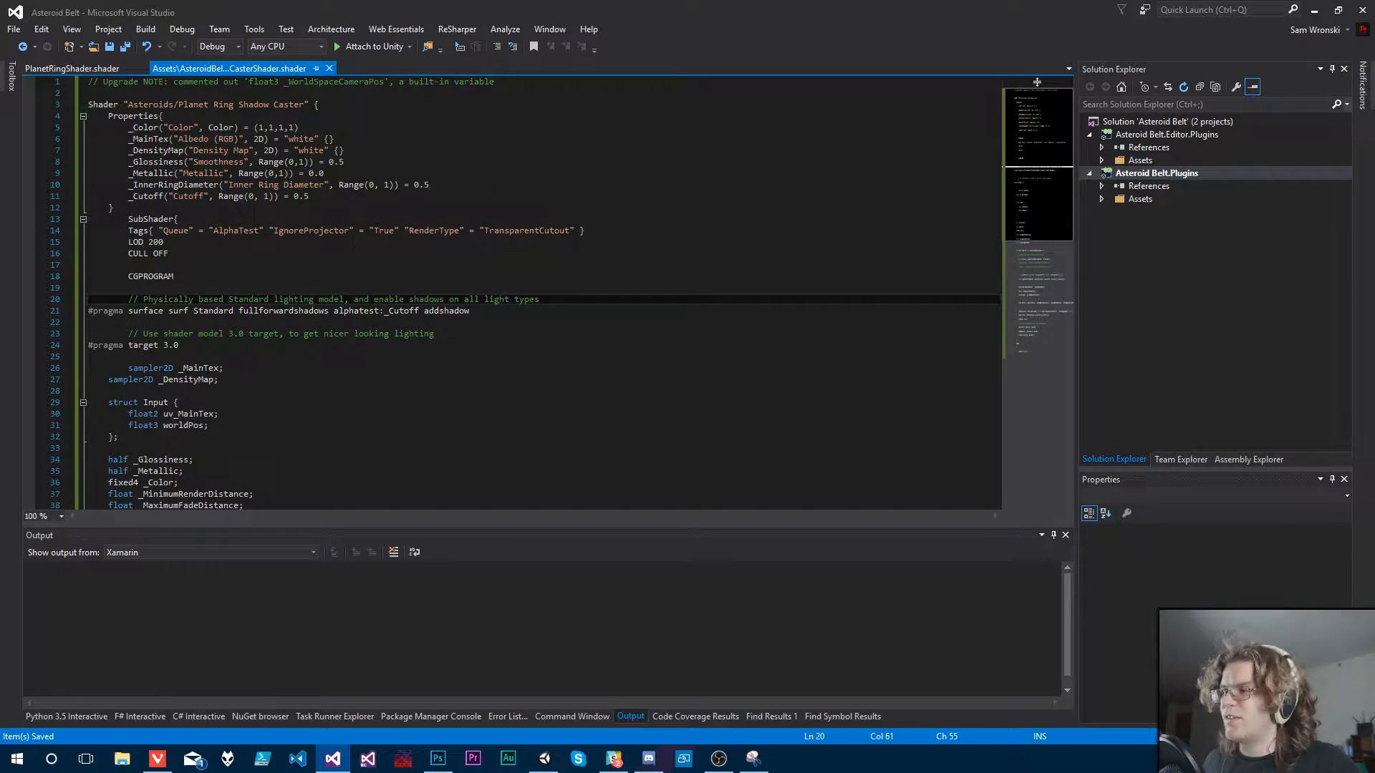
pyautogui.doubleClick(445, 311)
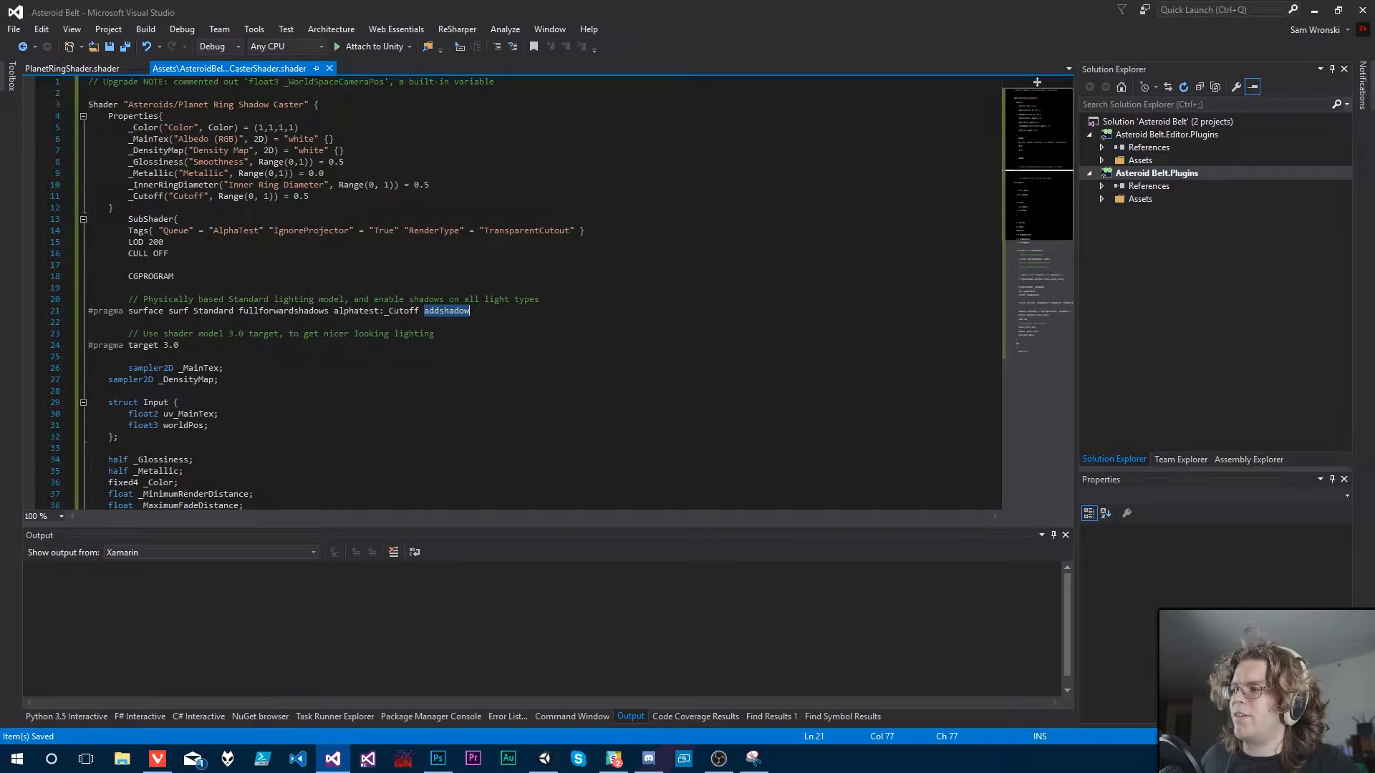
pyautogui.doubleClick(356, 311)
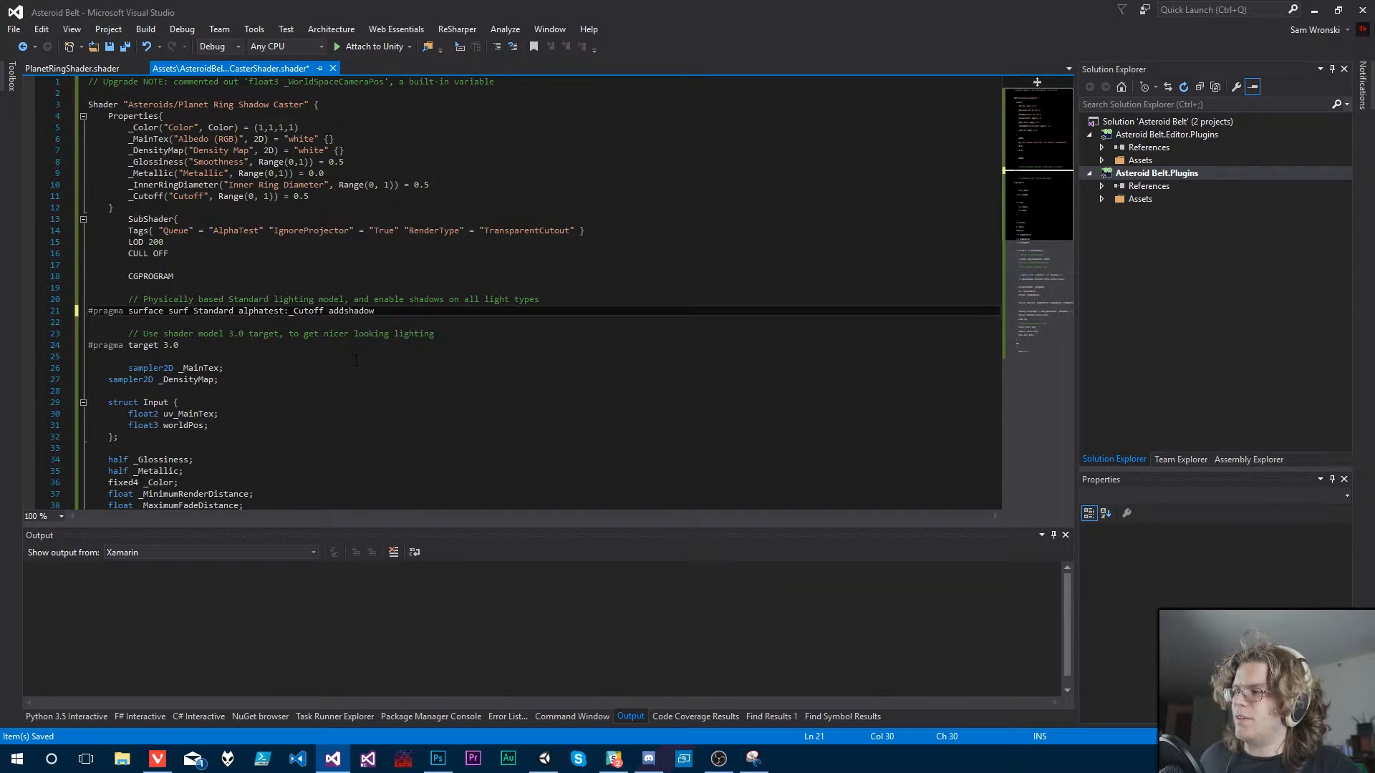
pyautogui.press('ctrl+s')
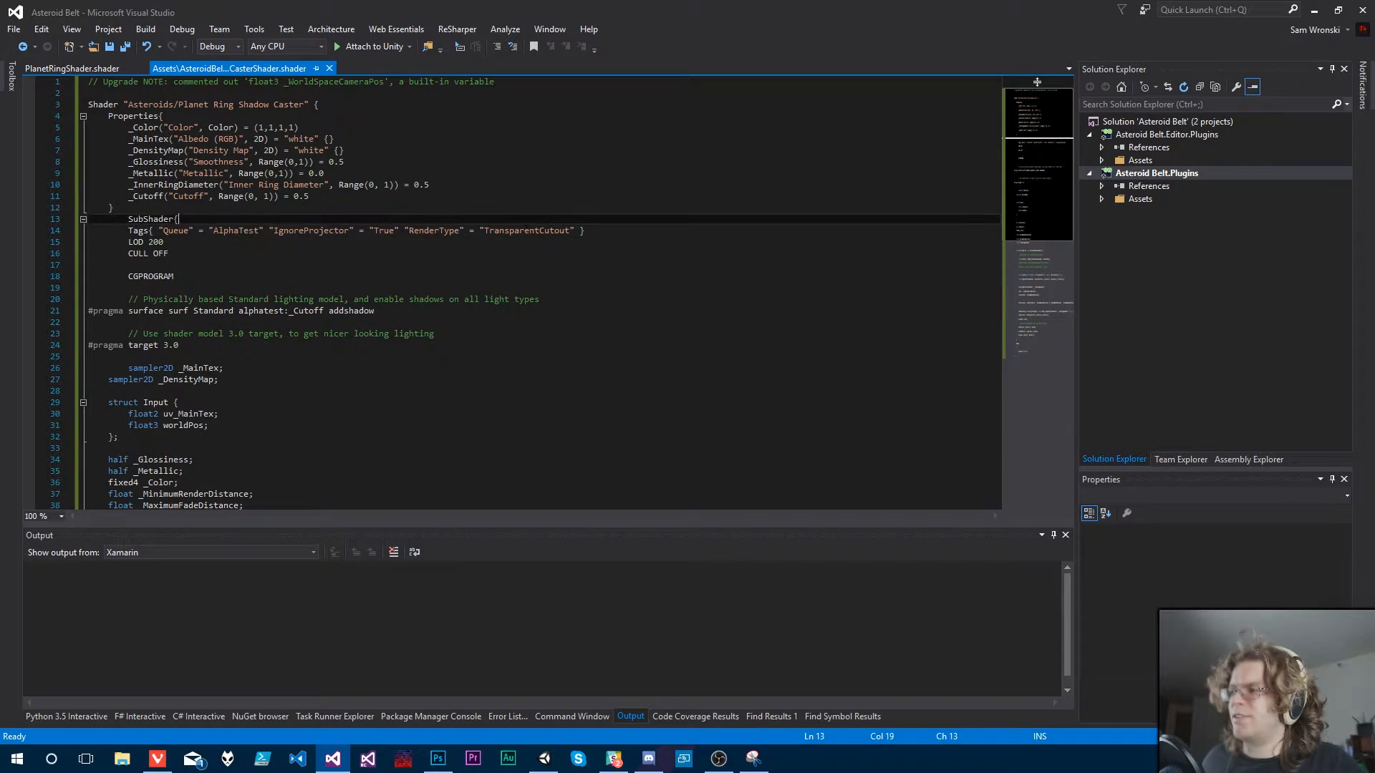
# Step: Review the addshadow directive and the surf function's o.Alpha line
pyautogui.doubleClick(526, 230)
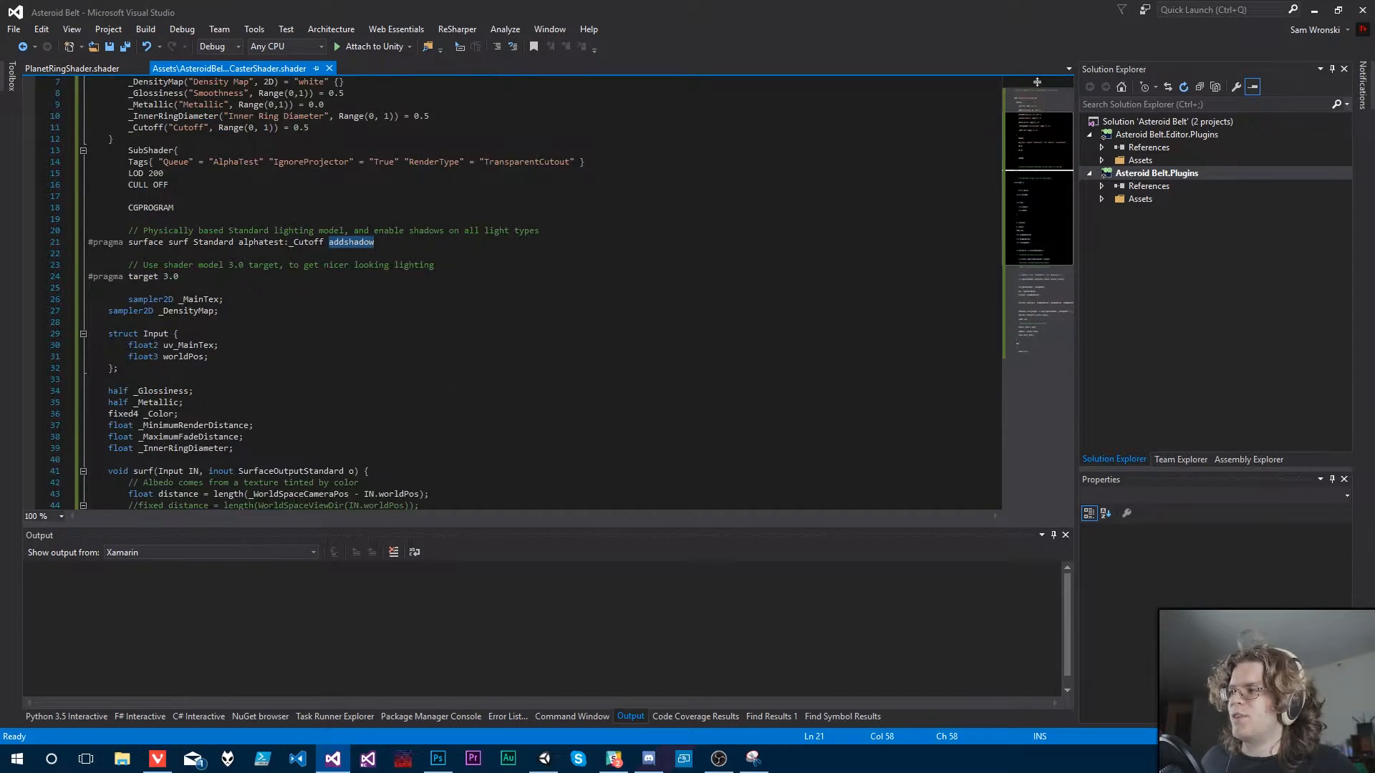
pyautogui.scroll(-3)
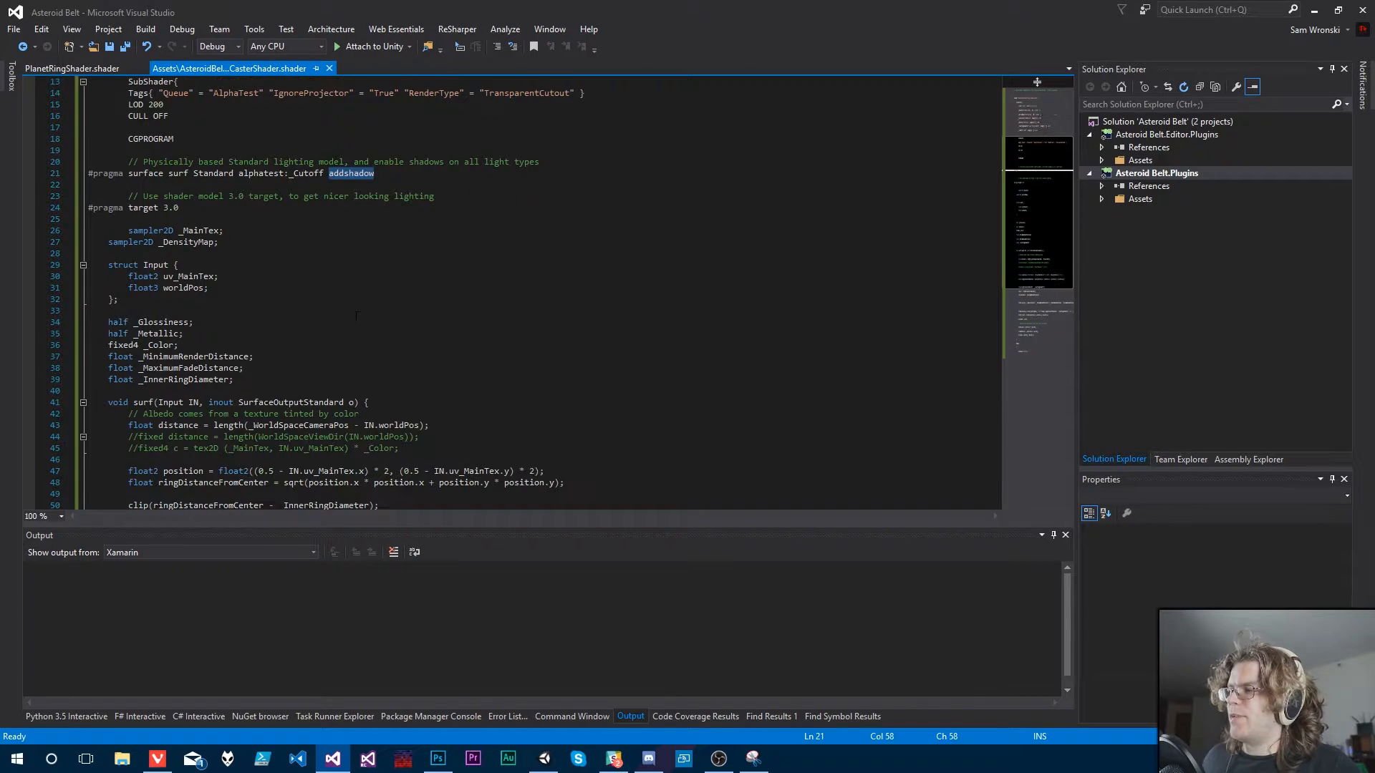
pyautogui.scroll(-3)
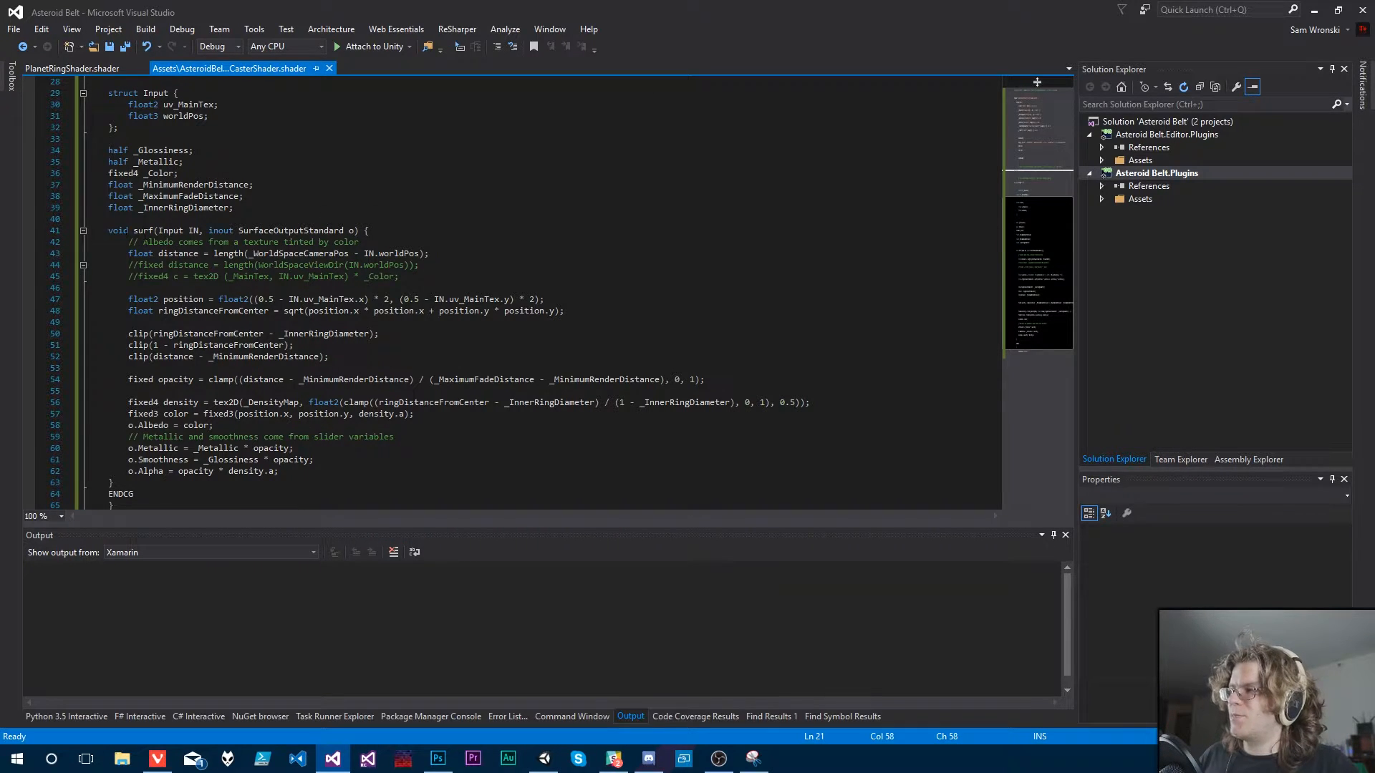
pyautogui.click(70, 68)
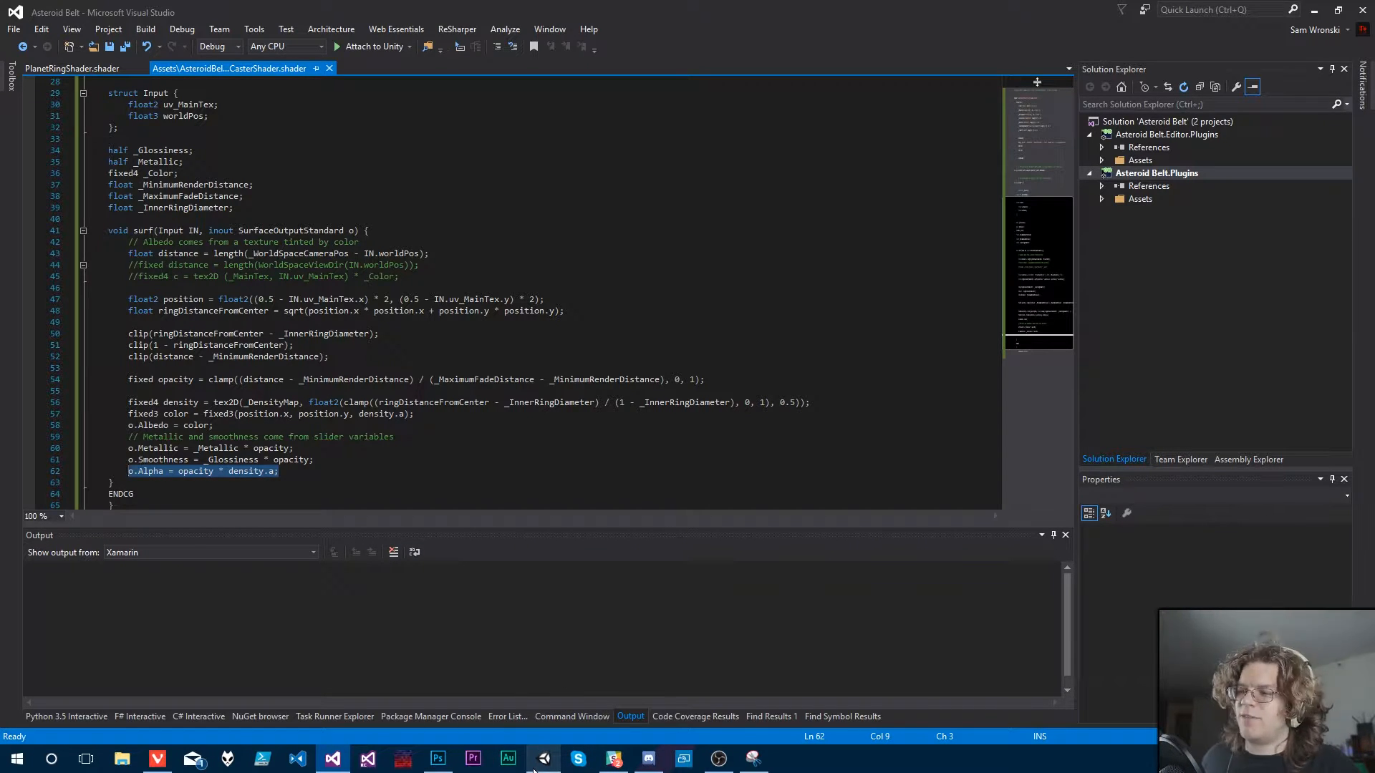
# Step: Set PlanetRingShadow's Cast Shadows to Shadows Only and orbit to view banded planet shadows
pyautogui.click(543, 758)
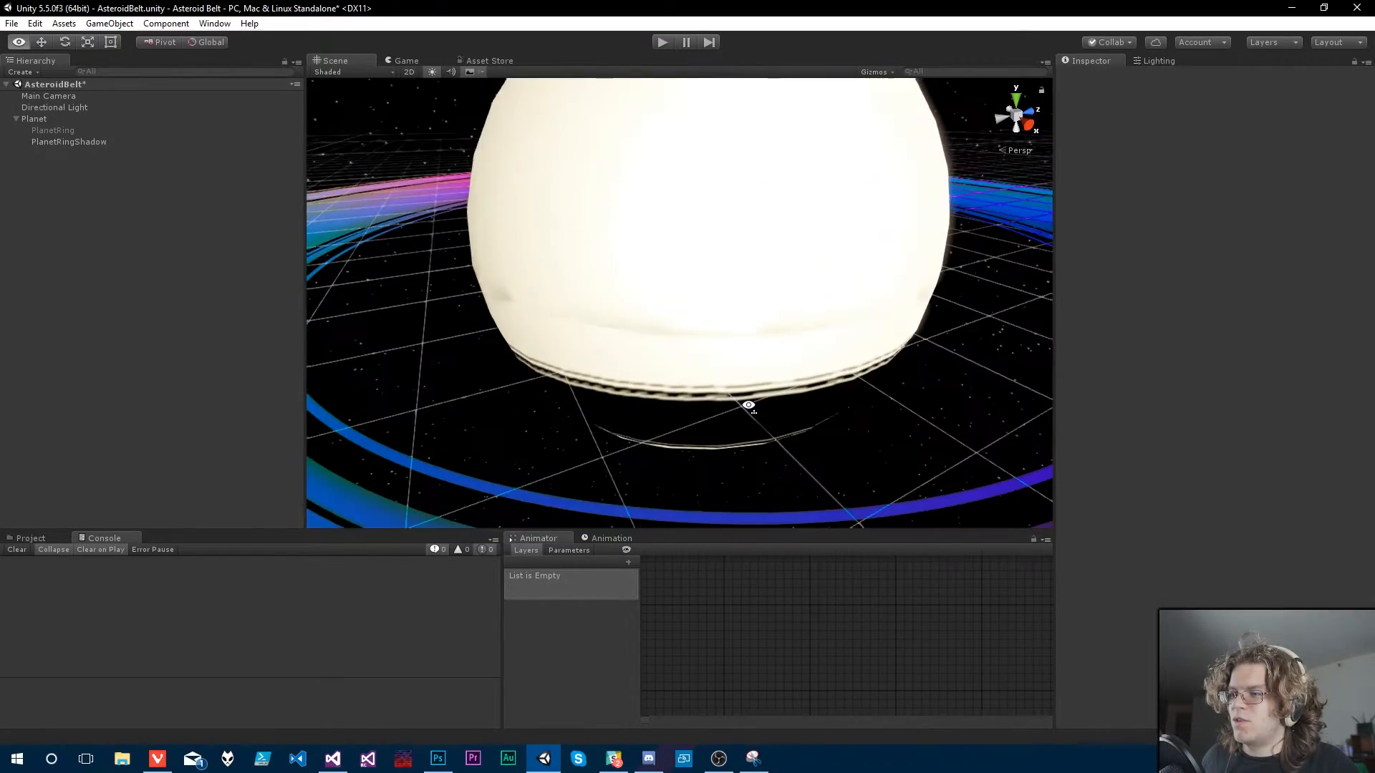
pyautogui.moveTo(748, 404); pyautogui.dragTo(742, 317)
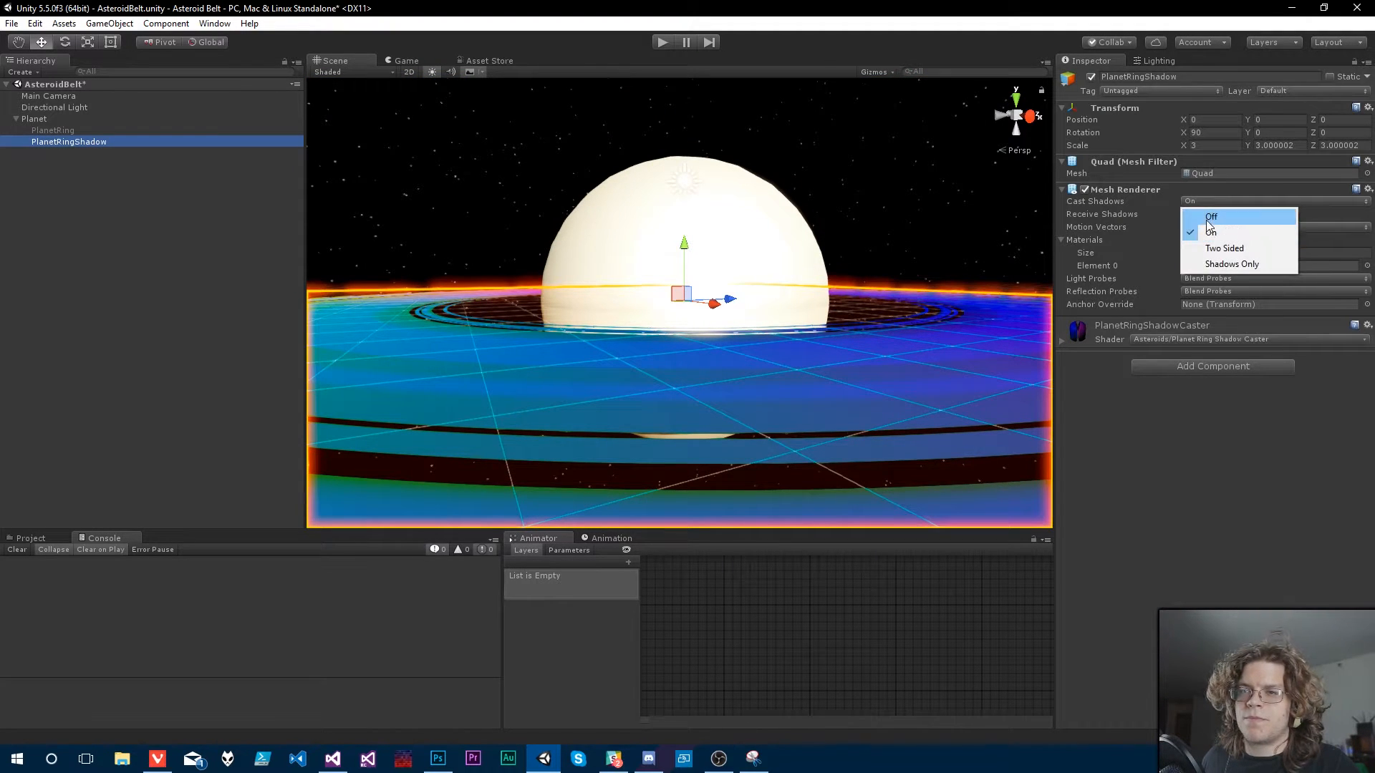
pyautogui.click(1210, 217)
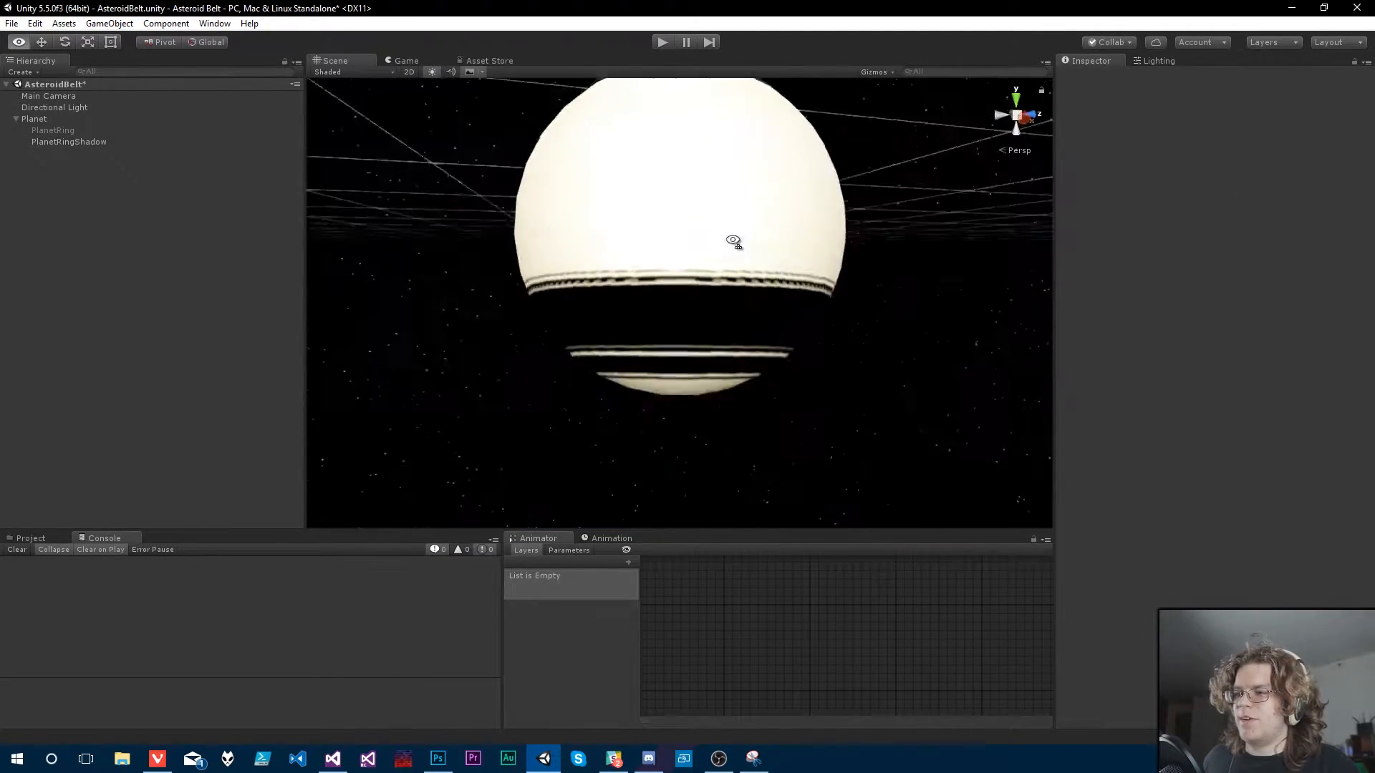
pyautogui.moveTo(732, 242); pyautogui.dragTo(824, 158)
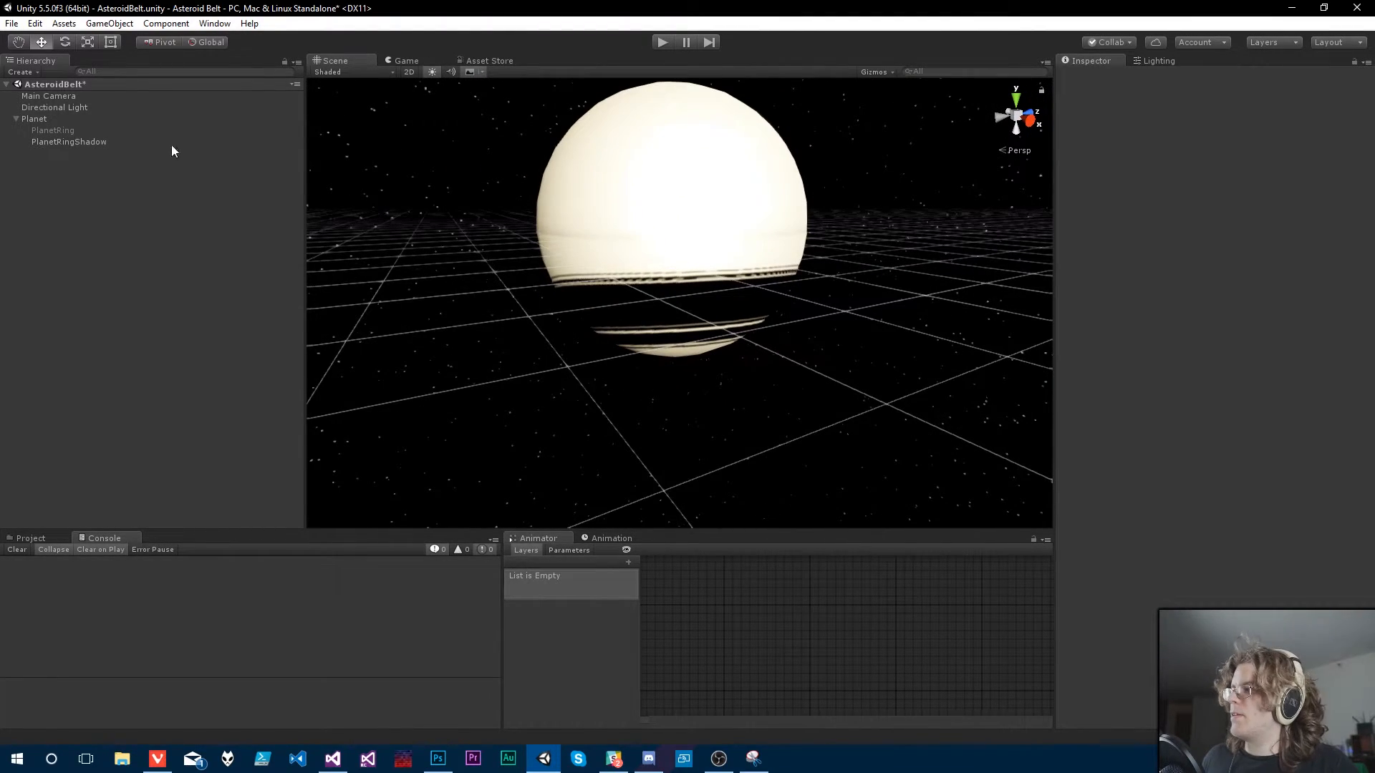
# Step: Enable PlanetRing and orbit to inspect the colourful rings alongside their shadows
pyautogui.click(53, 130)
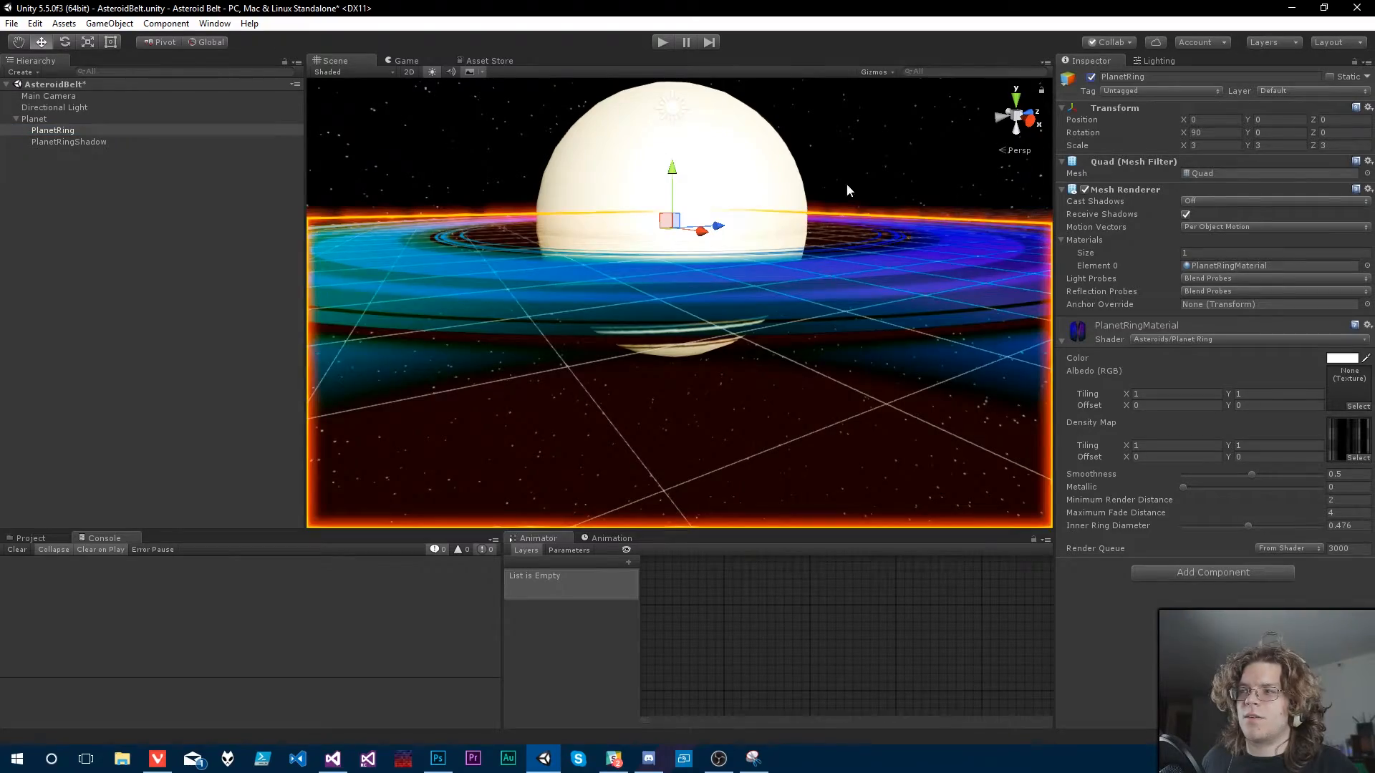
pyautogui.moveTo(847, 190); pyautogui.dragTo(925, 277)
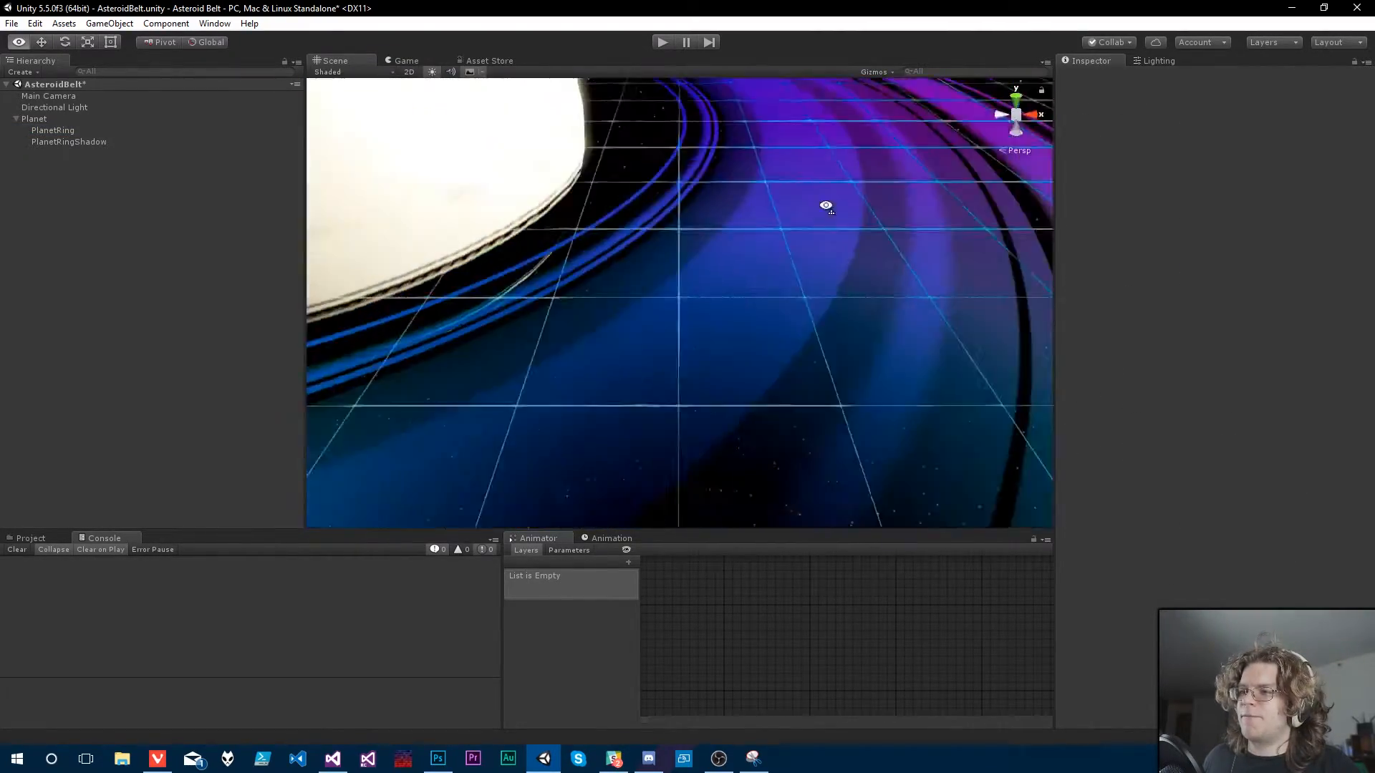
pyautogui.moveTo(826, 205); pyautogui.dragTo(595, 78)
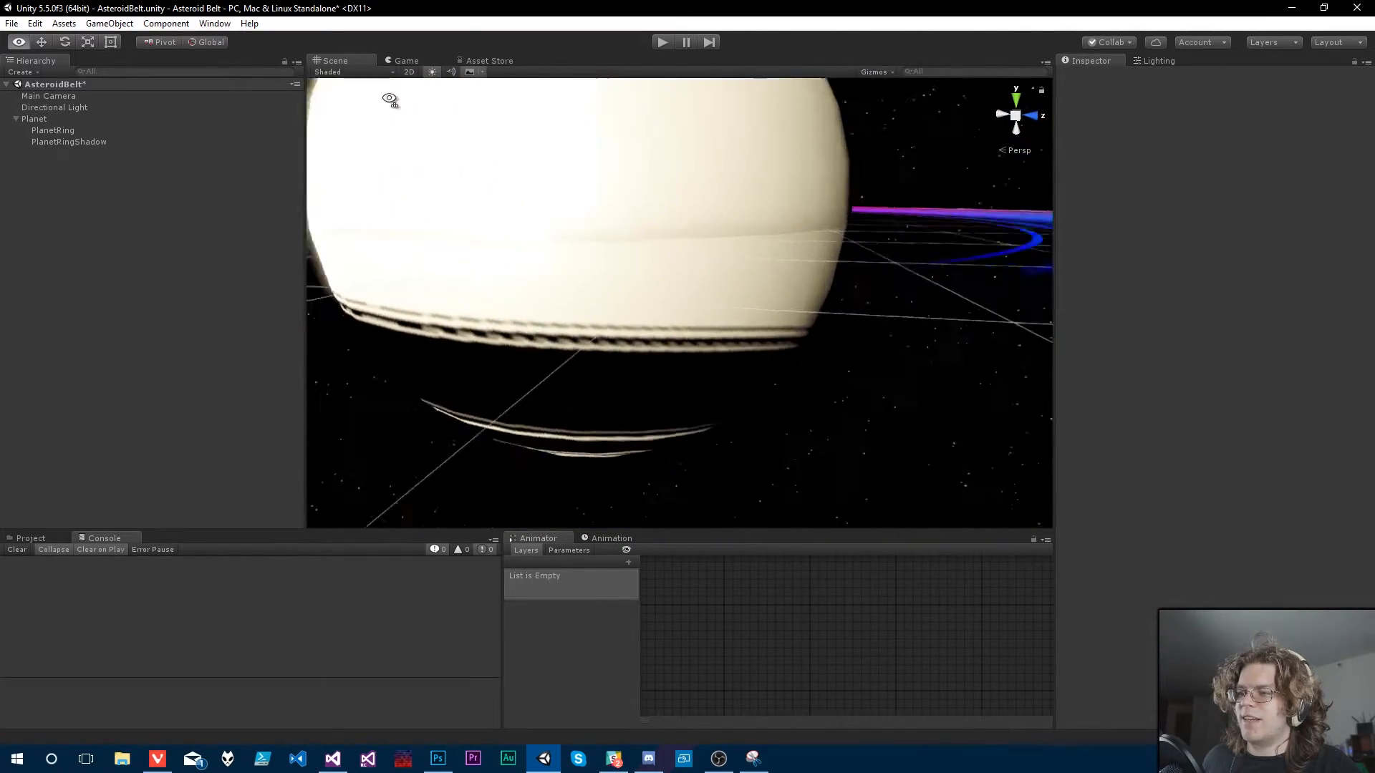
pyautogui.moveTo(390, 98); pyautogui.dragTo(316, 192)
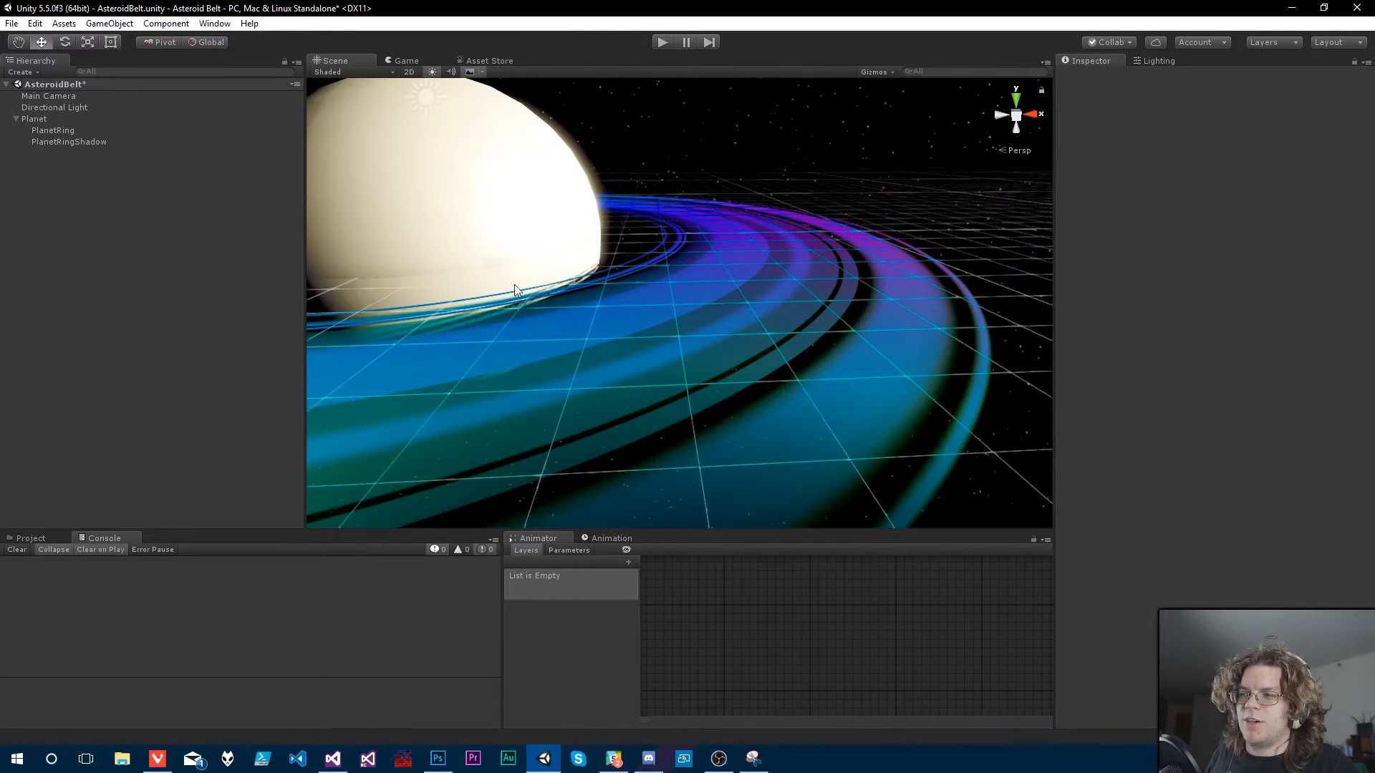
pyautogui.moveTo(906, 431)
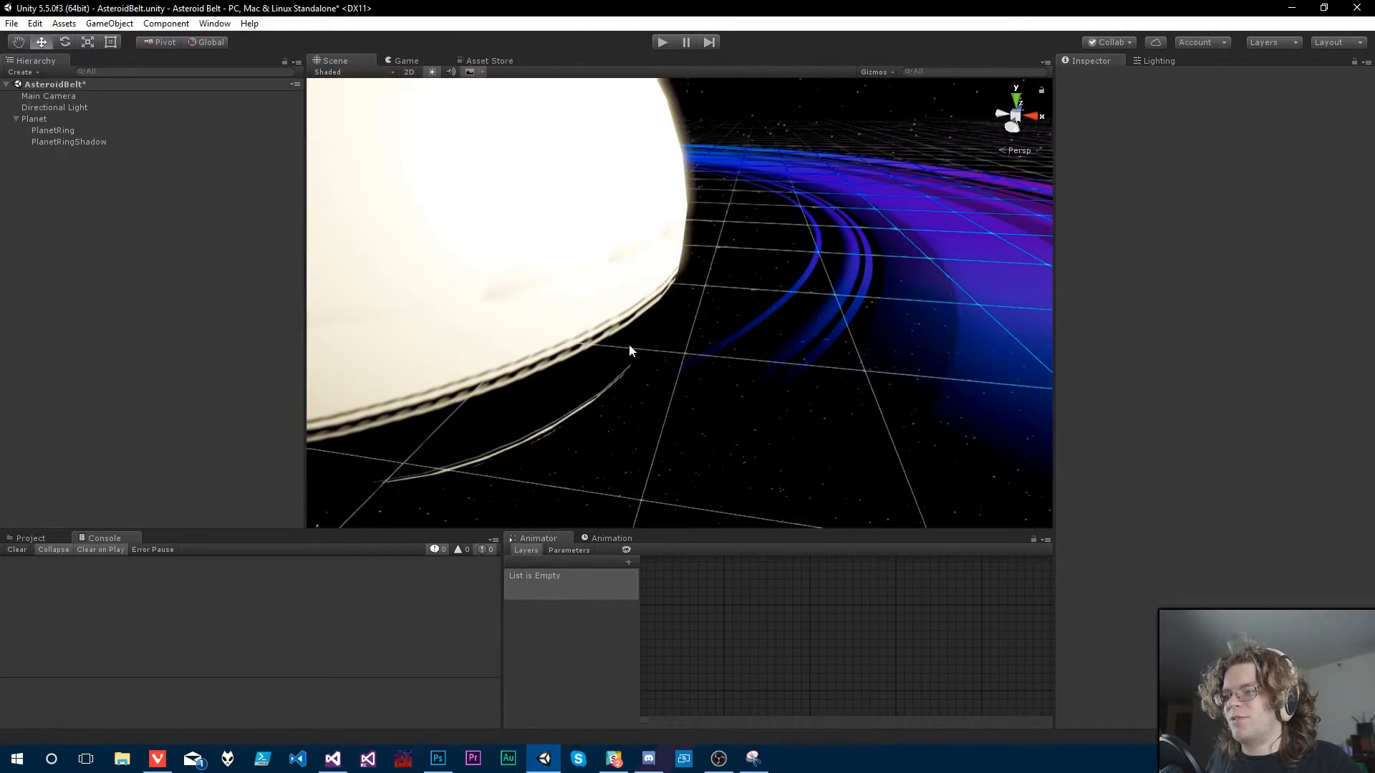
pyautogui.moveTo(628, 351); pyautogui.dragTo(609, 275)
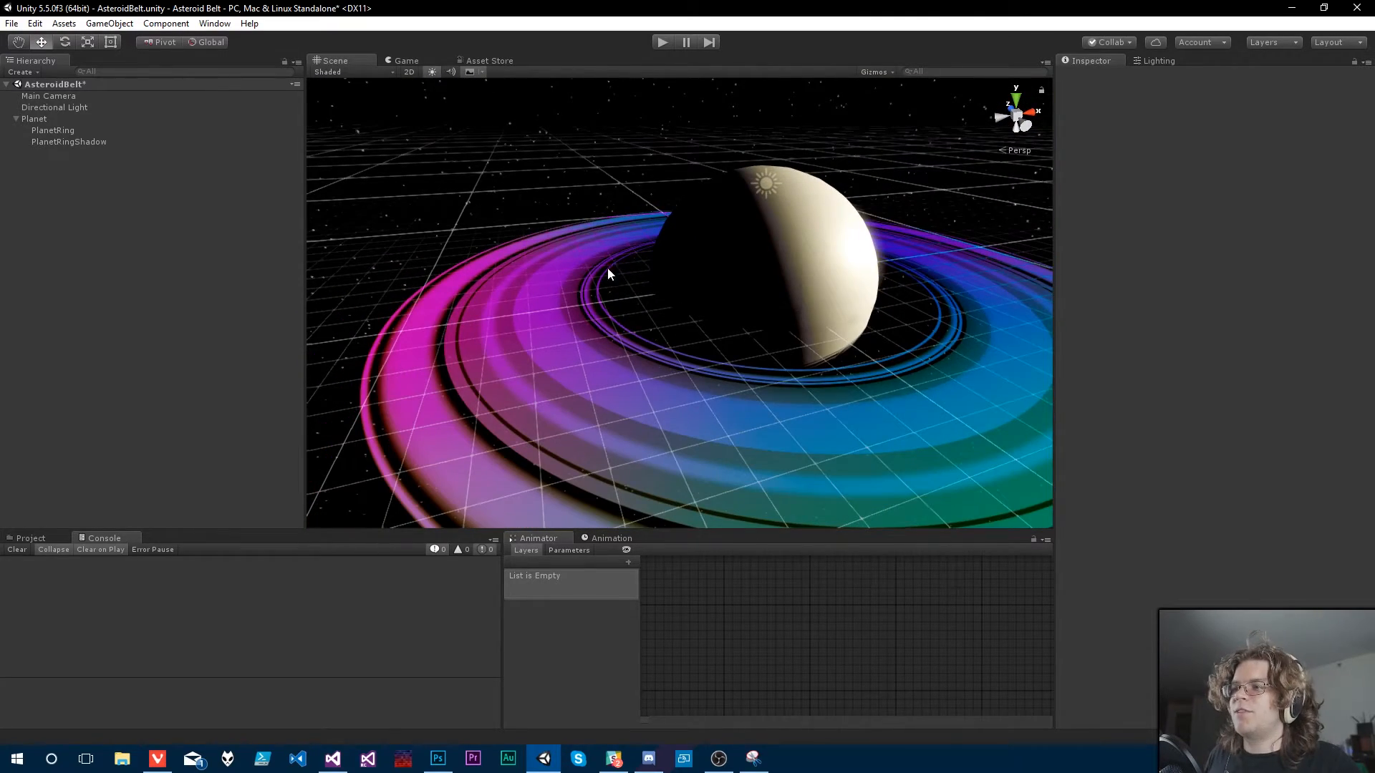
pyautogui.click(33, 118)
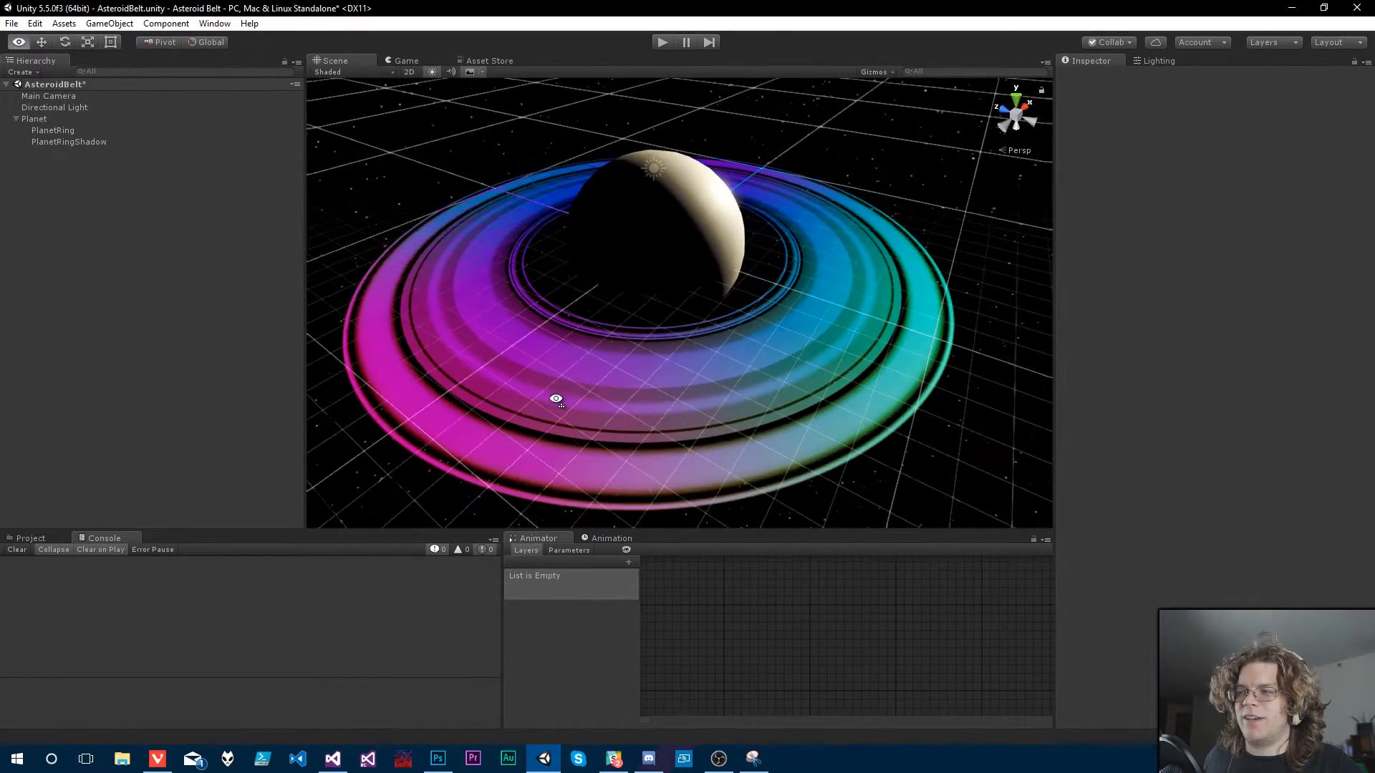
pyautogui.moveTo(557, 398); pyautogui.dragTo(567, 292)
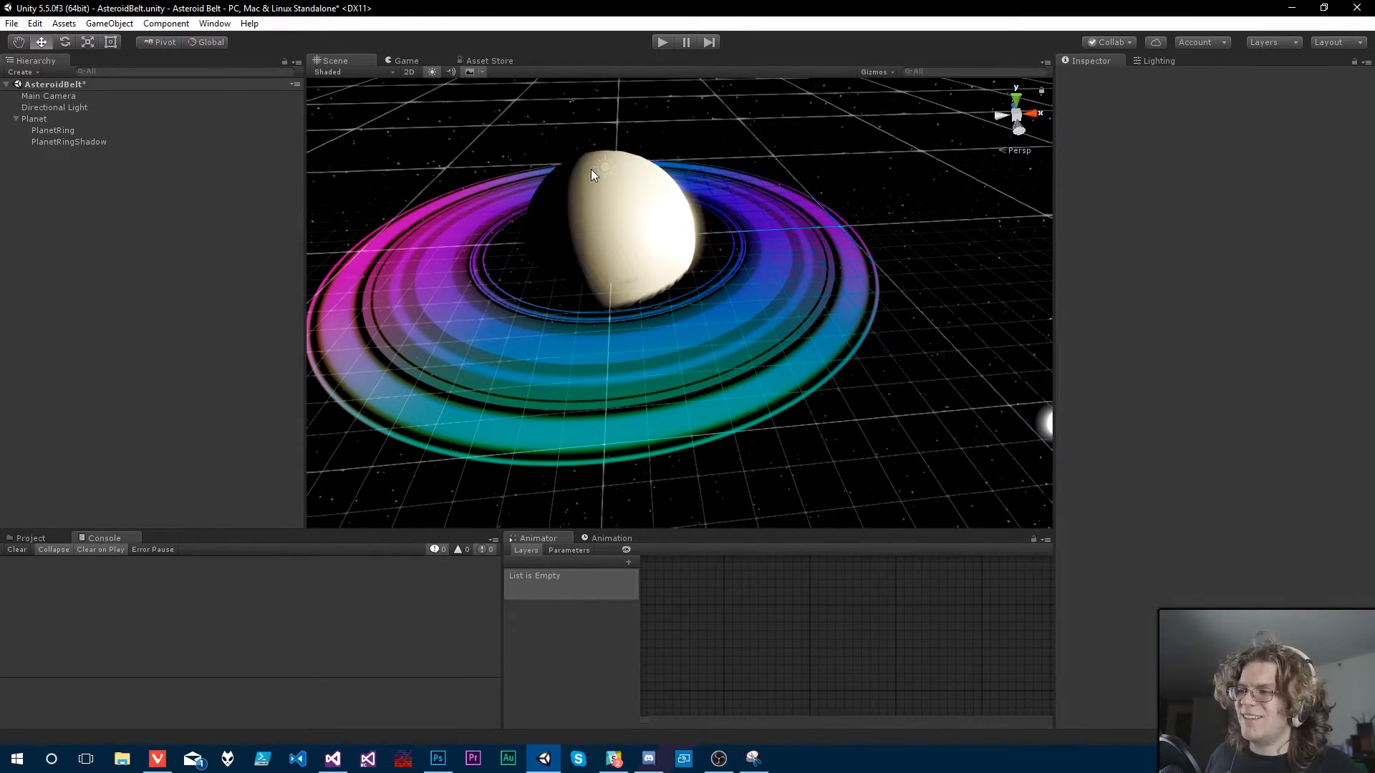
pyautogui.moveTo(592, 173); pyautogui.dragTo(746, 248)
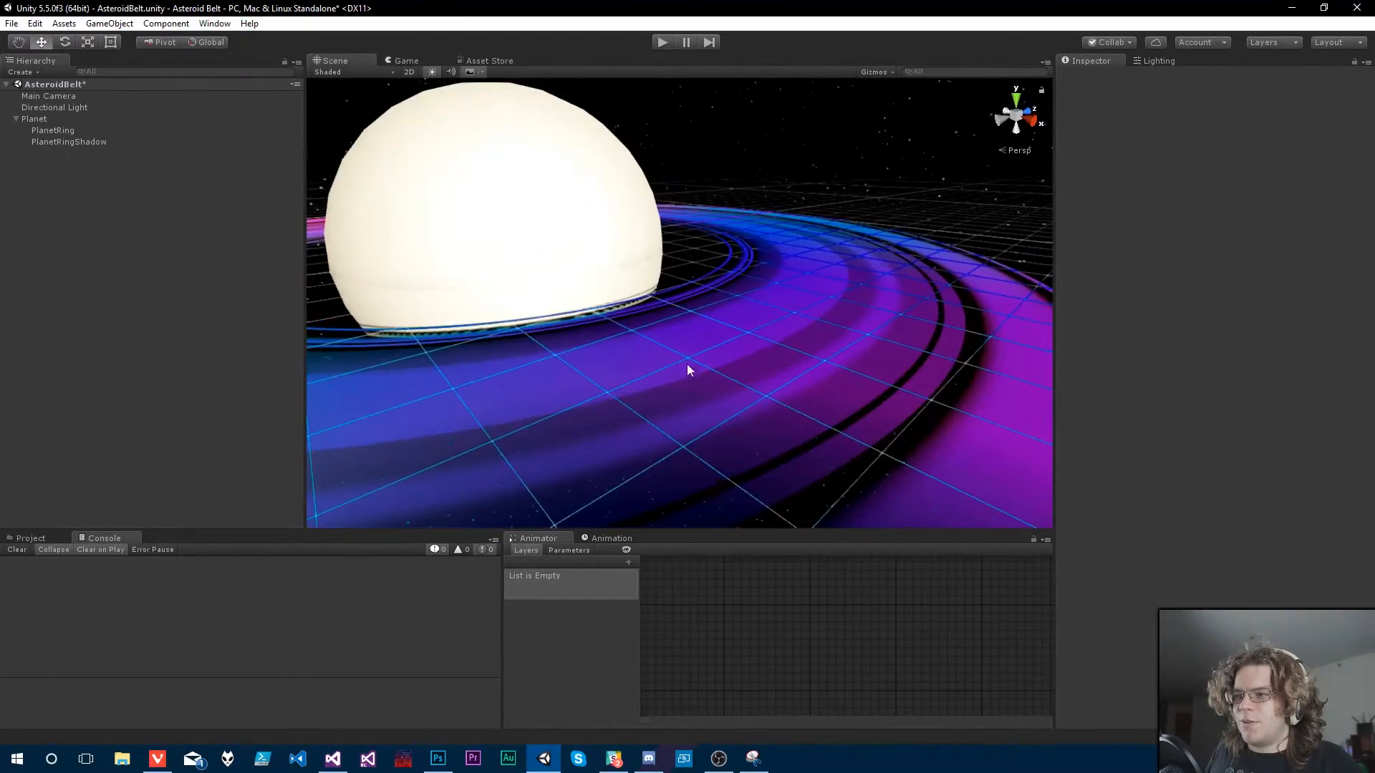
pyautogui.moveTo(688, 370); pyautogui.dragTo(646, 379)
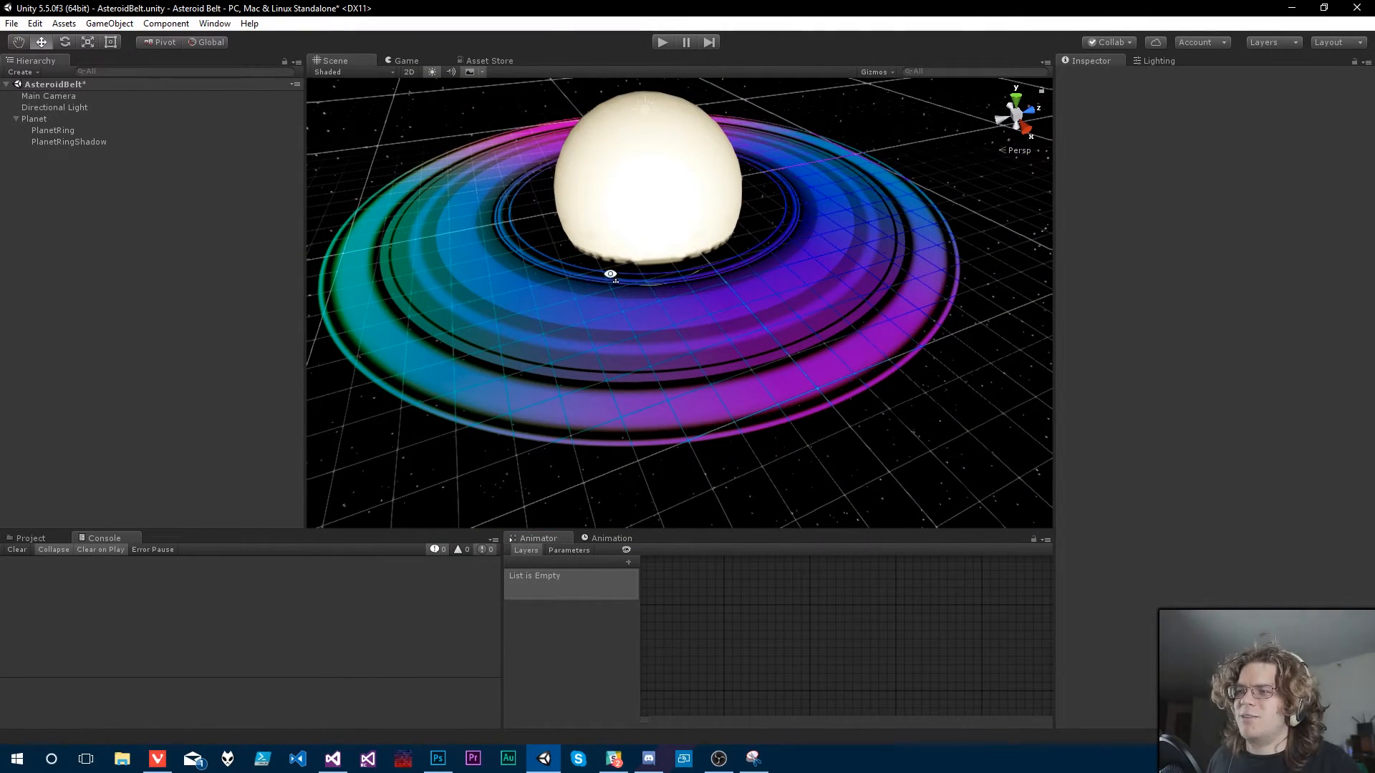
pyautogui.moveTo(610, 275); pyautogui.dragTo(947, 263)
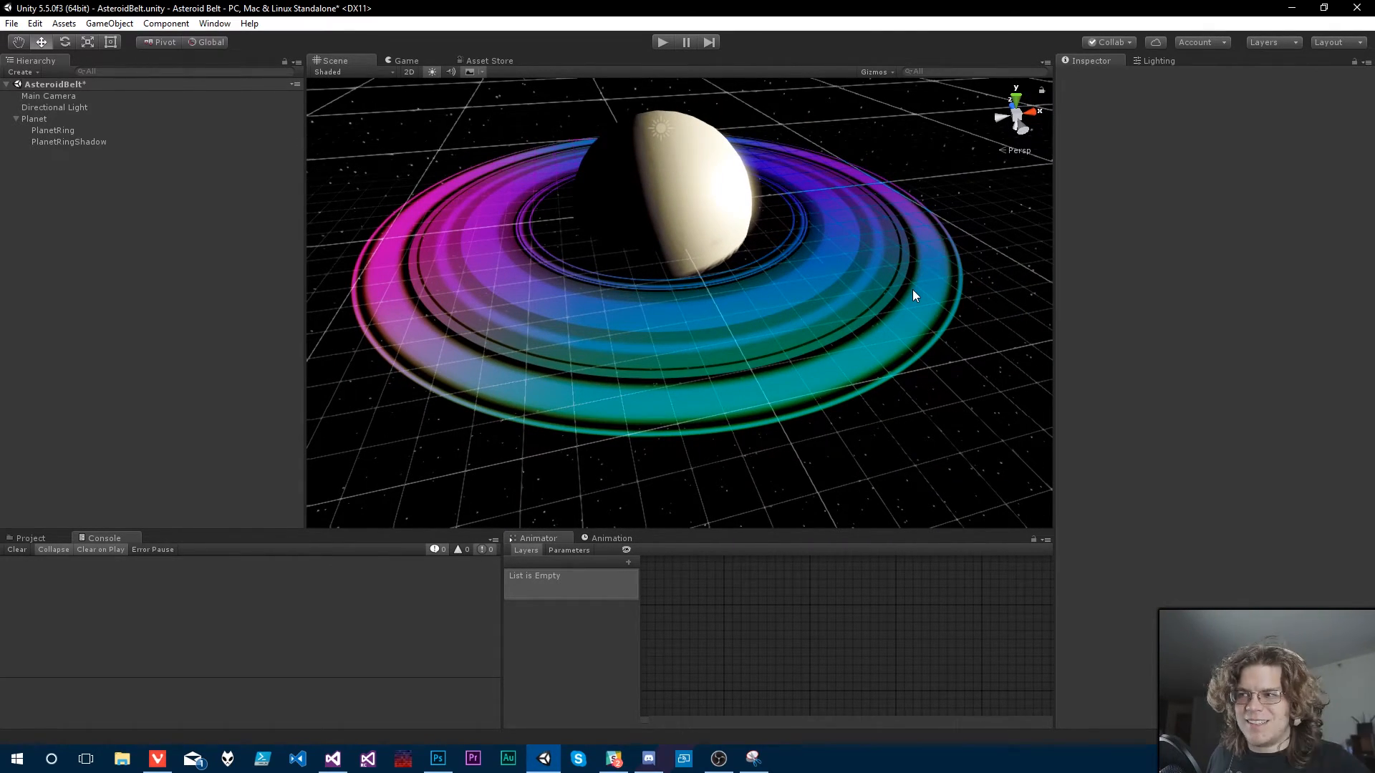
pyautogui.moveTo(976, 330)
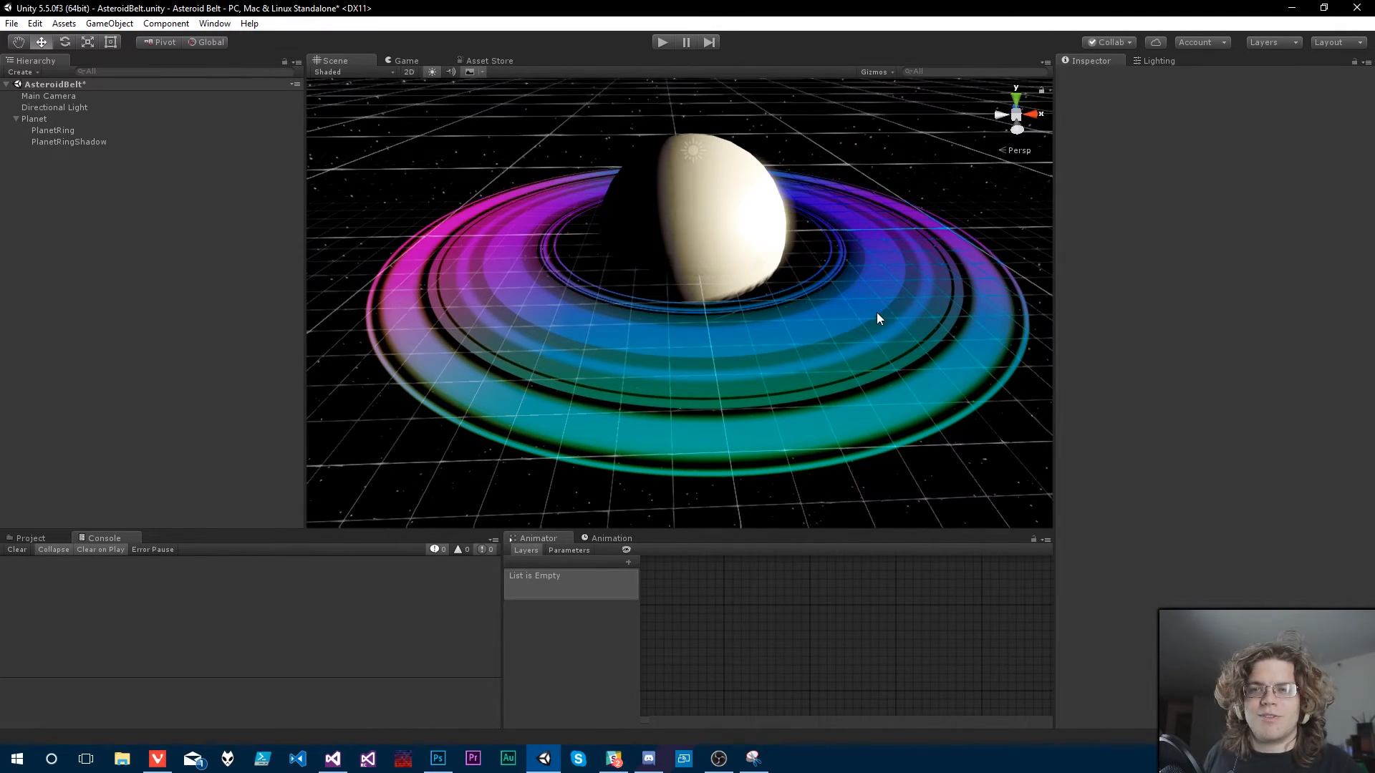
pyautogui.moveTo(849, 366)
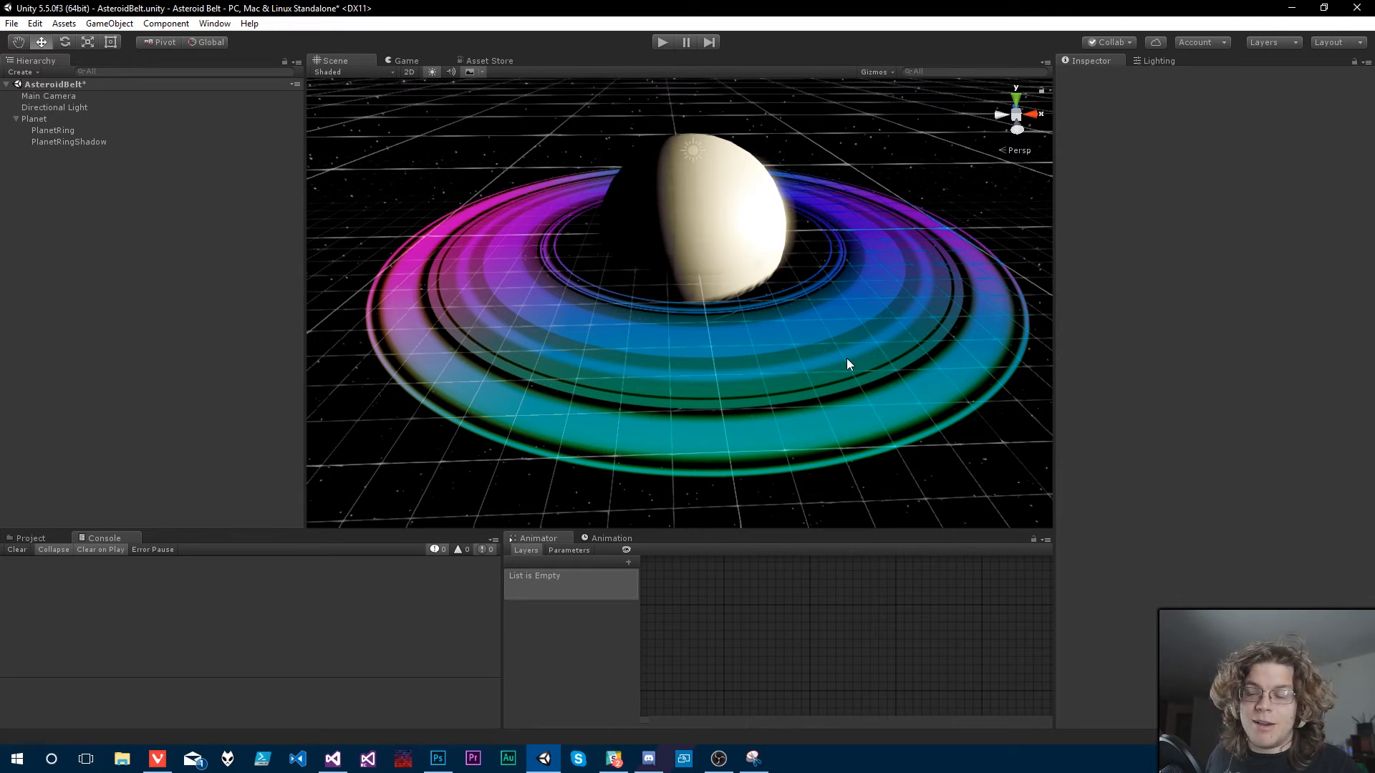